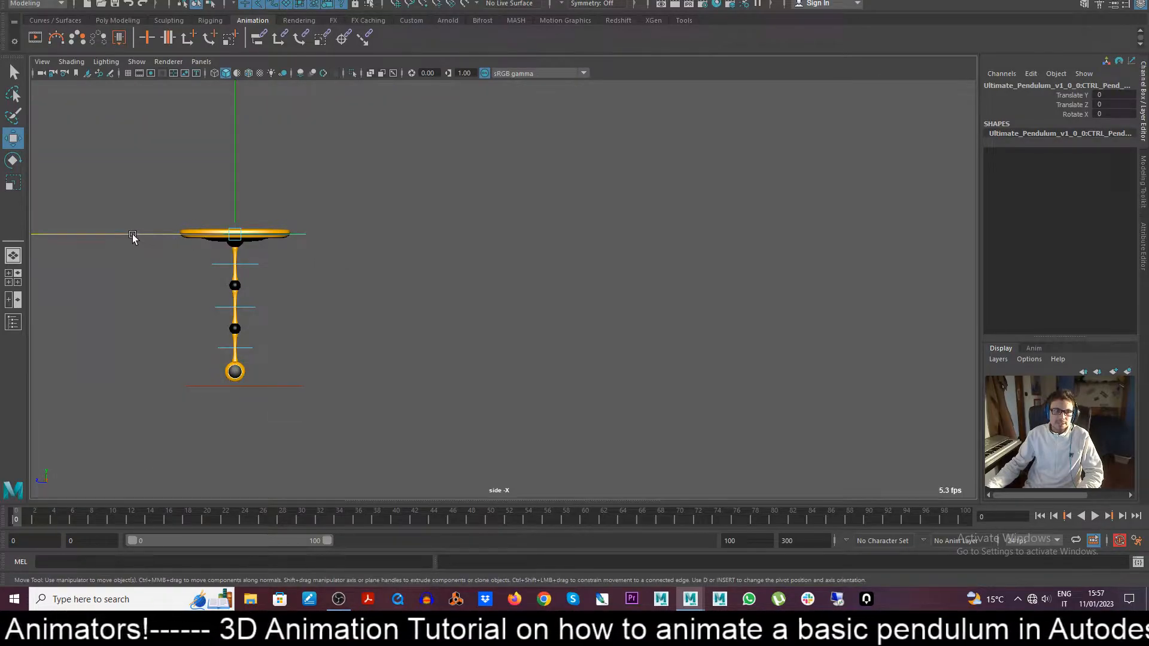
Step: Test the rig by sliding the top control and swinging the lower chain segment
drag(132, 236, 231, 238)
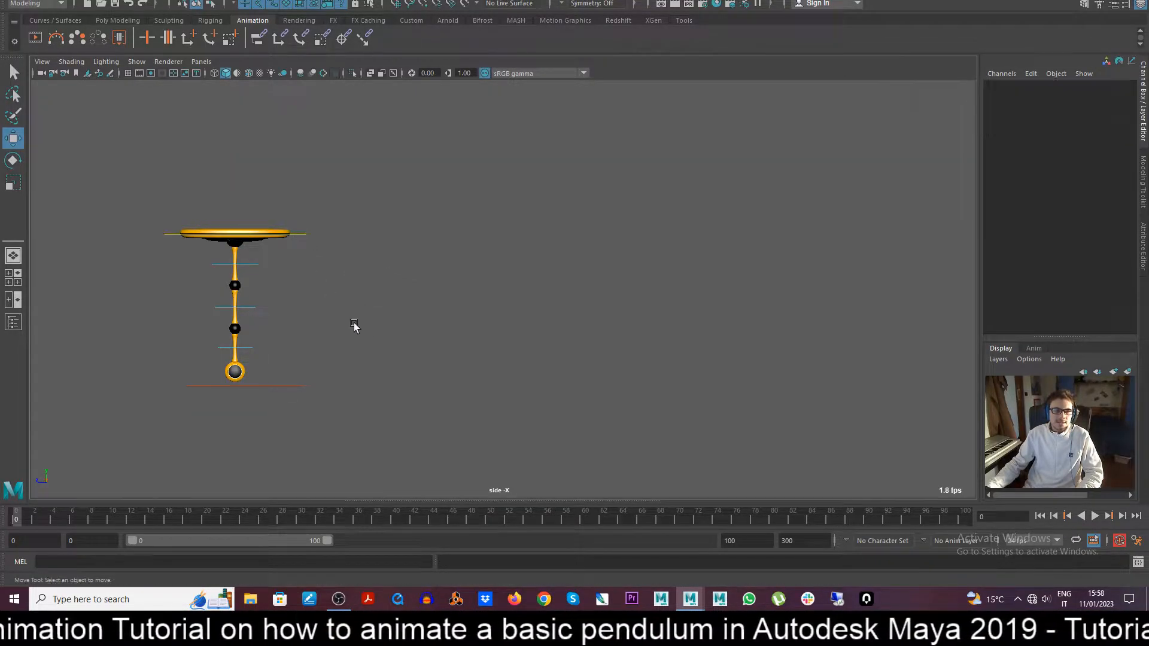
click(234, 235)
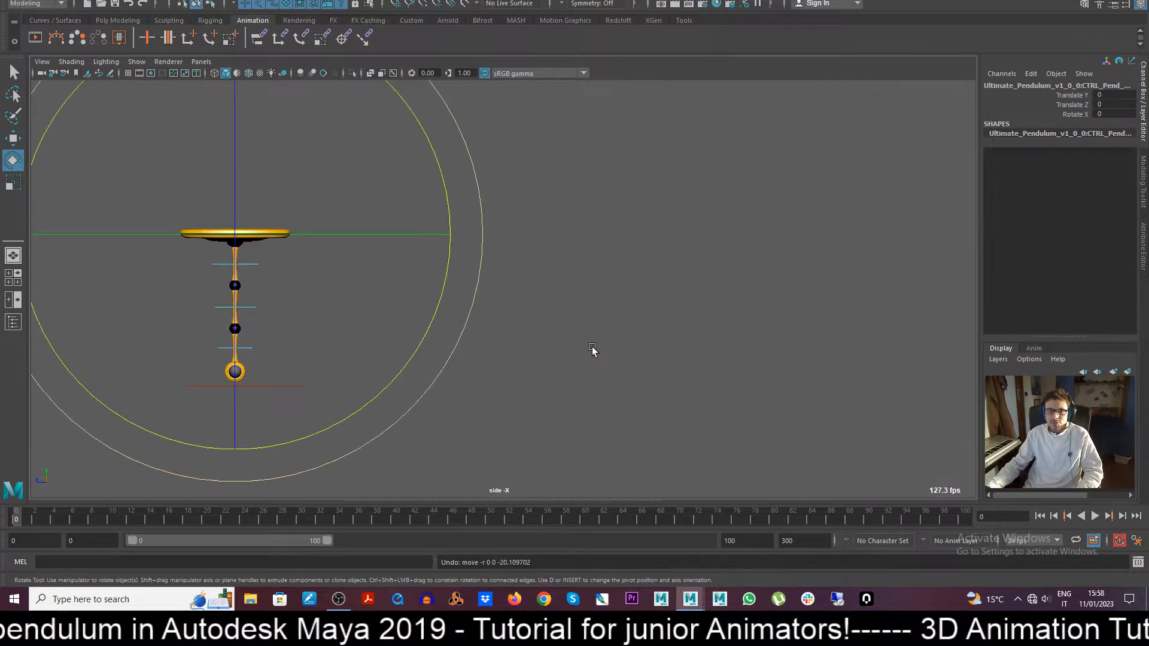
click(592, 350)
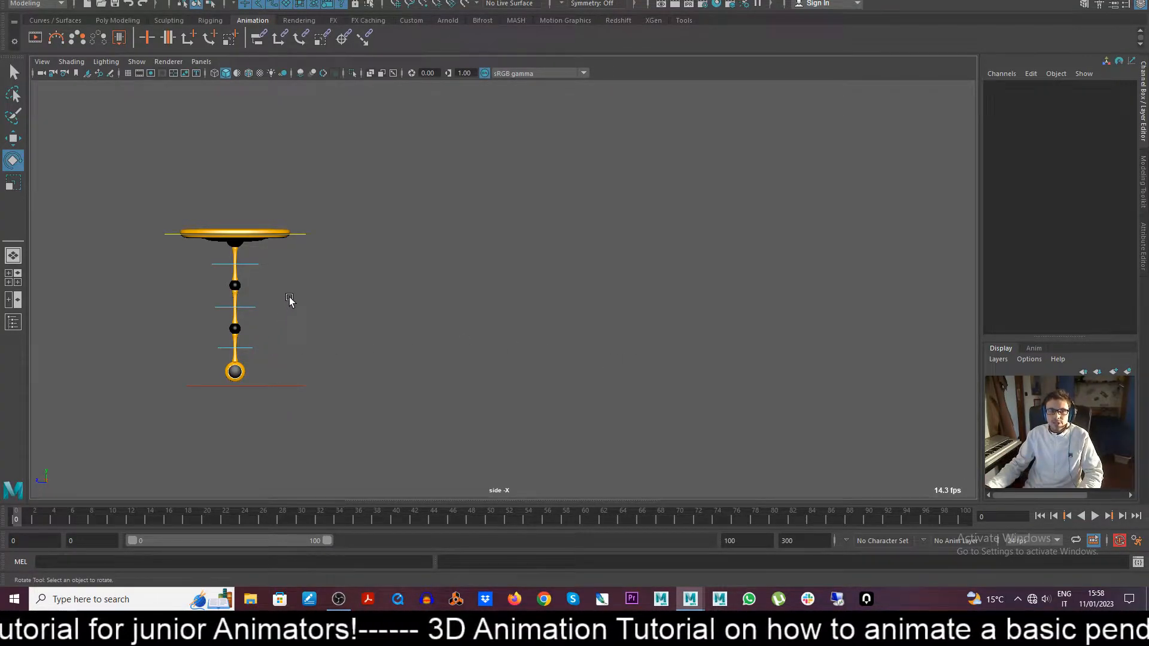
mouse_move(296, 304)
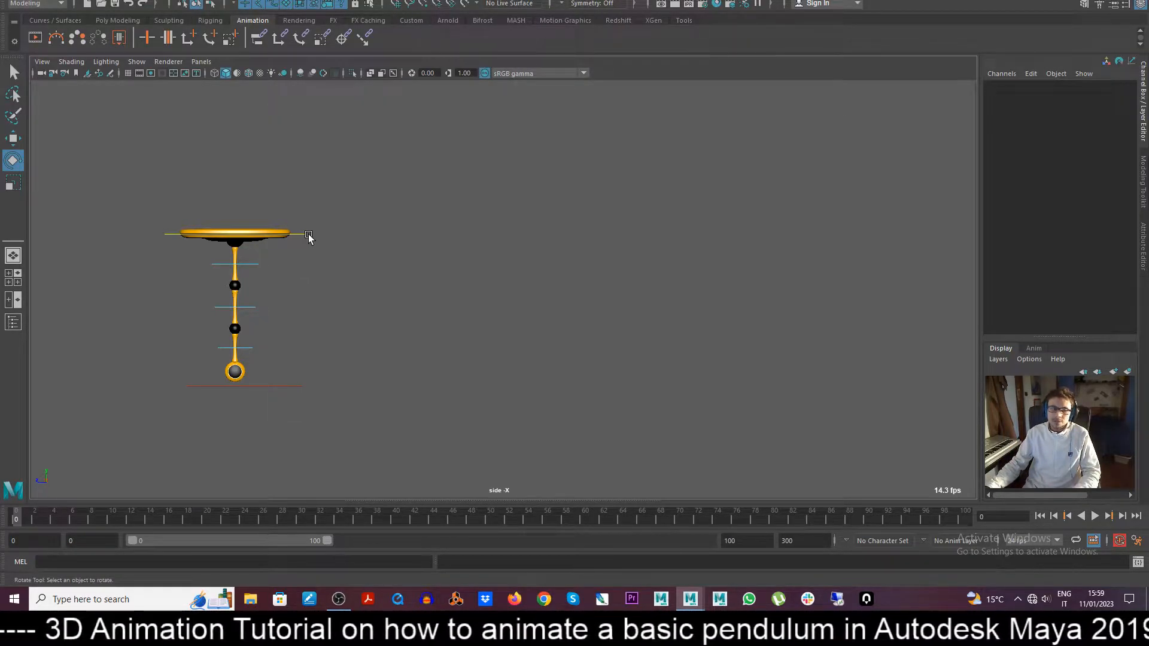
click(234, 234)
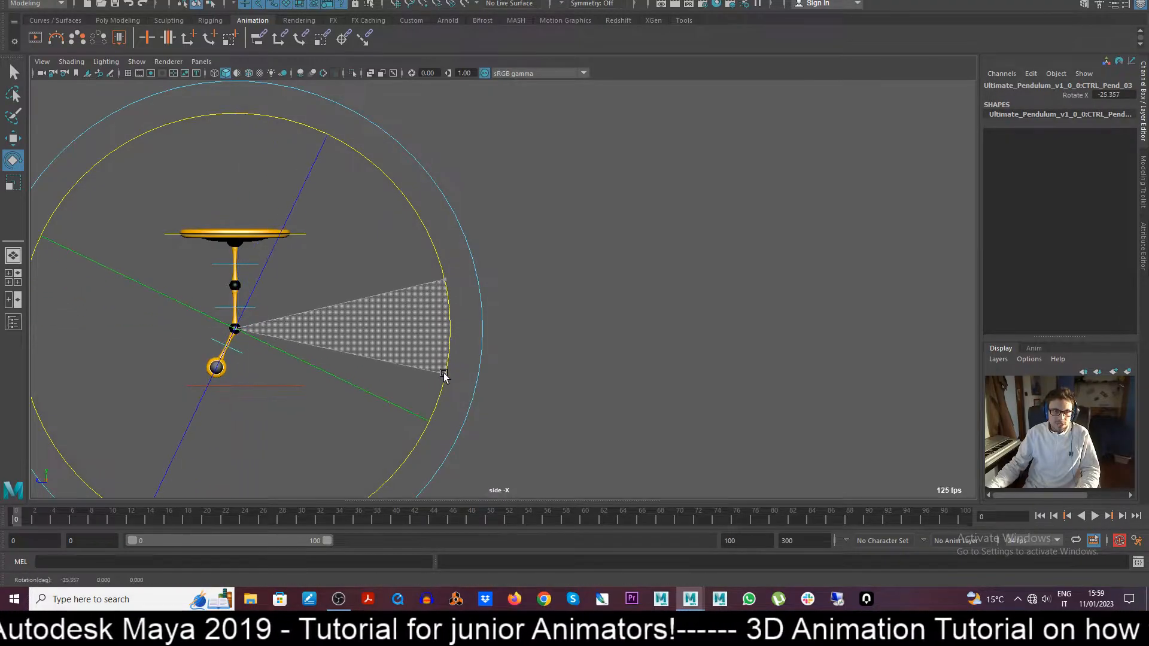
drag(443, 378, 444, 249)
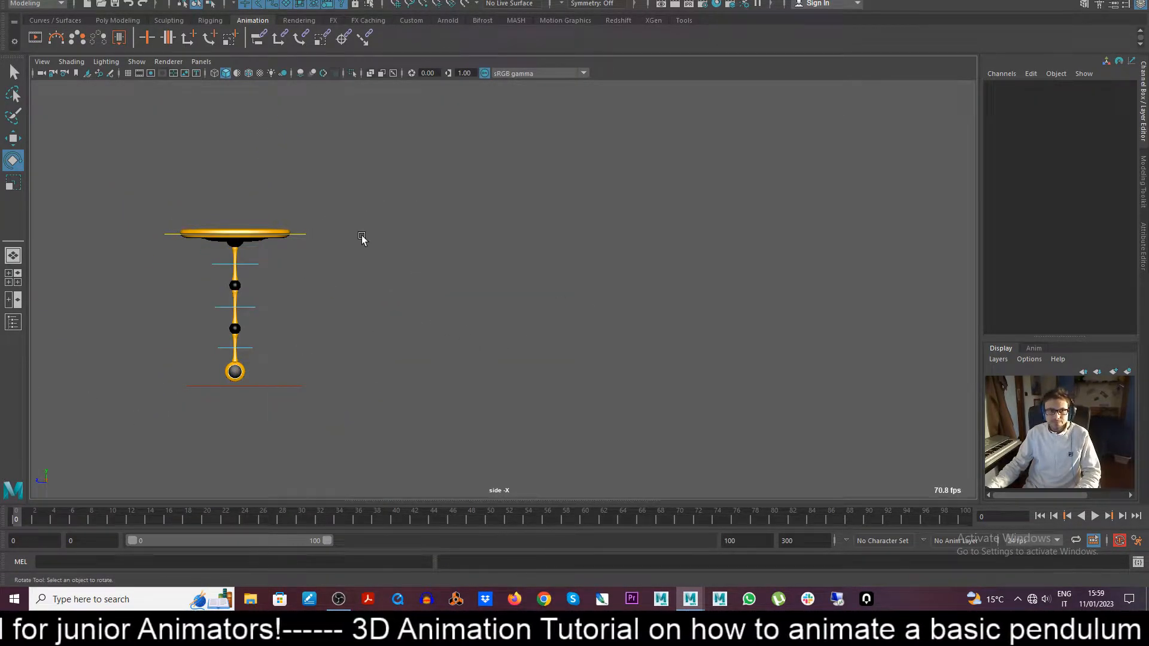
mouse_move(299, 387)
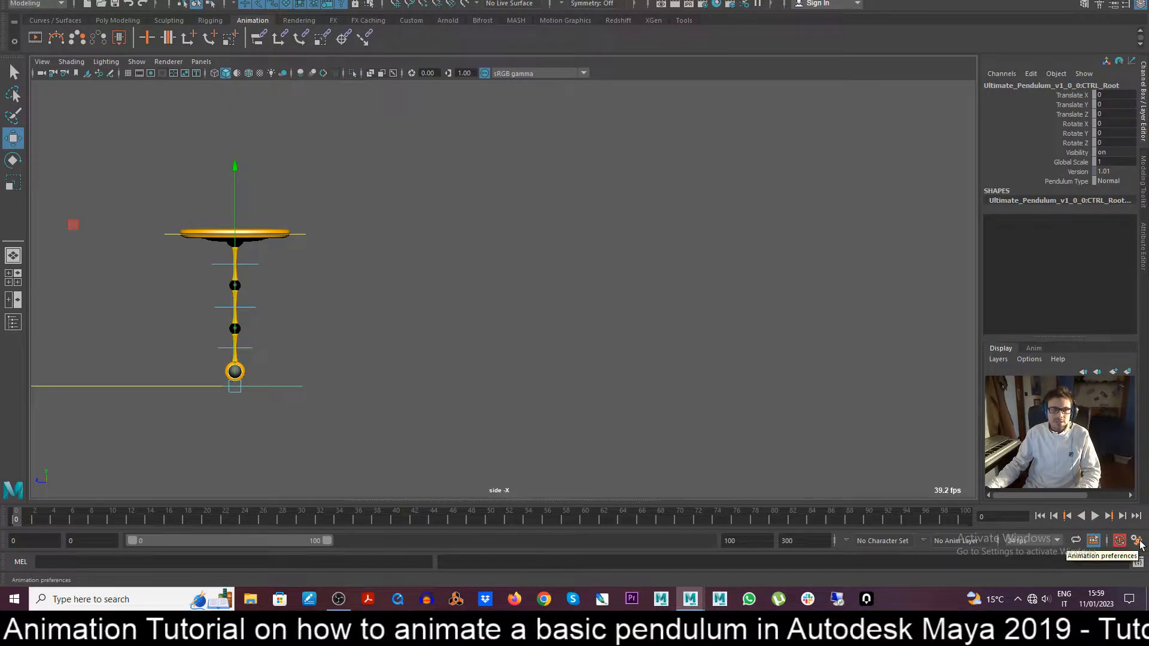
Step: Review the Animation preferences (24 fps, Auto Key on) and save them
click(1138, 541)
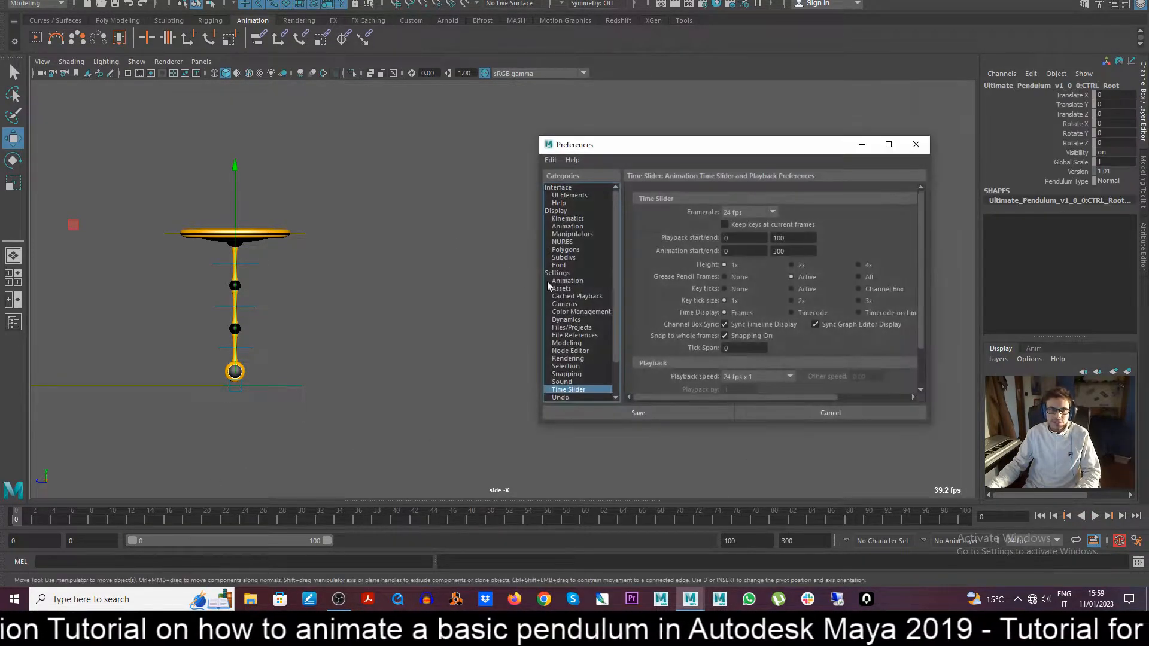
click(567, 281)
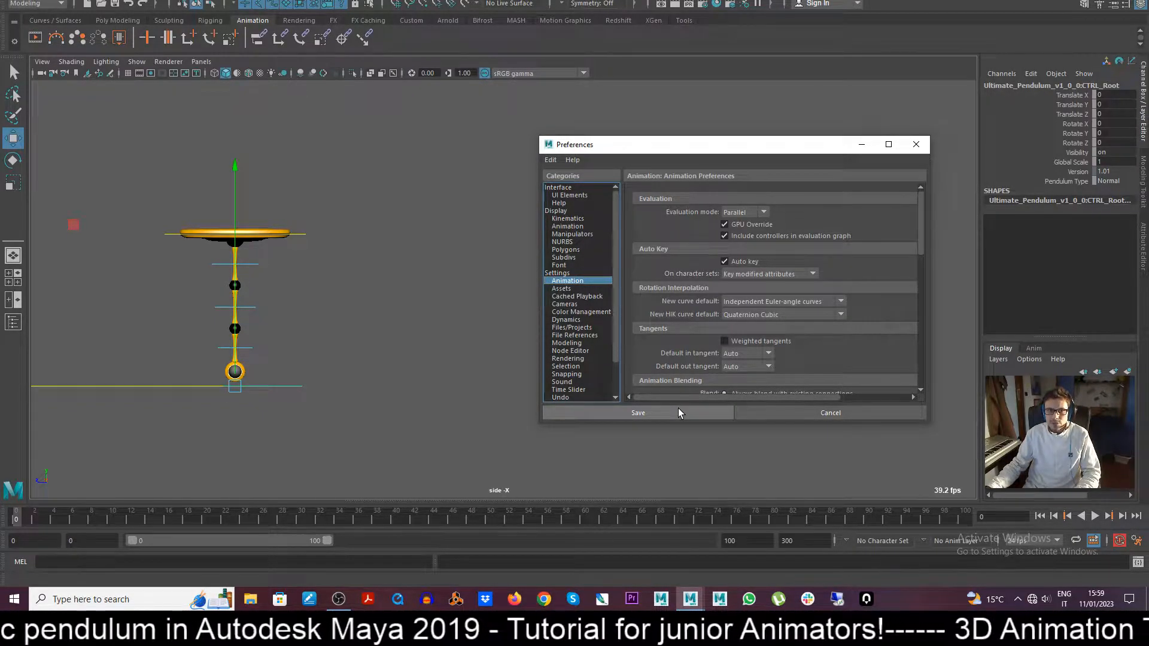
click(636, 412)
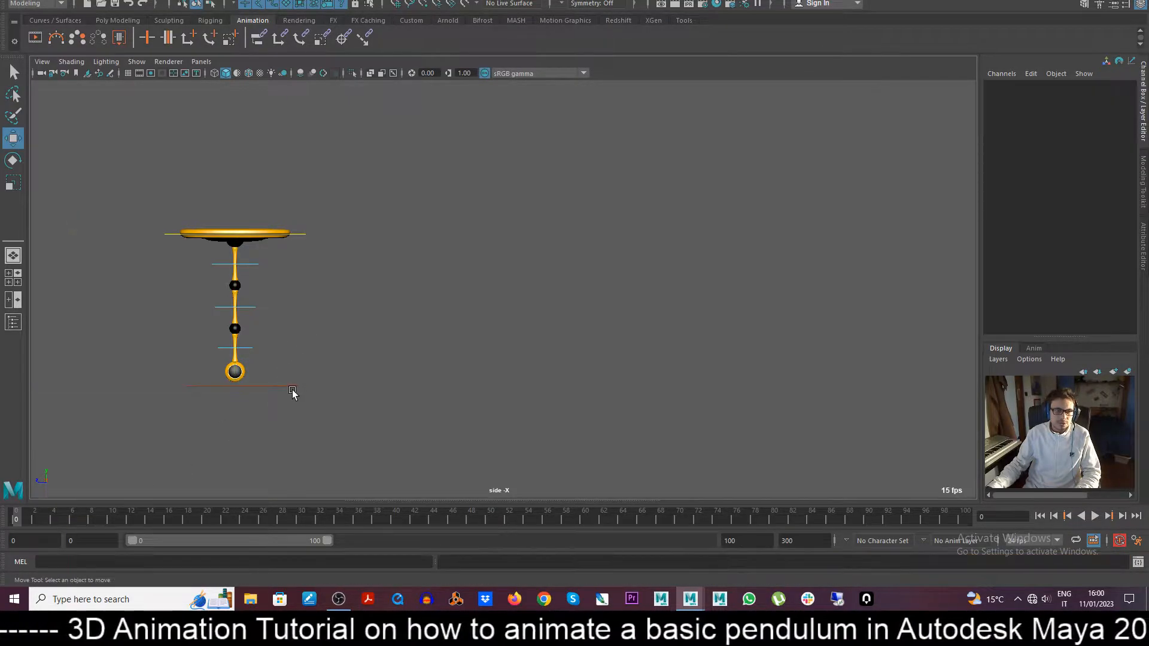
click(234, 372)
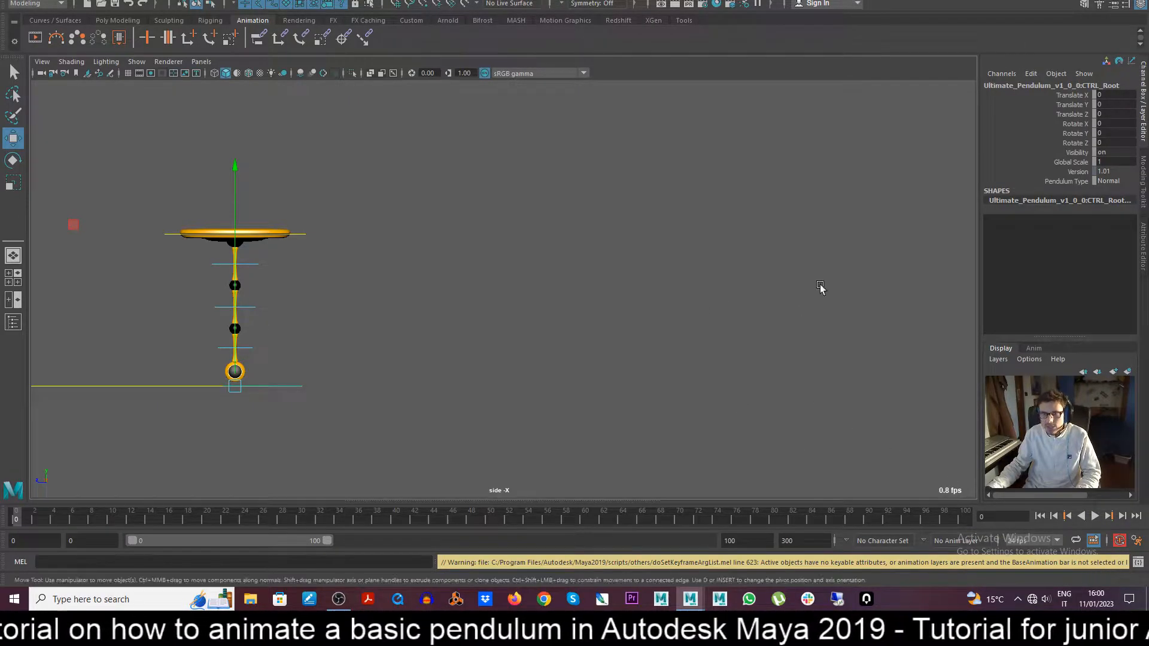
mouse_move(345, 349)
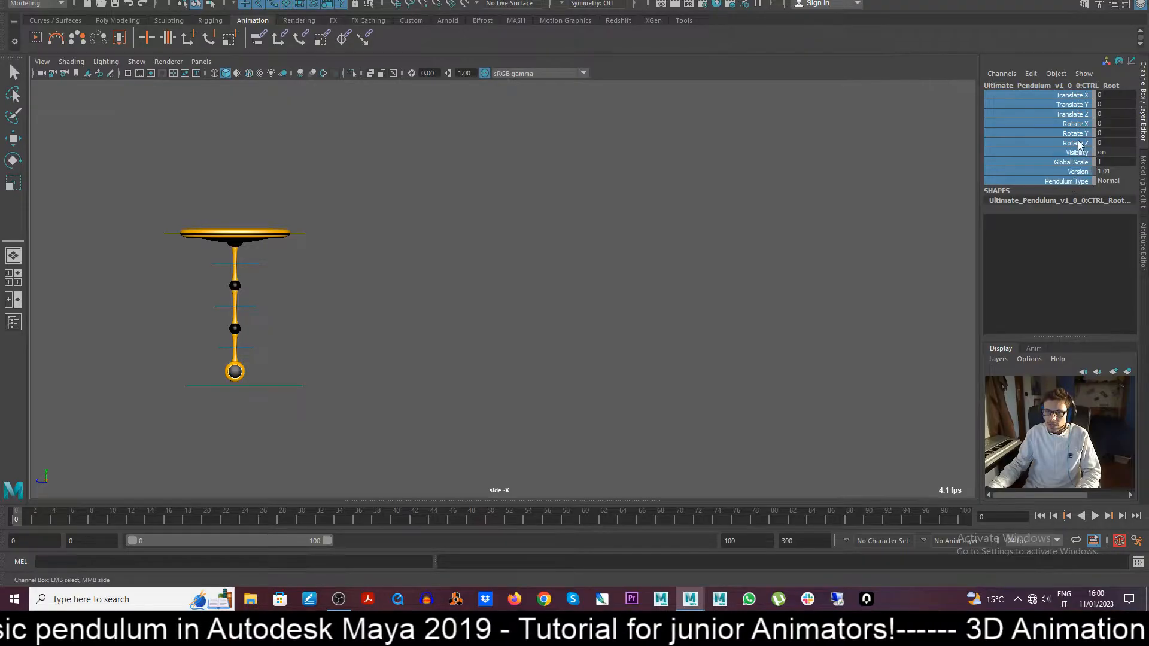
right_click(1070, 143)
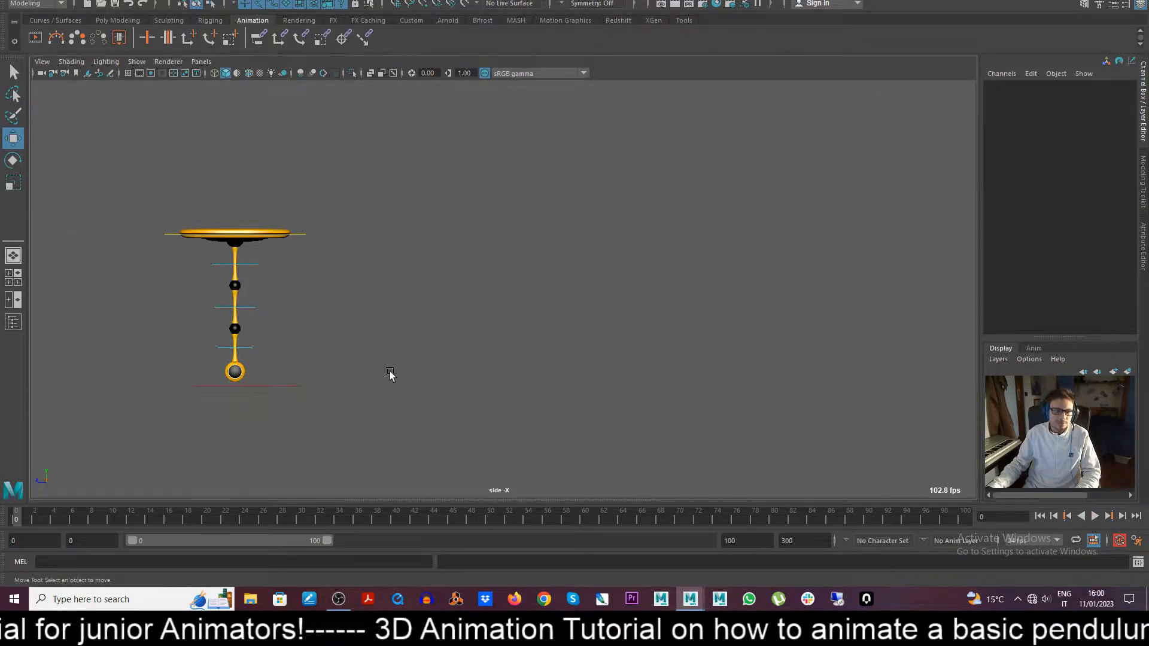
Step: Key the top control sliding sideways between frames 0 and 50, then scrub to preview
click(234, 235)
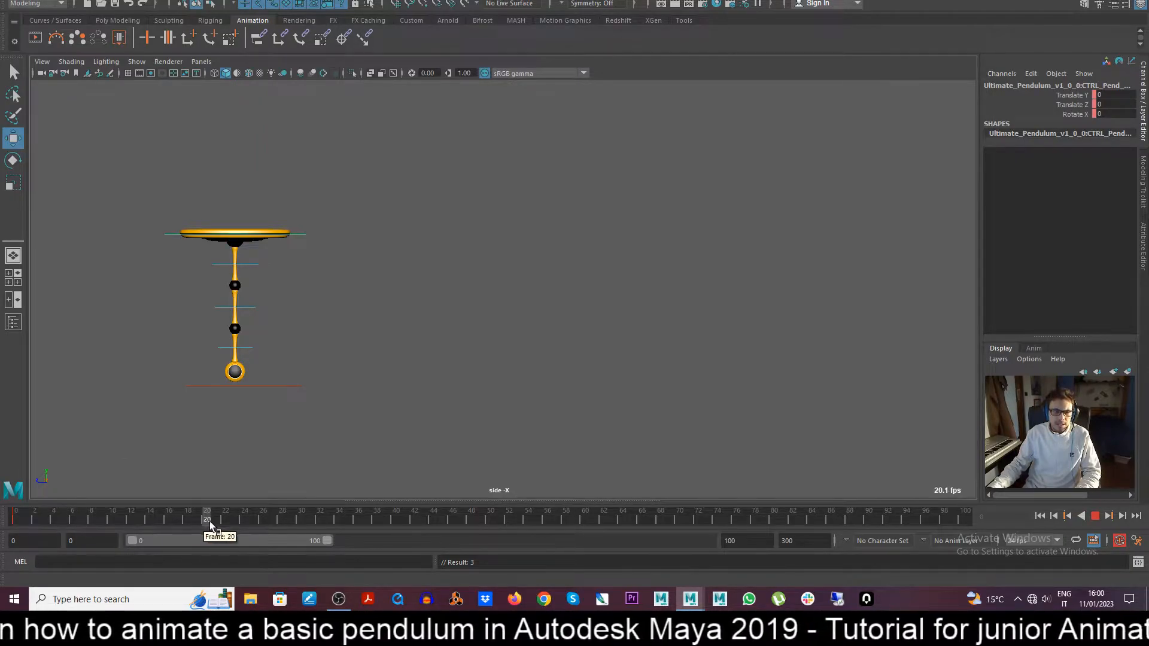
drag(208, 519, 453, 519)
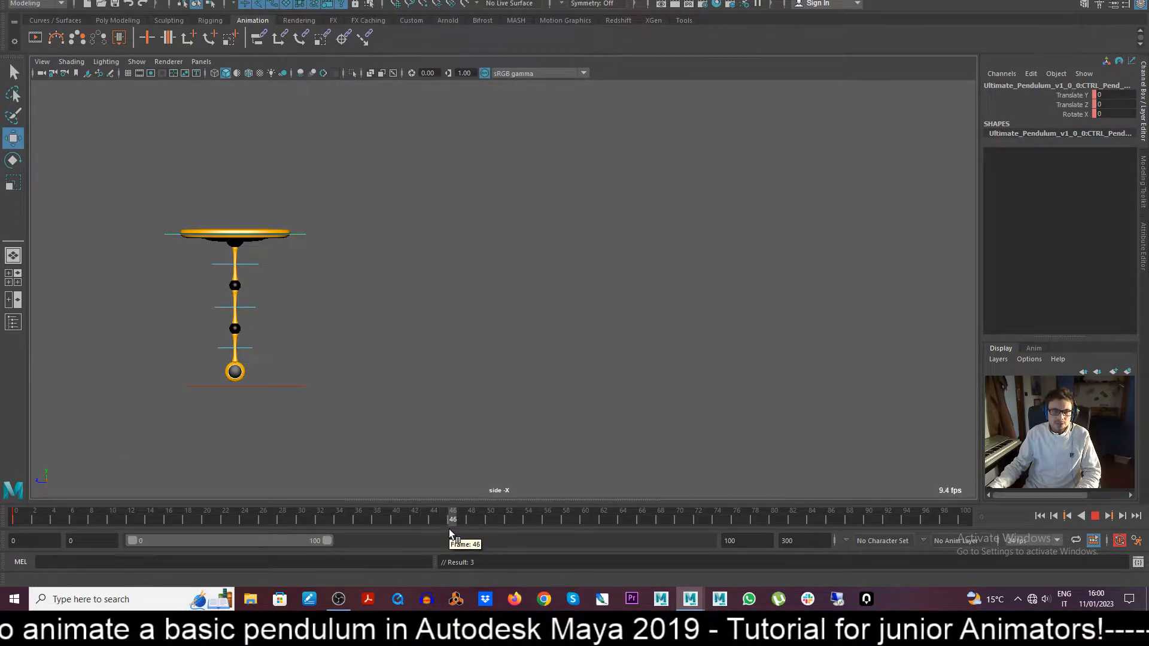
click(234, 235)
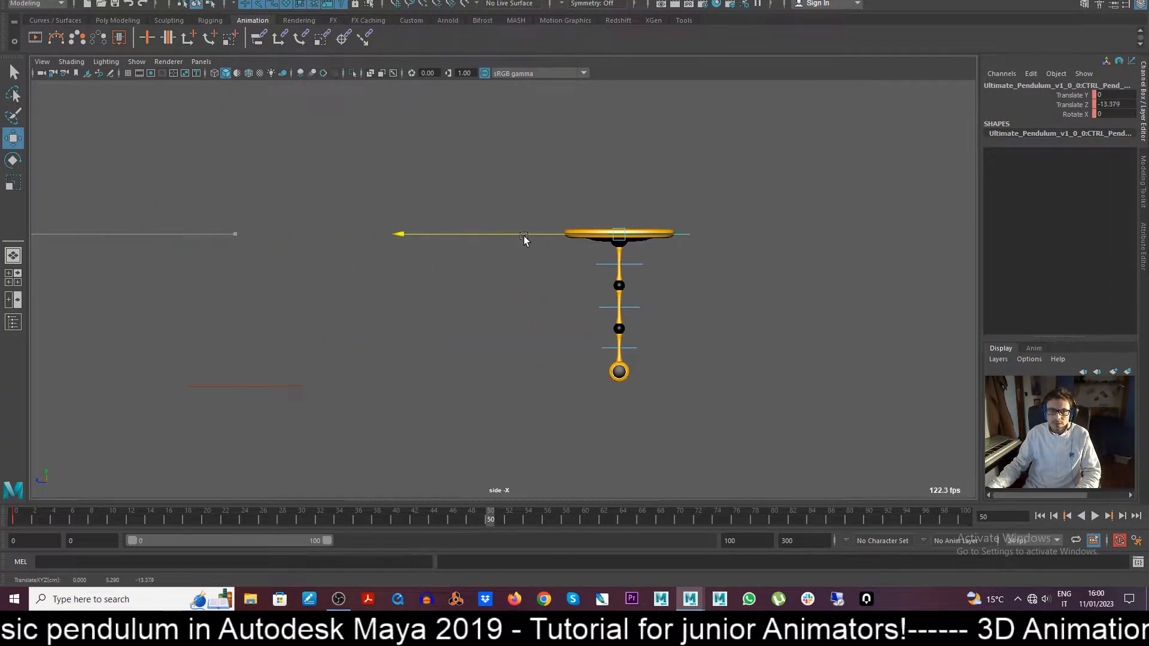
drag(523, 235, 729, 235)
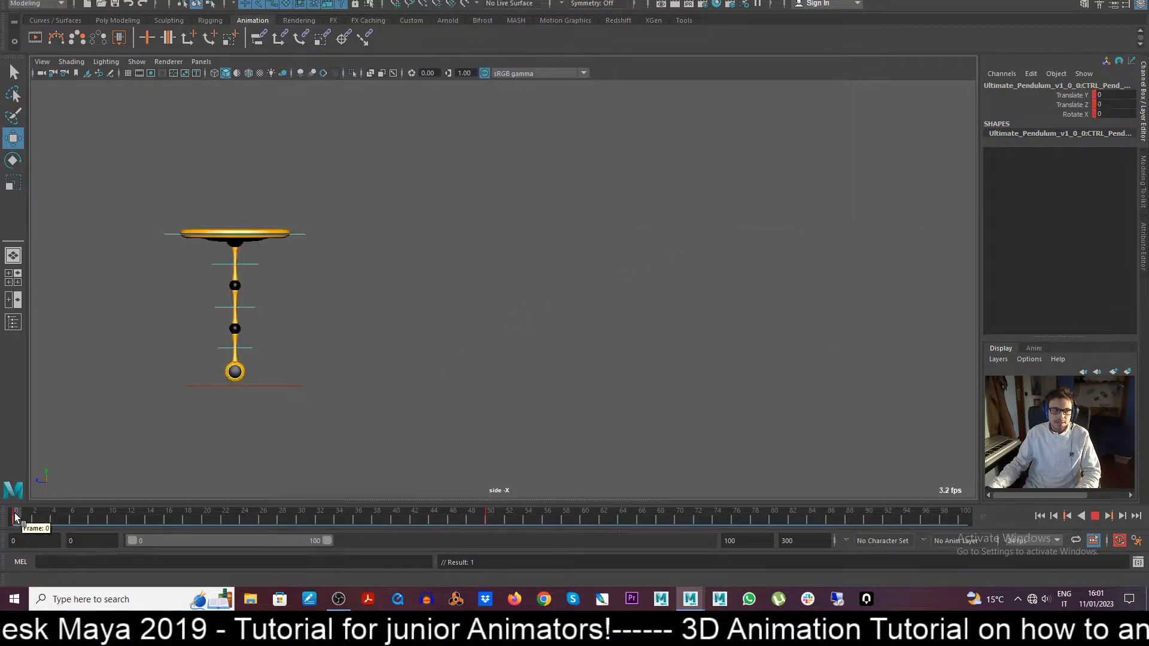
click(1094, 515)
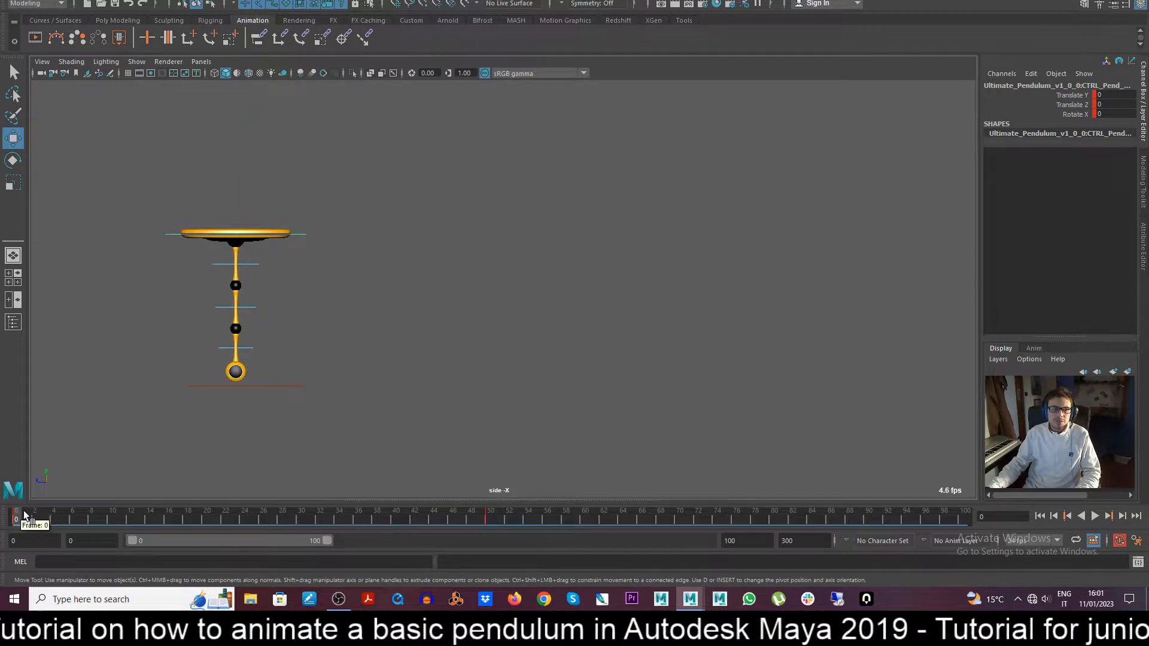
drag(14, 517, 101, 516)
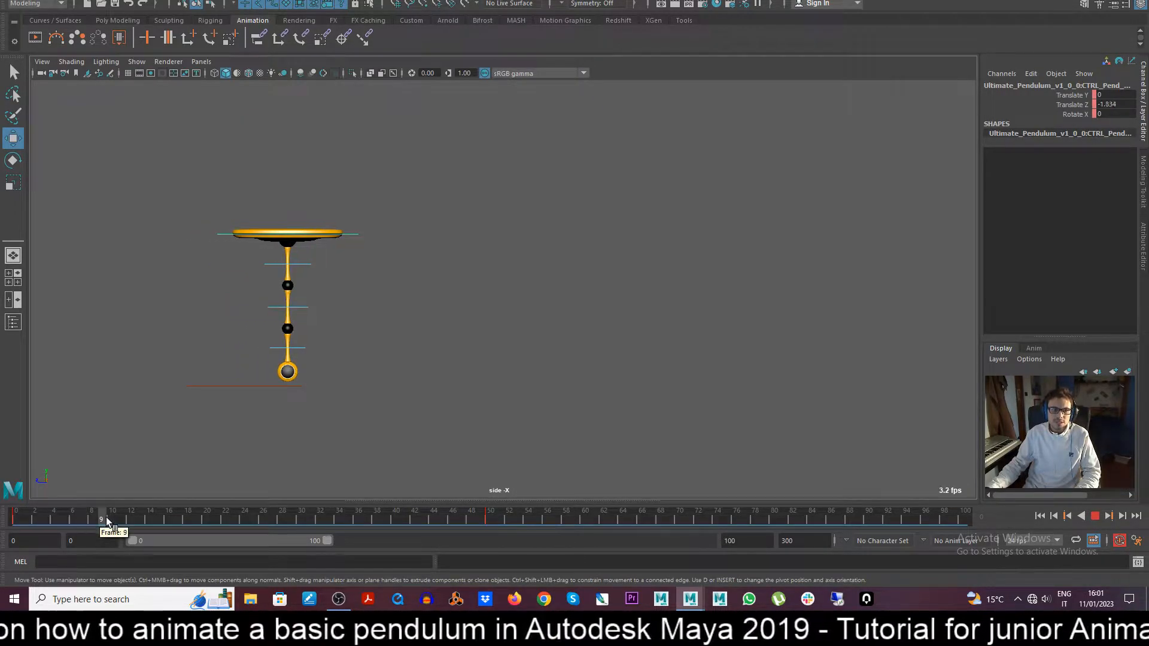
drag(100, 518, 489, 518)
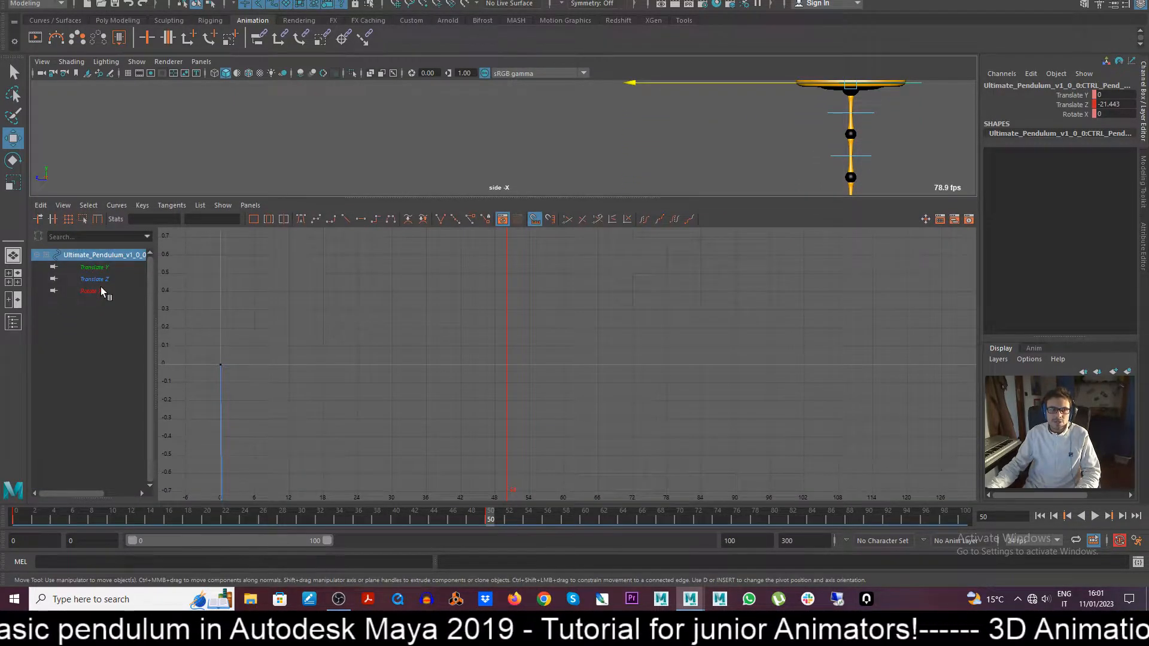
Step: Switch the top control's Translate Z curve to weighted tangents
click(93, 279)
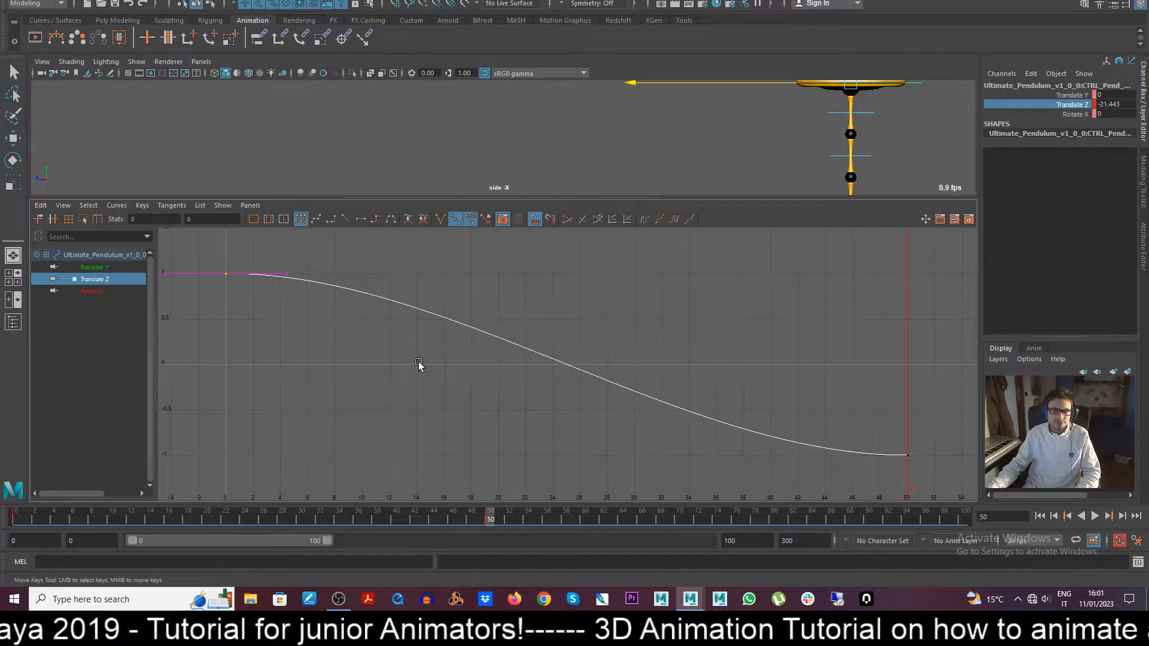
right_click(418, 365)
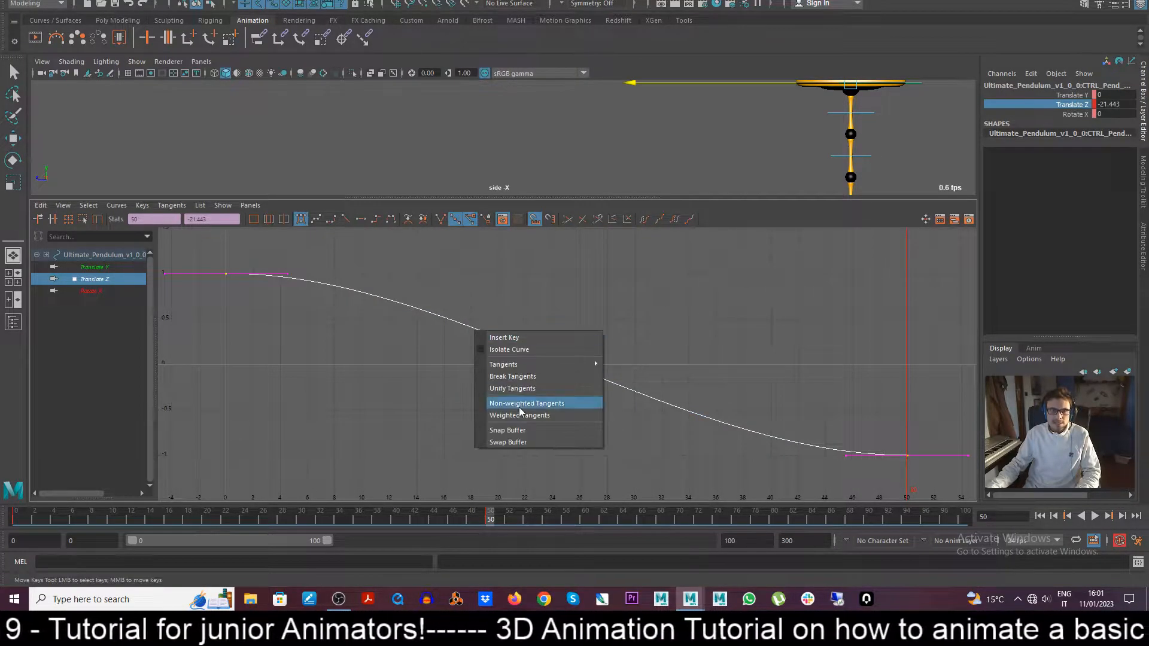
mouse_move(519, 416)
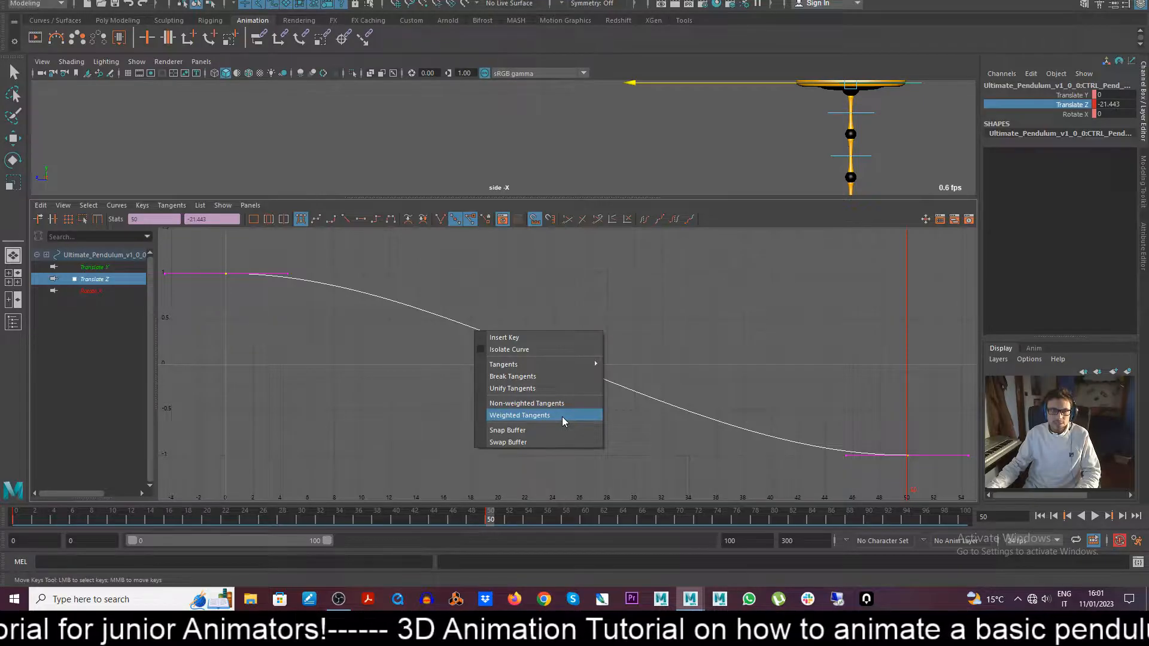
click(519, 415)
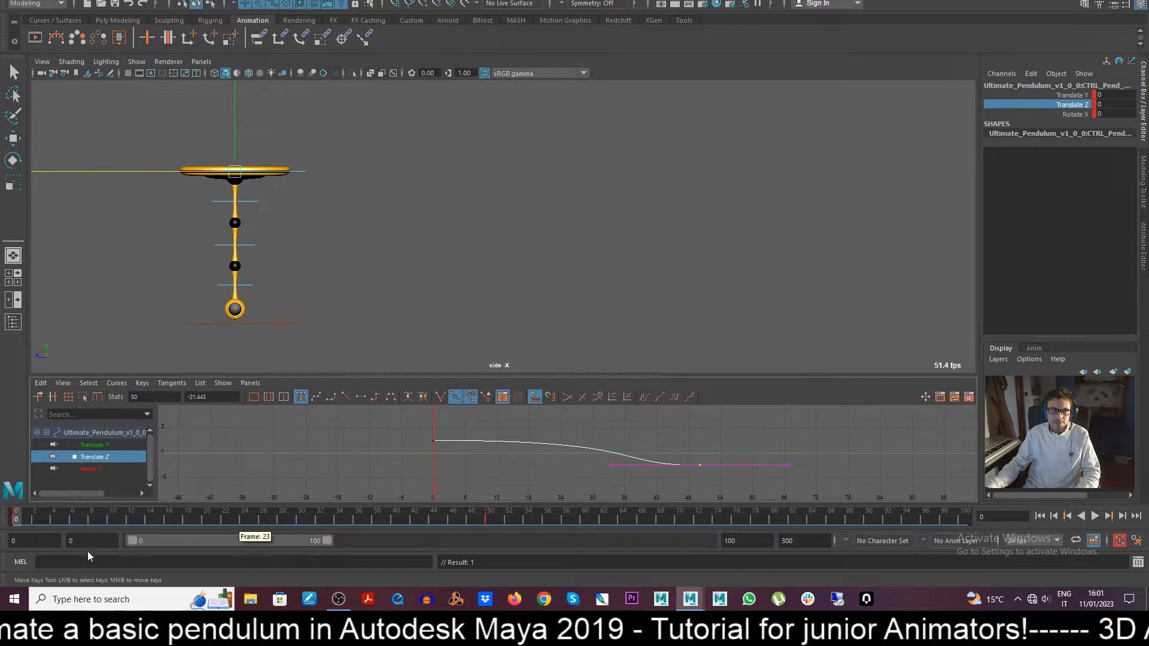
Step: Reselect the top control to review its reshaped slide curve, then close the Graph Editor
click(1074, 515)
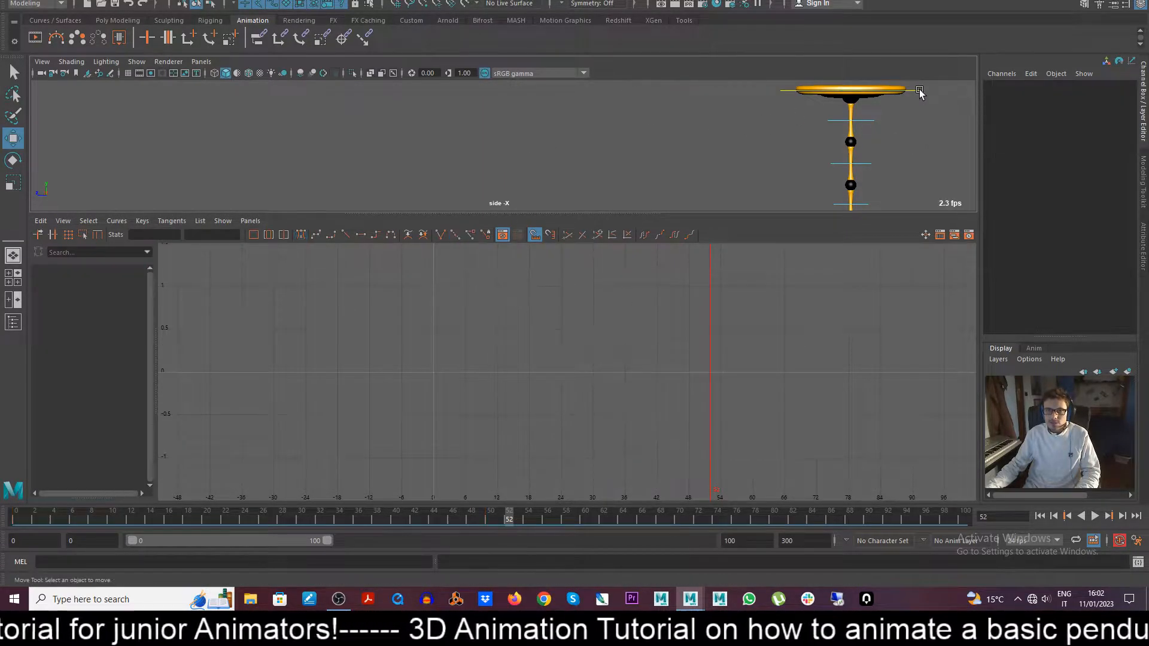
click(850, 92)
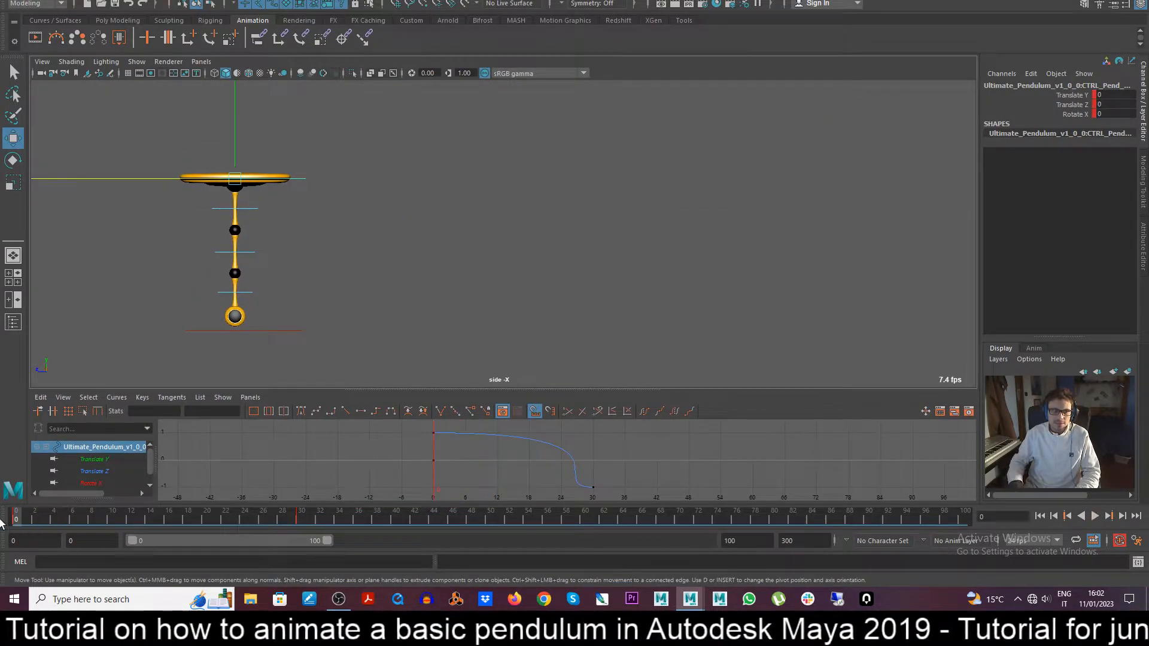
click(1080, 515)
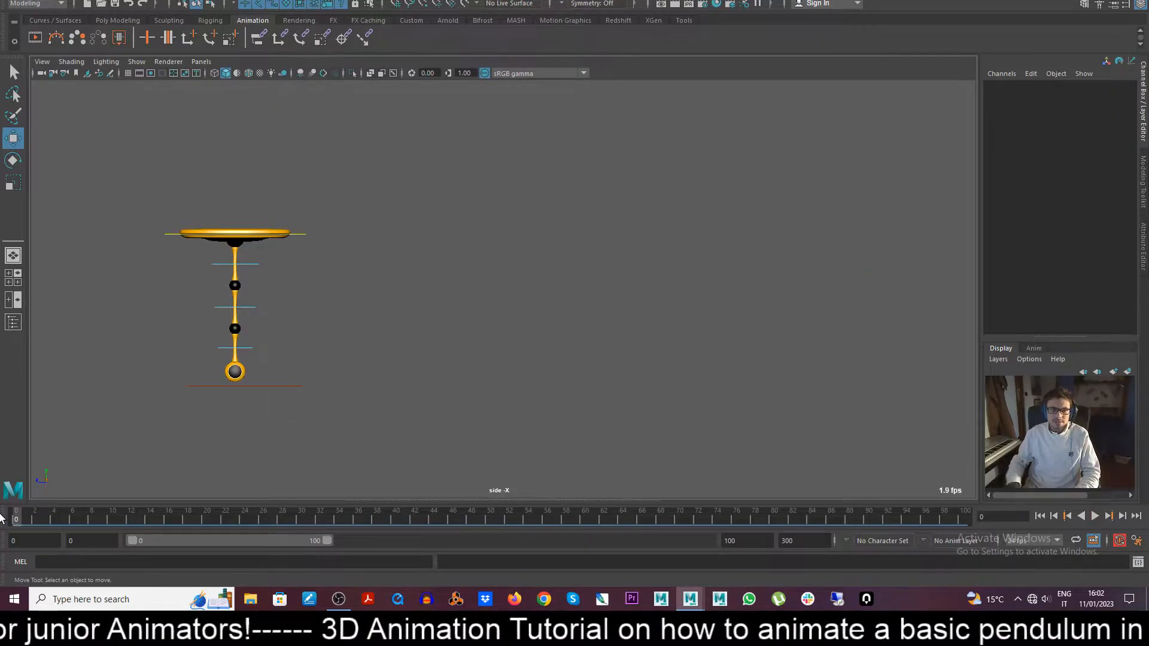
Step: Tilt the top control away from vertical at an early frame and scrub the opening frames
click(1094, 516)
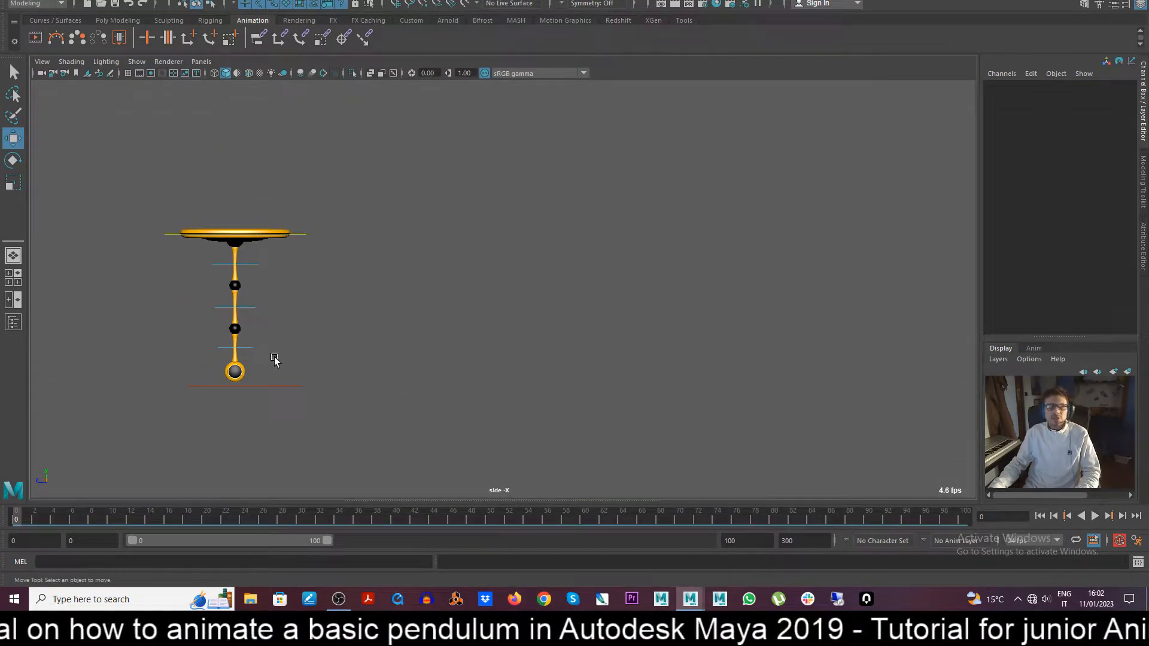
mouse_move(335, 299)
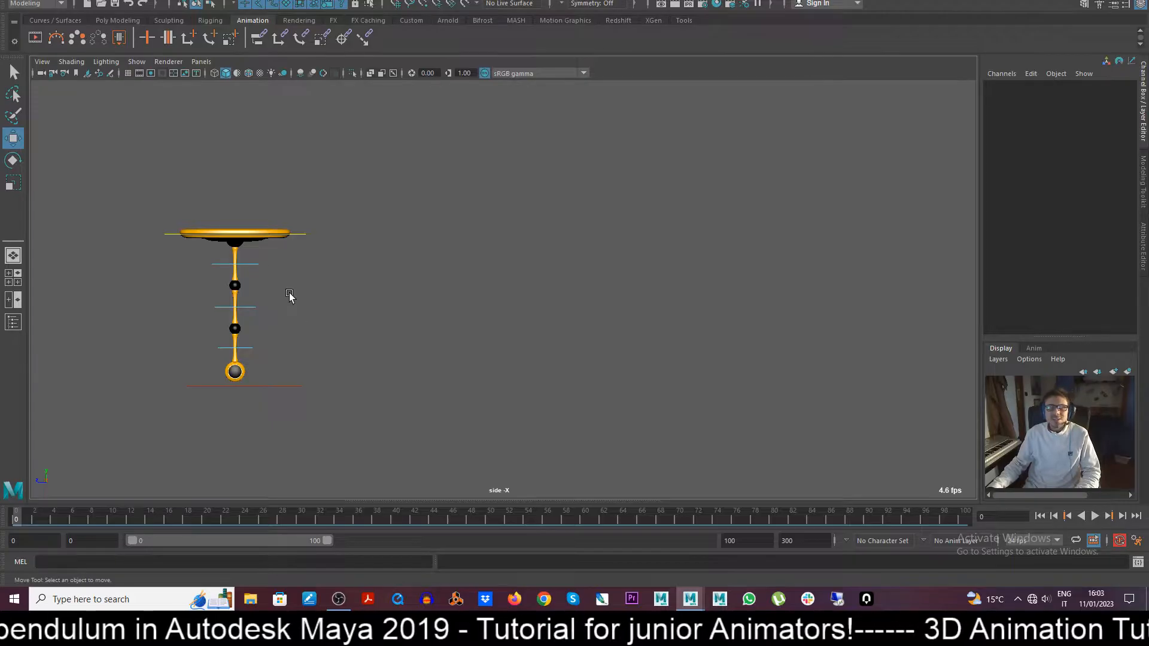
mouse_move(257, 265)
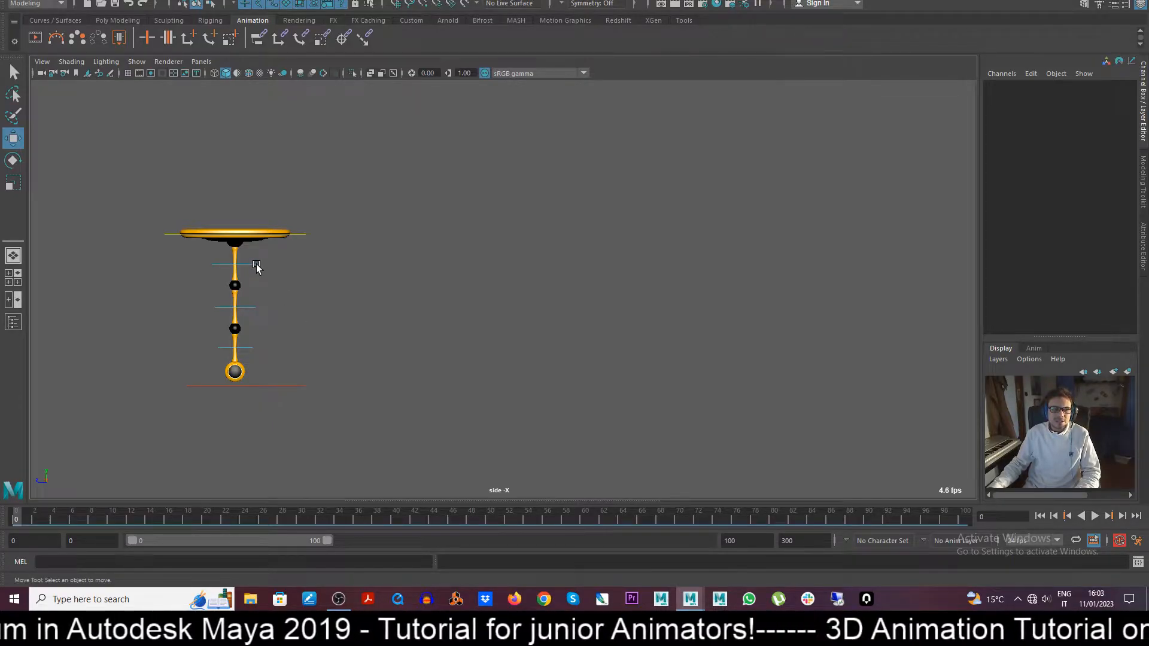
click(235, 241)
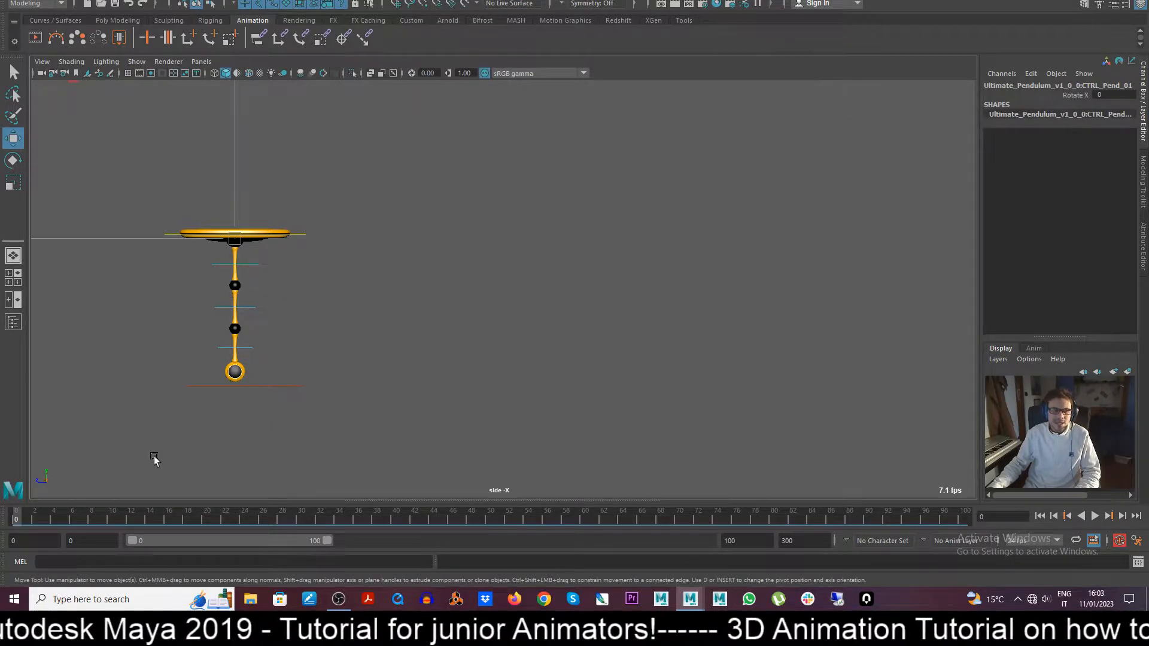
mouse_move(341, 251)
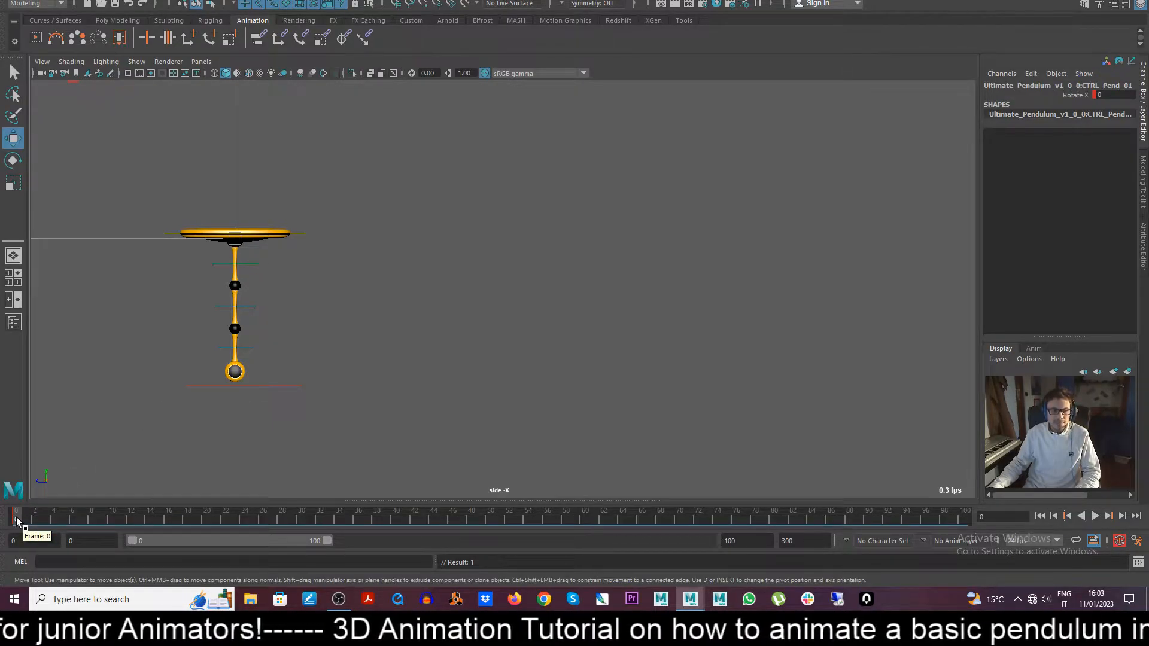
click(1093, 515)
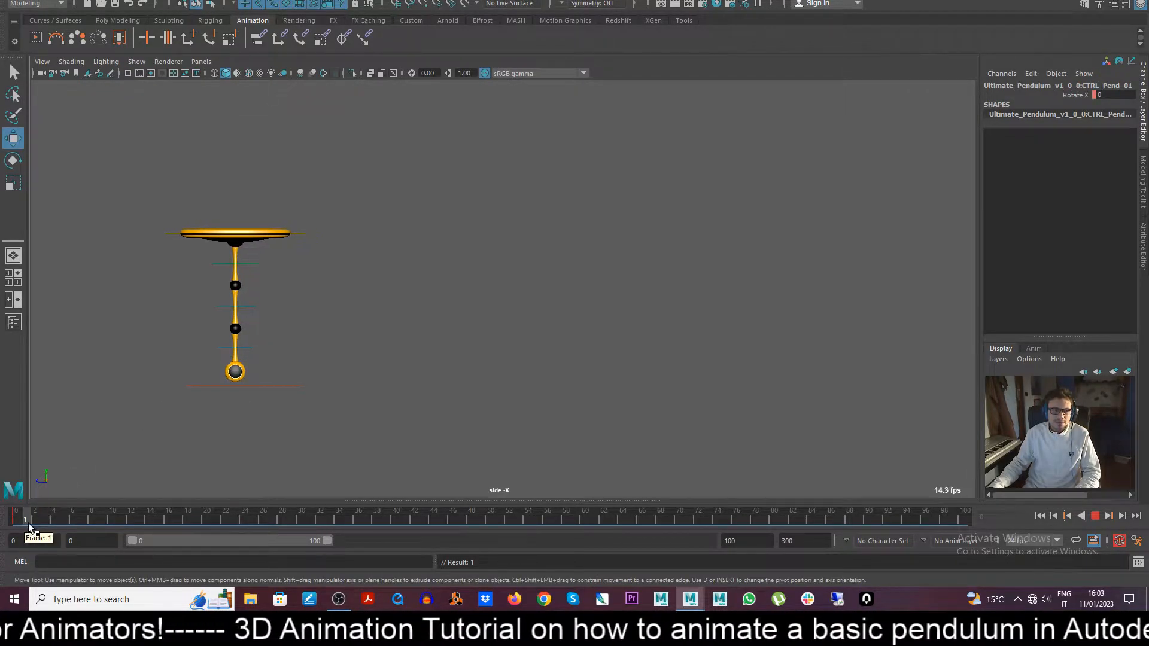
drag(26, 518, 72, 519)
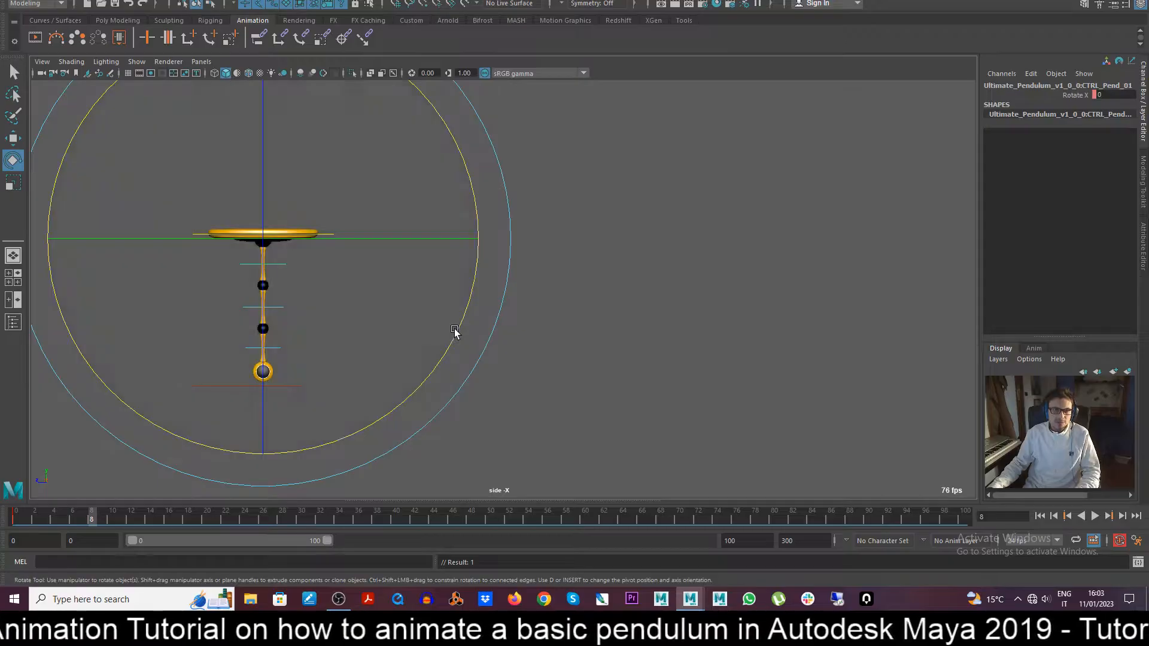
drag(454, 329, 438, 385)
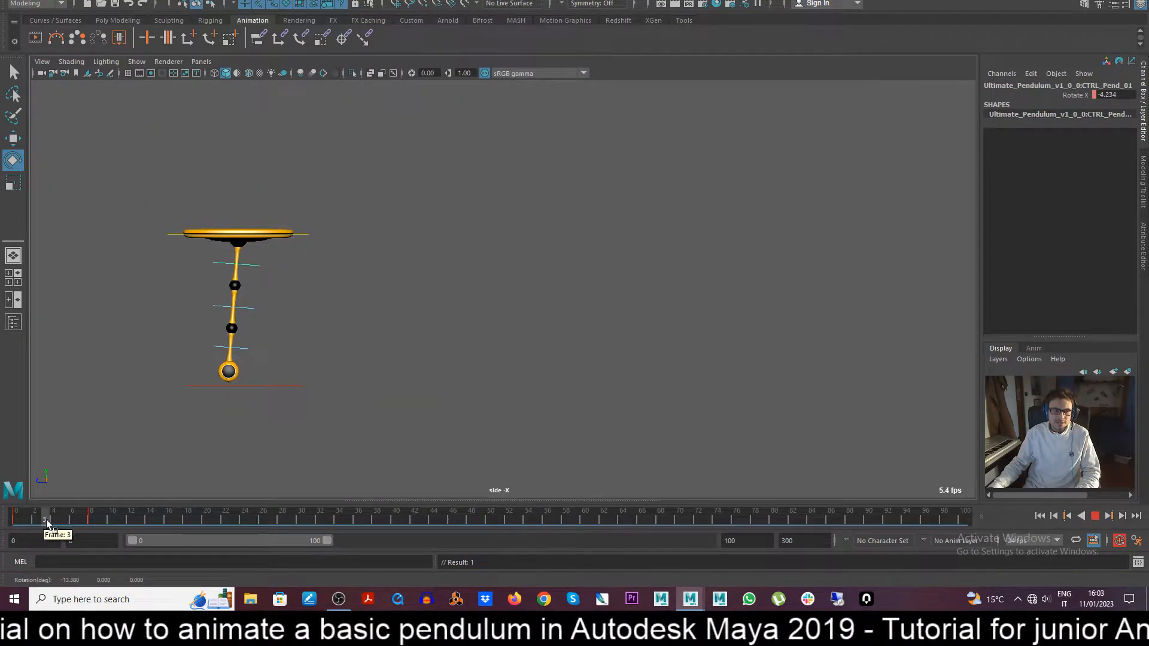
drag(46, 518, 13, 518)
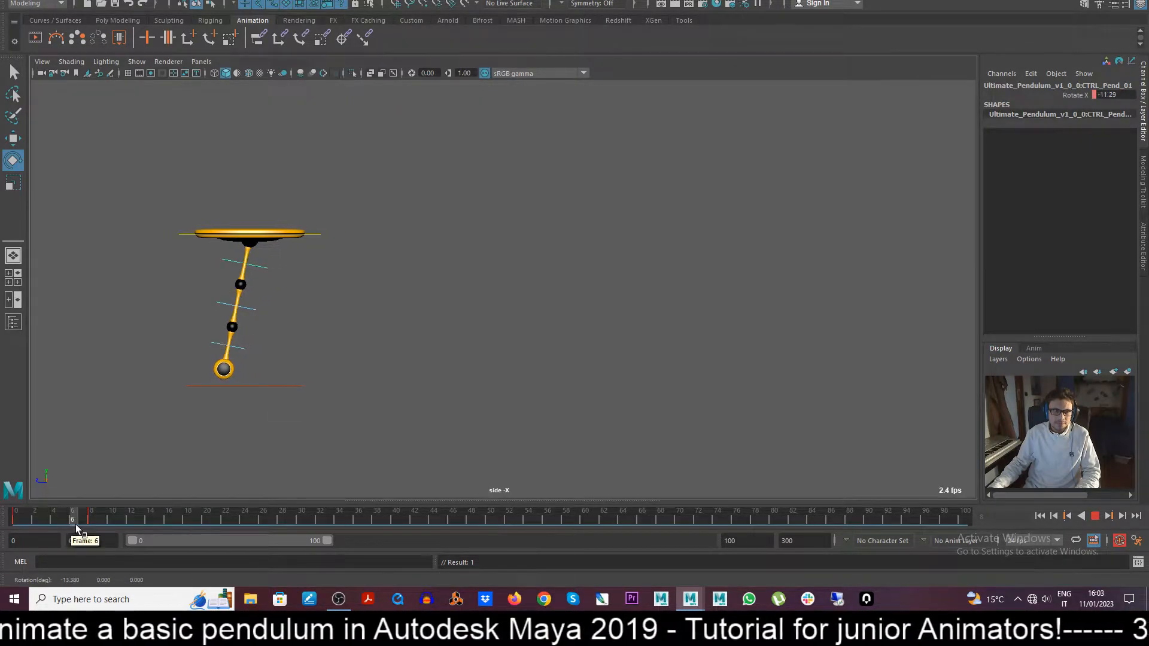
drag(71, 516, 131, 516)
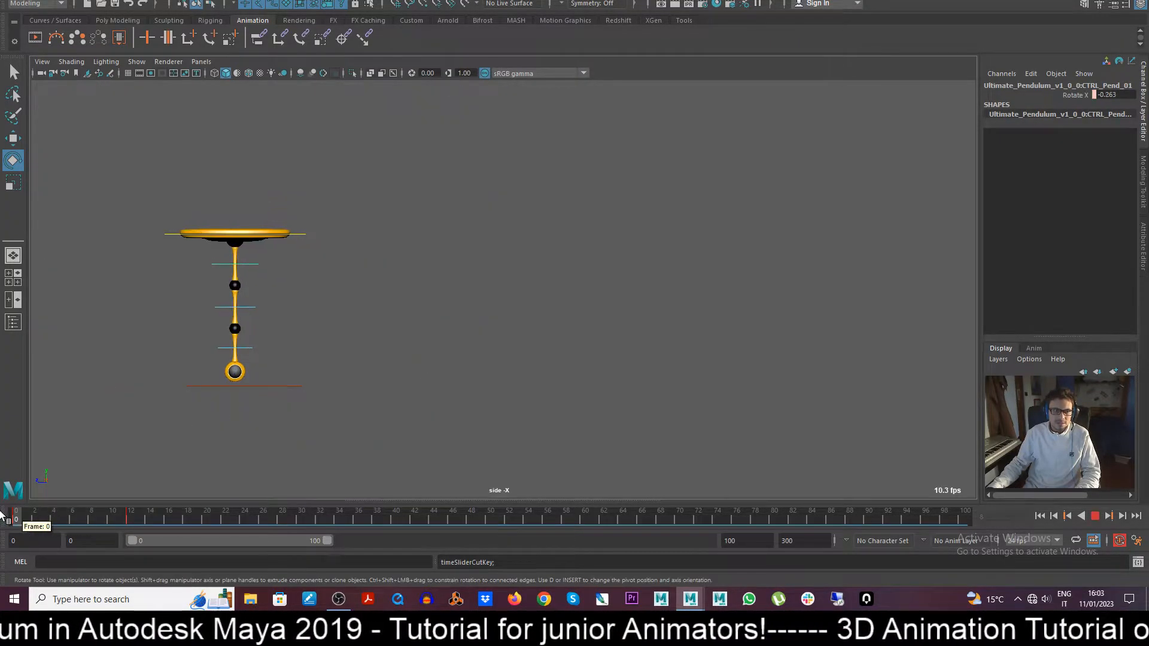
drag(15, 516, 113, 517)
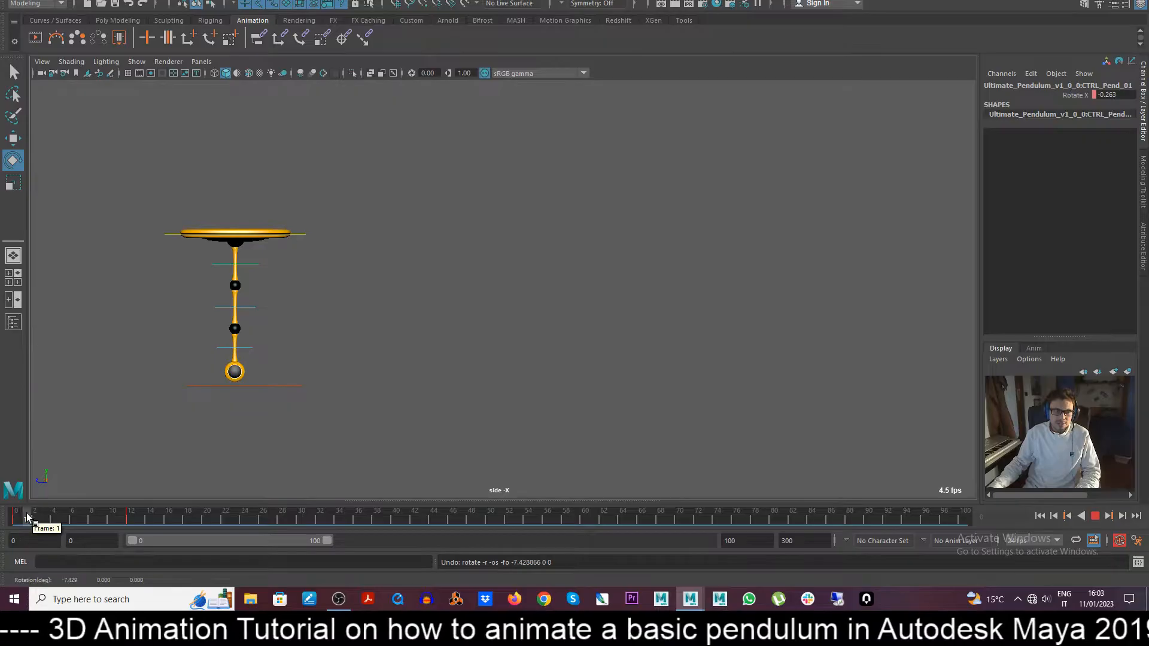
Step: Tilt the pendulum further back at frame 20 and play back the swing to frame 23
drag(13, 518, 131, 518)
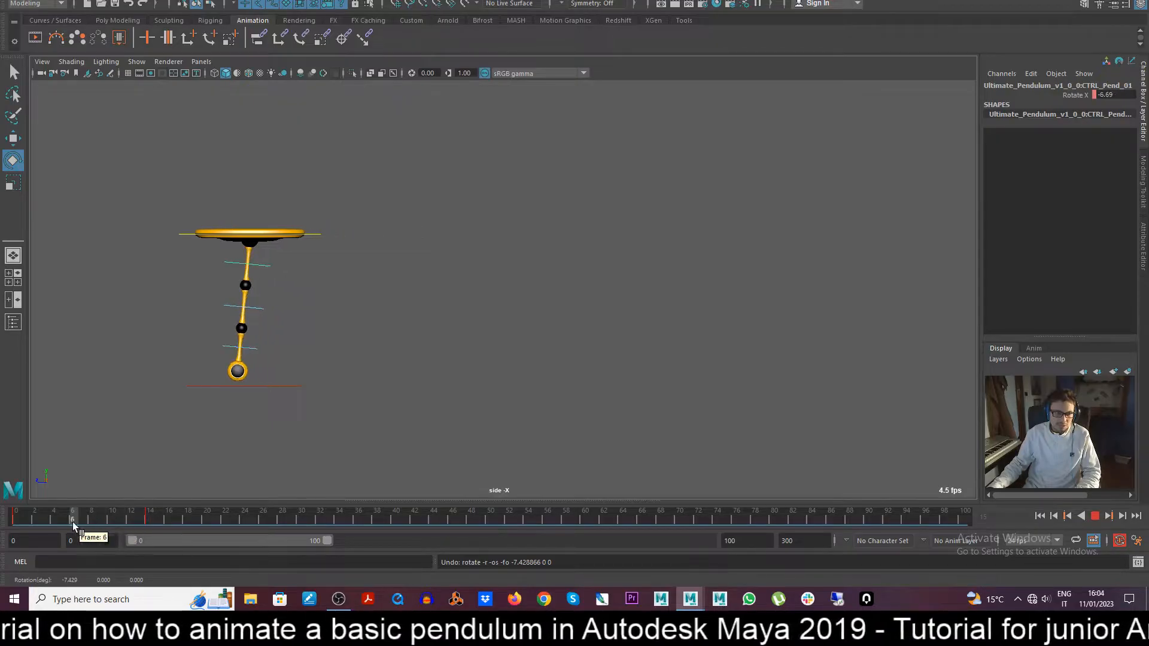
drag(72, 518, 91, 518)
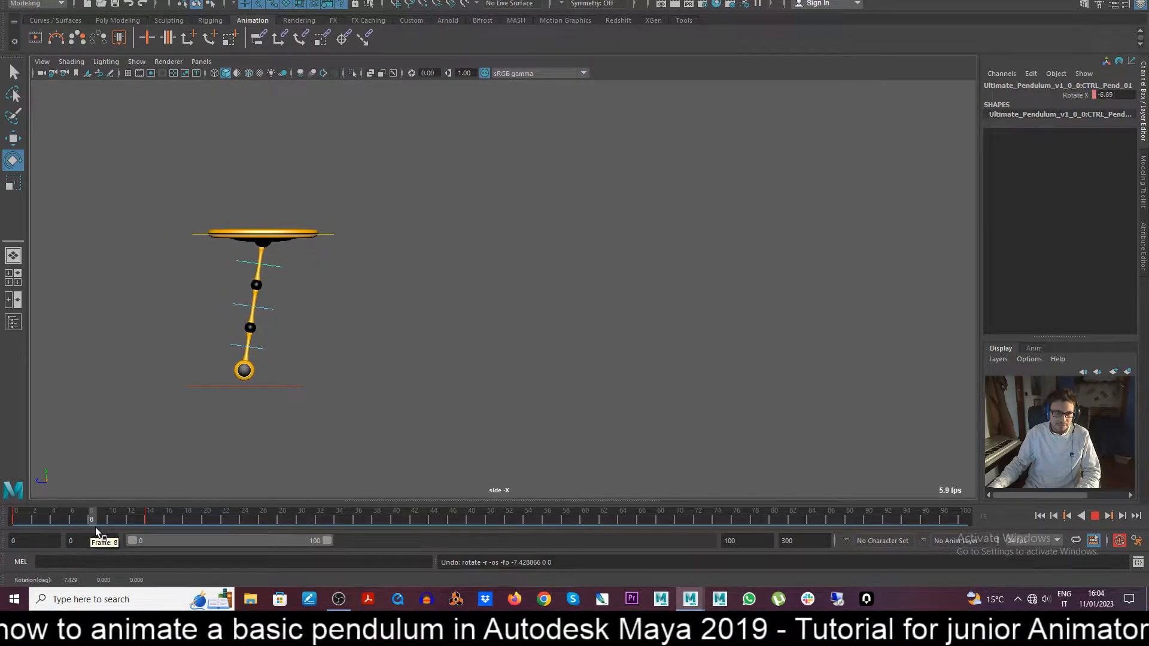
drag(91, 518, 207, 518)
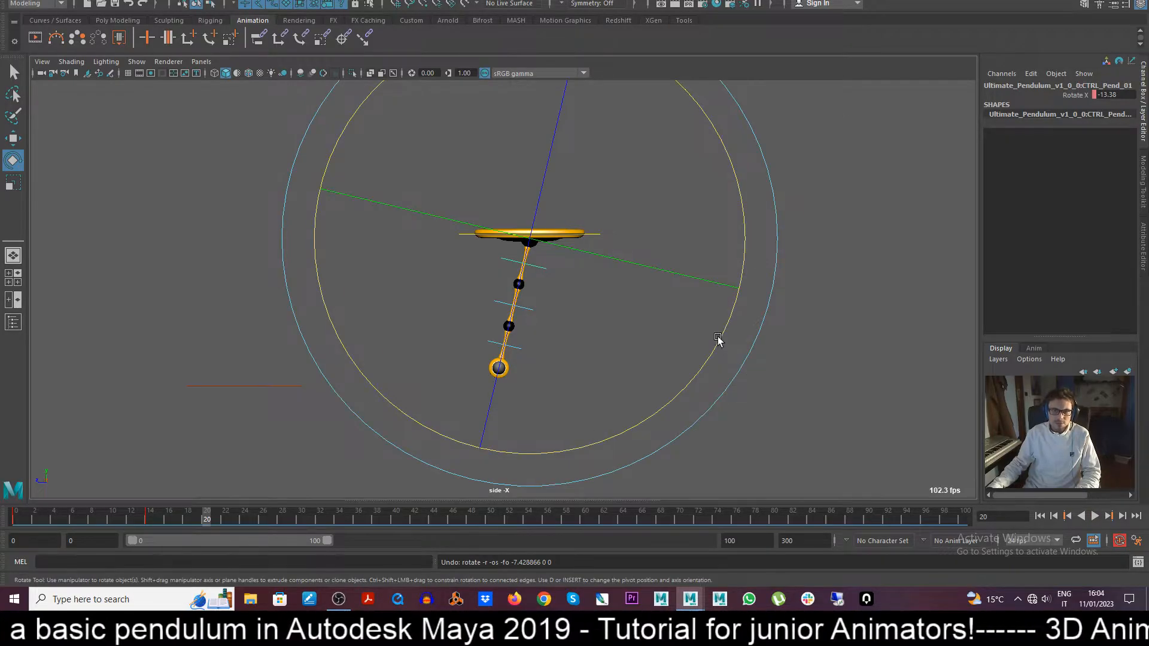
drag(718, 339, 683, 424)
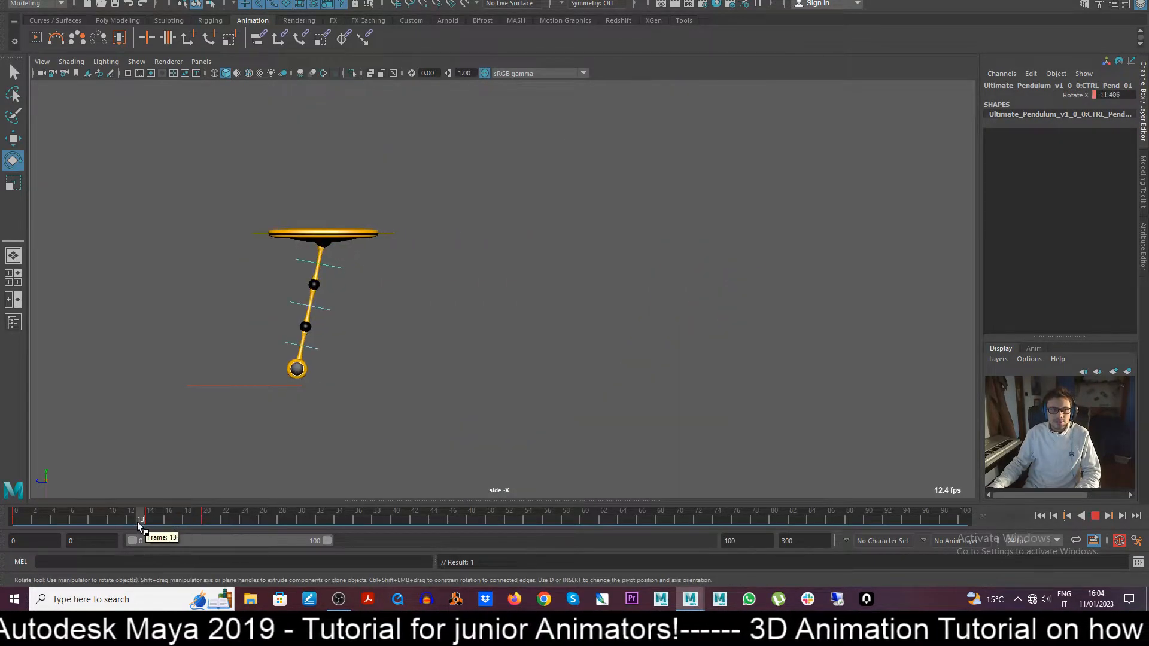
click(1111, 515)
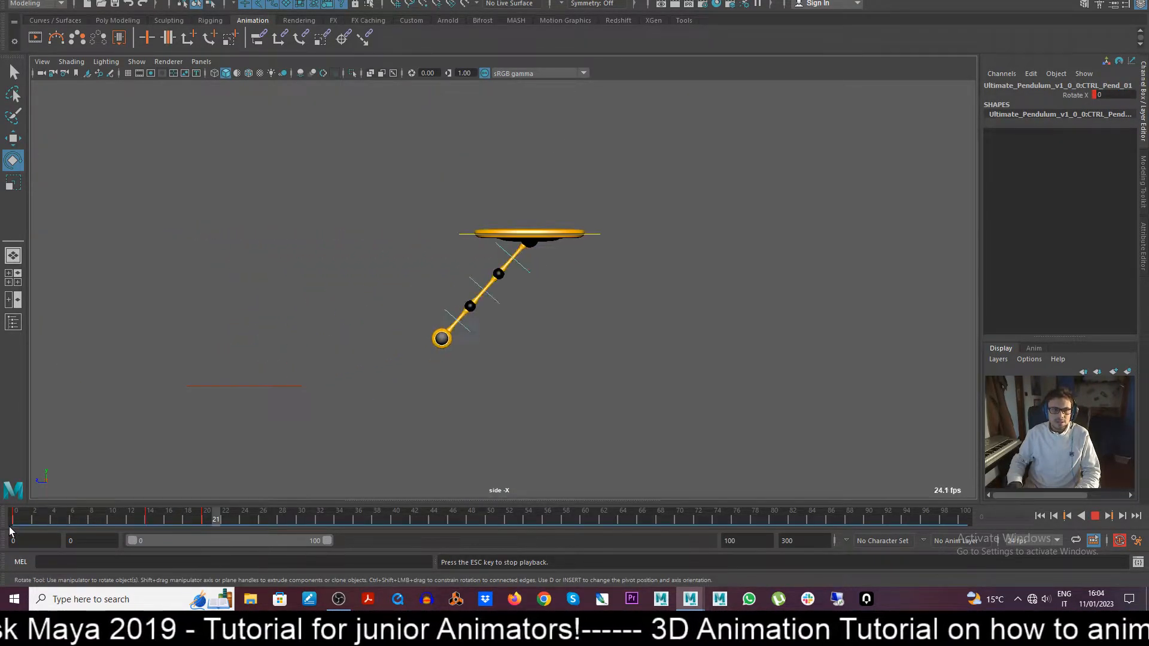
drag(216, 519, 168, 519)
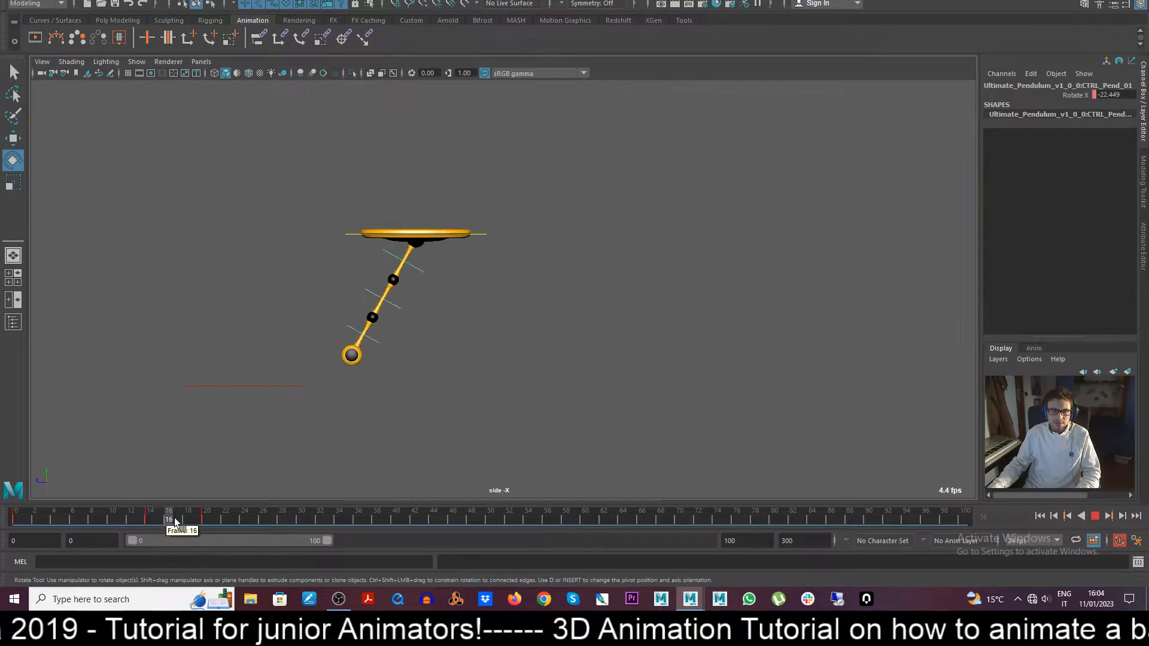
drag(168, 518, 244, 518)
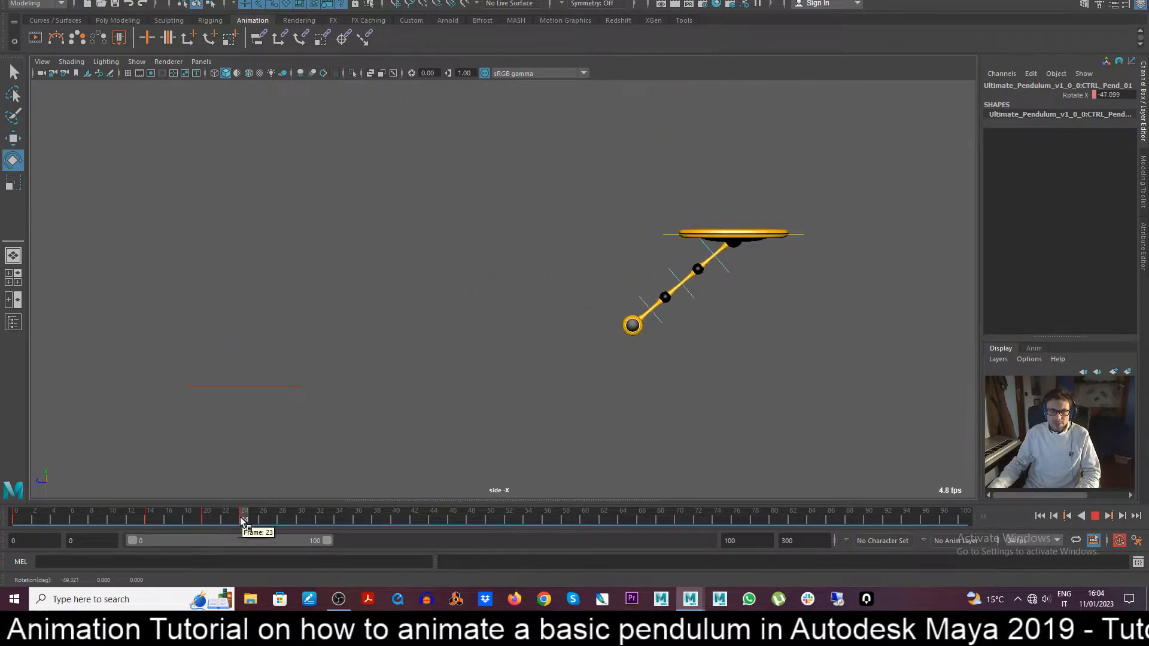
click(244, 520)
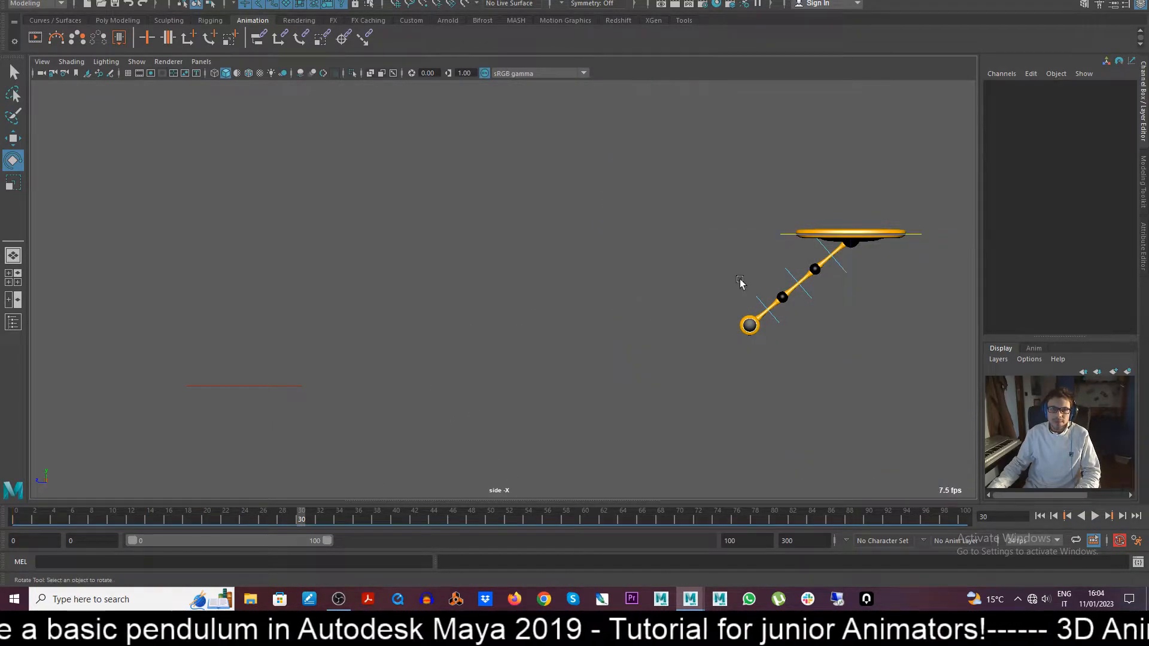
mouse_move(774, 240)
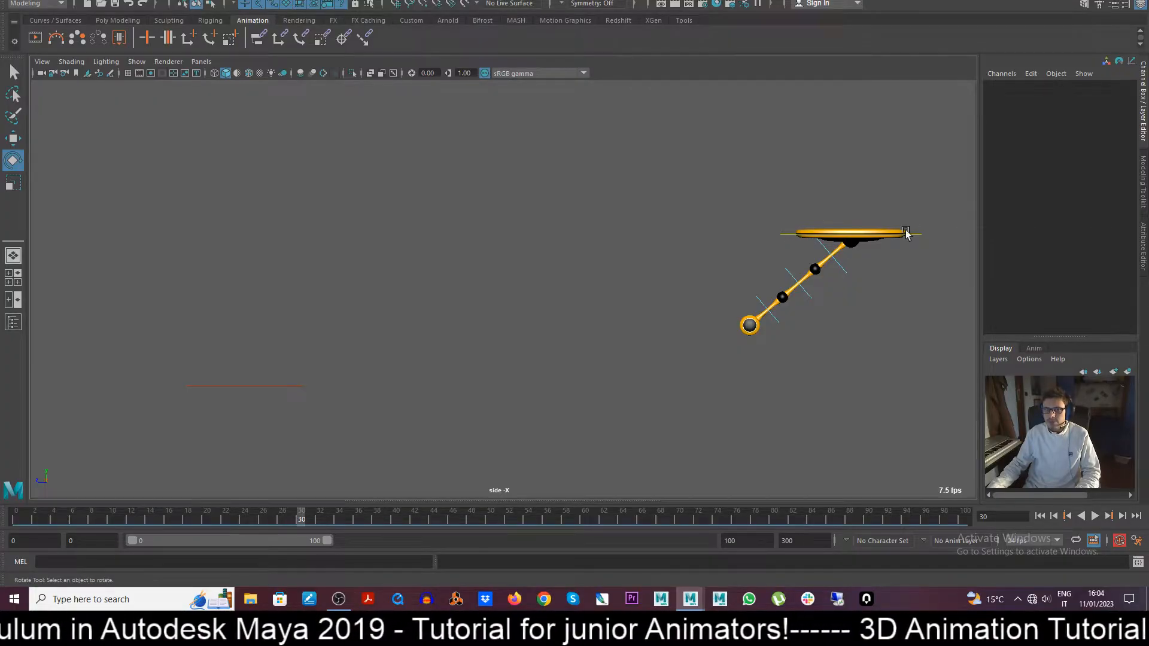
Step: Reselect the top control and shift the frame-40 key a few frames earlier
click(906, 234)
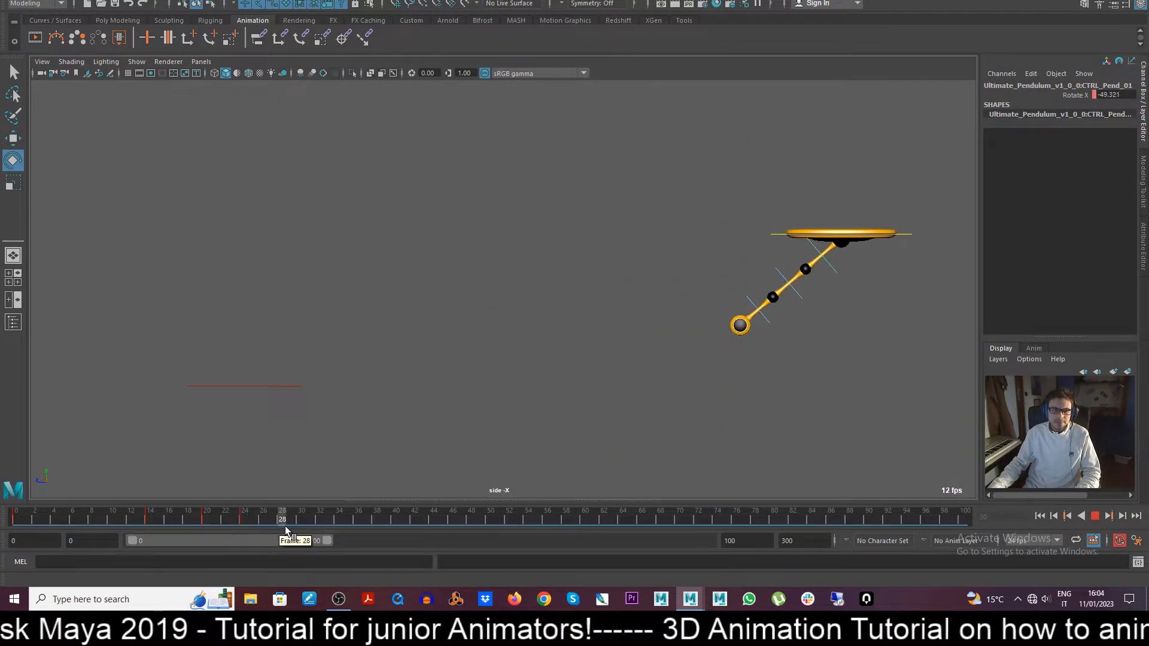
drag(281, 519, 386, 519)
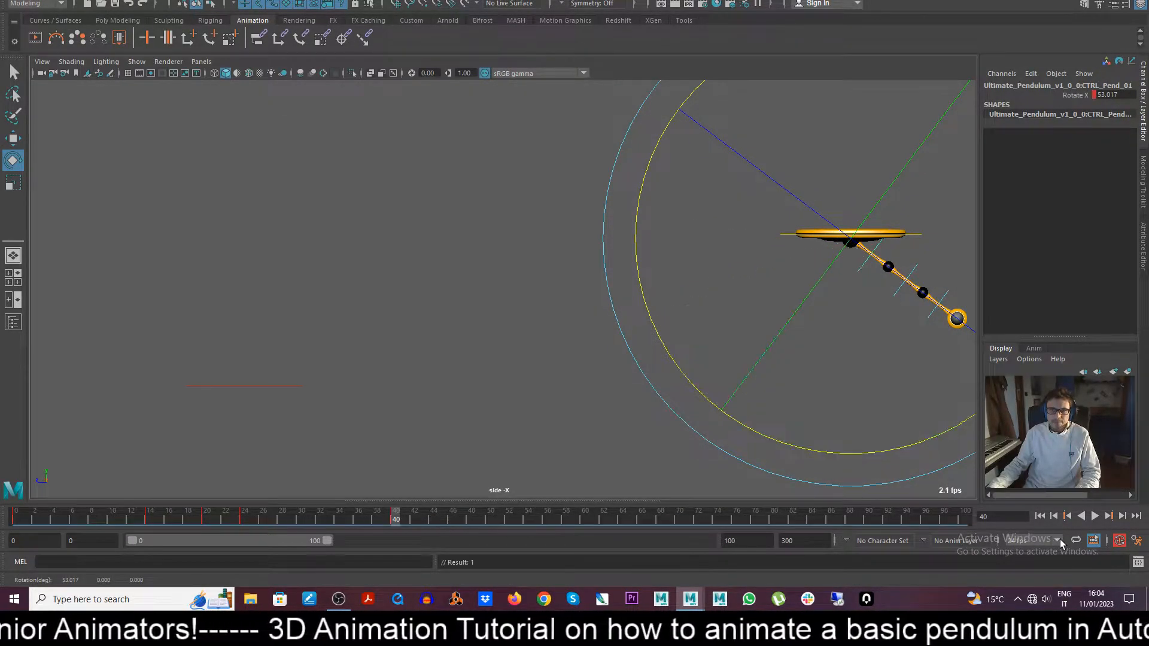
click(242, 519)
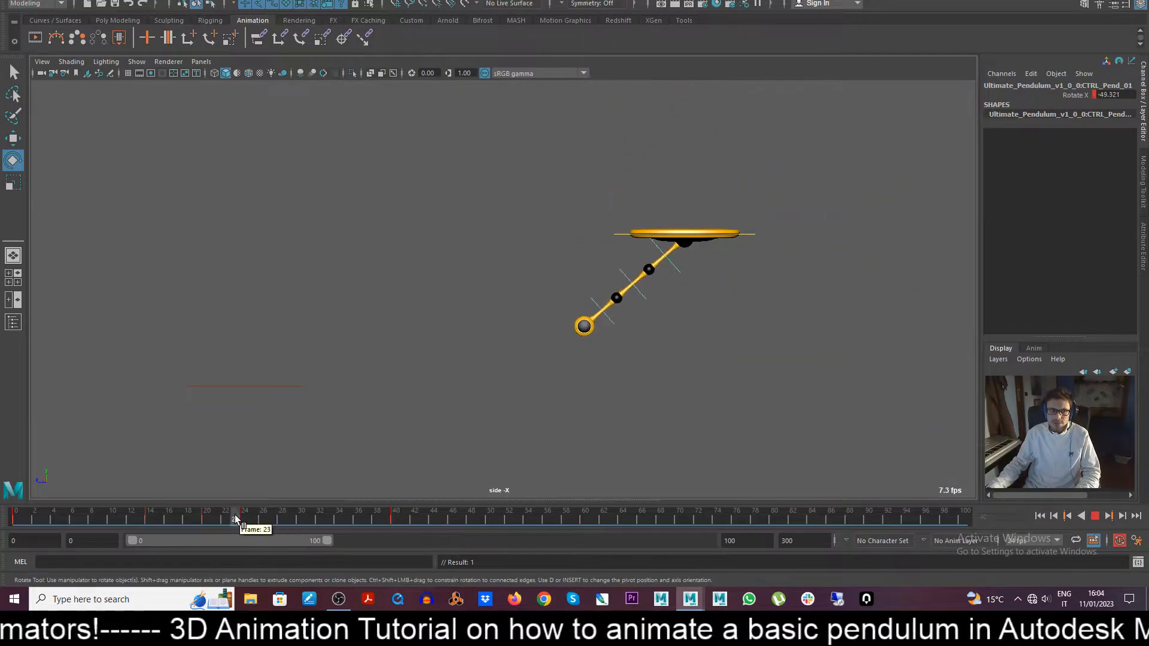
click(1109, 515)
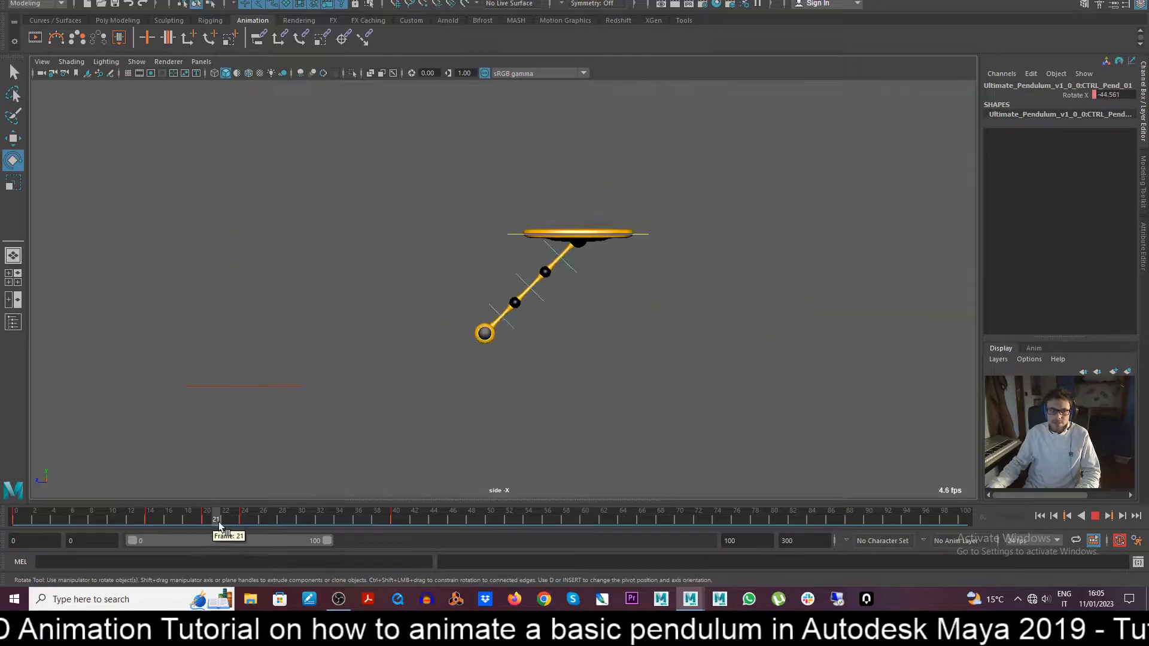
drag(218, 518, 396, 518)
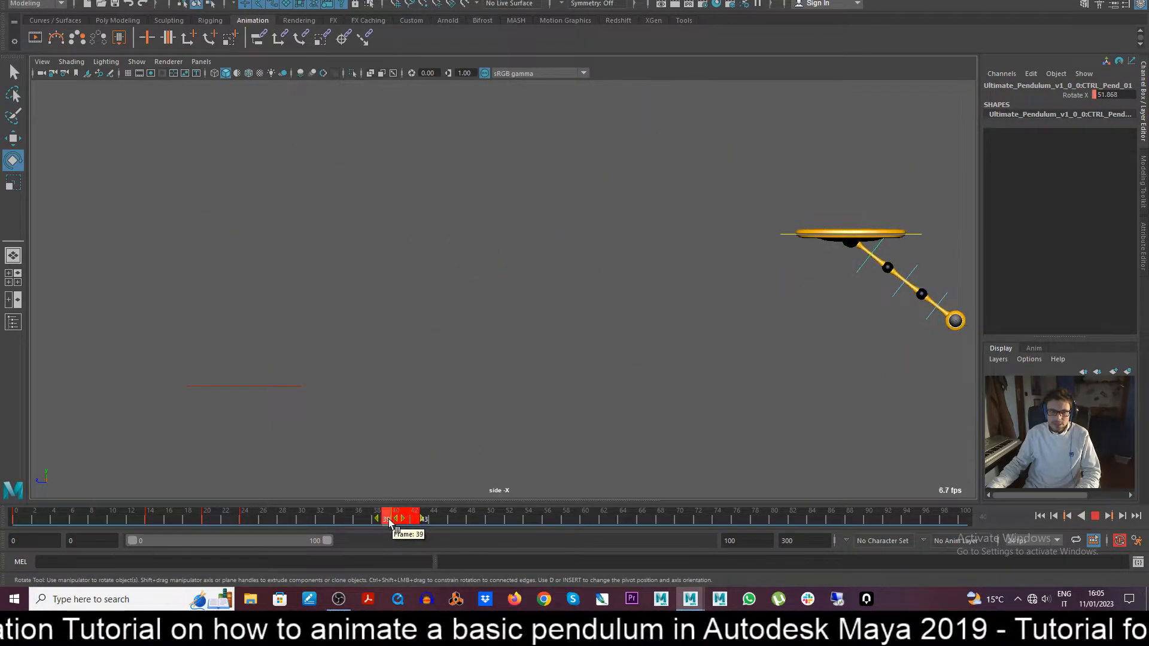
drag(396, 519, 366, 518)
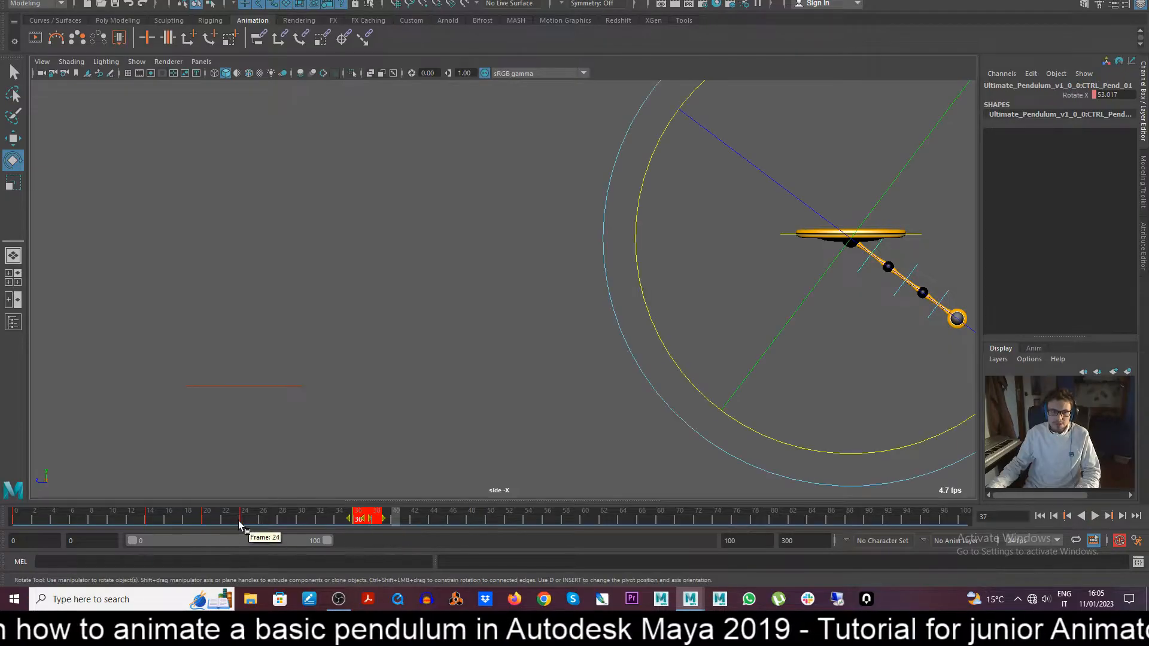
click(1093, 515)
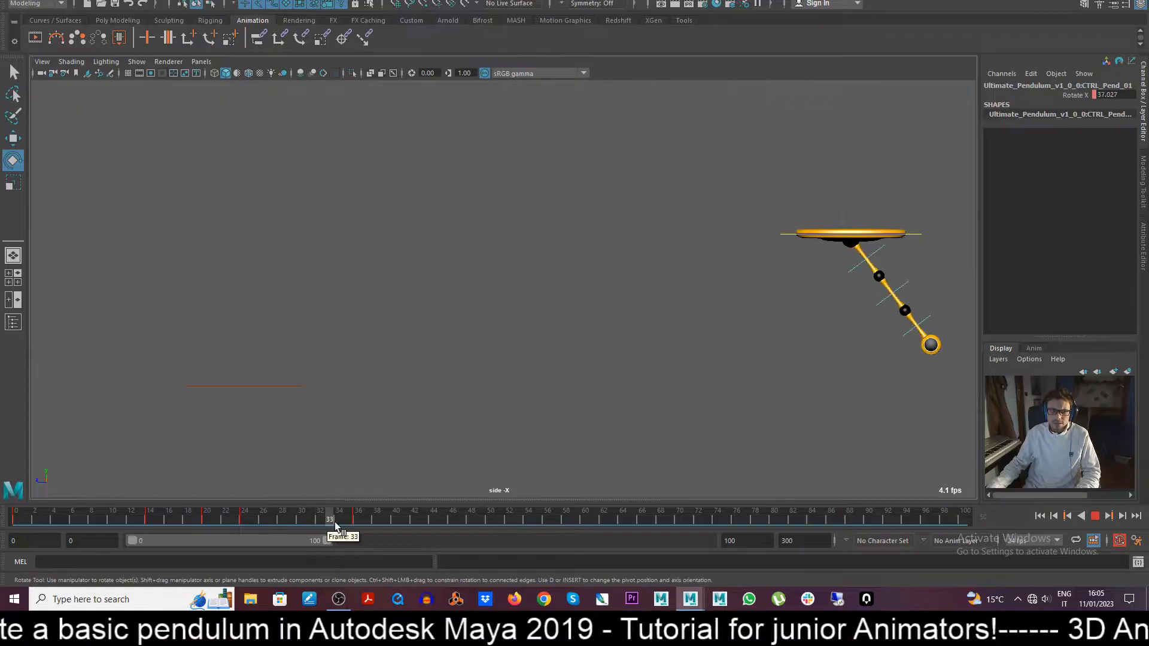
Step: Rotate the pendulum back near upright at frame 45 and review the swing
drag(329, 518, 376, 519)
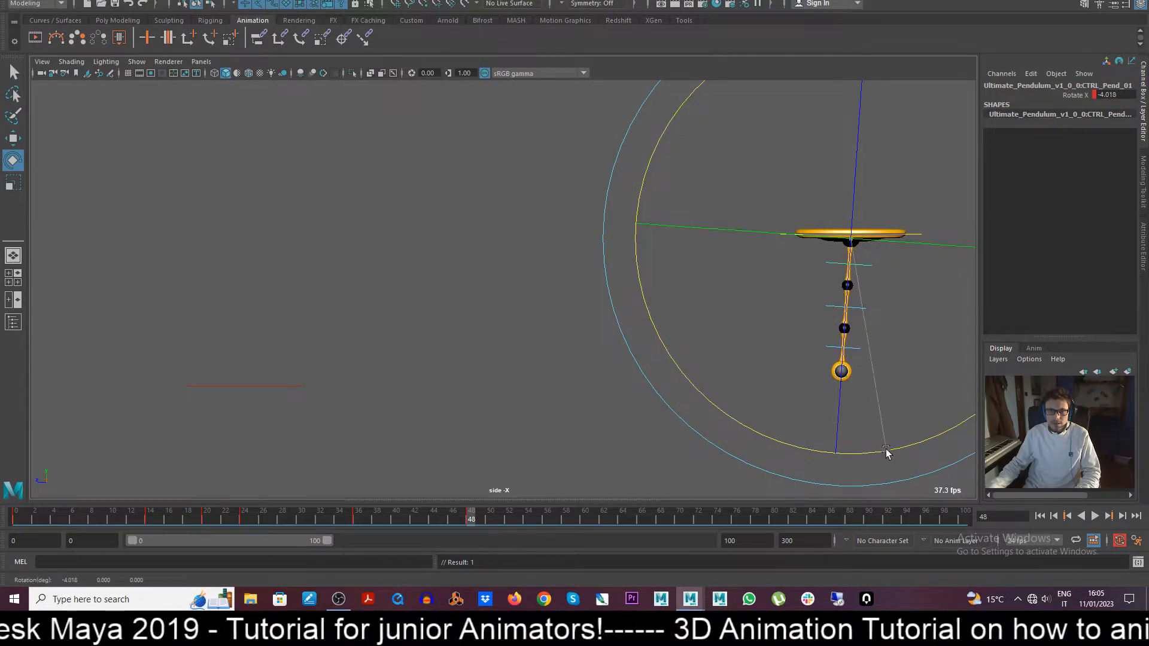
drag(884, 449, 761, 449)
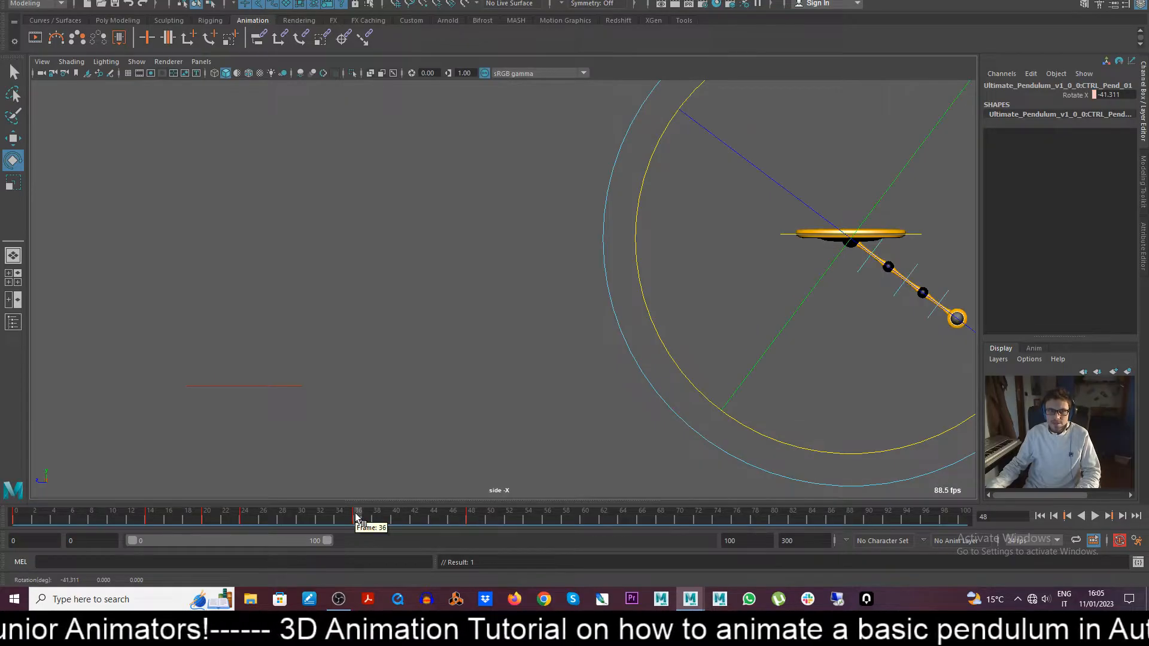
drag(358, 518, 471, 519)
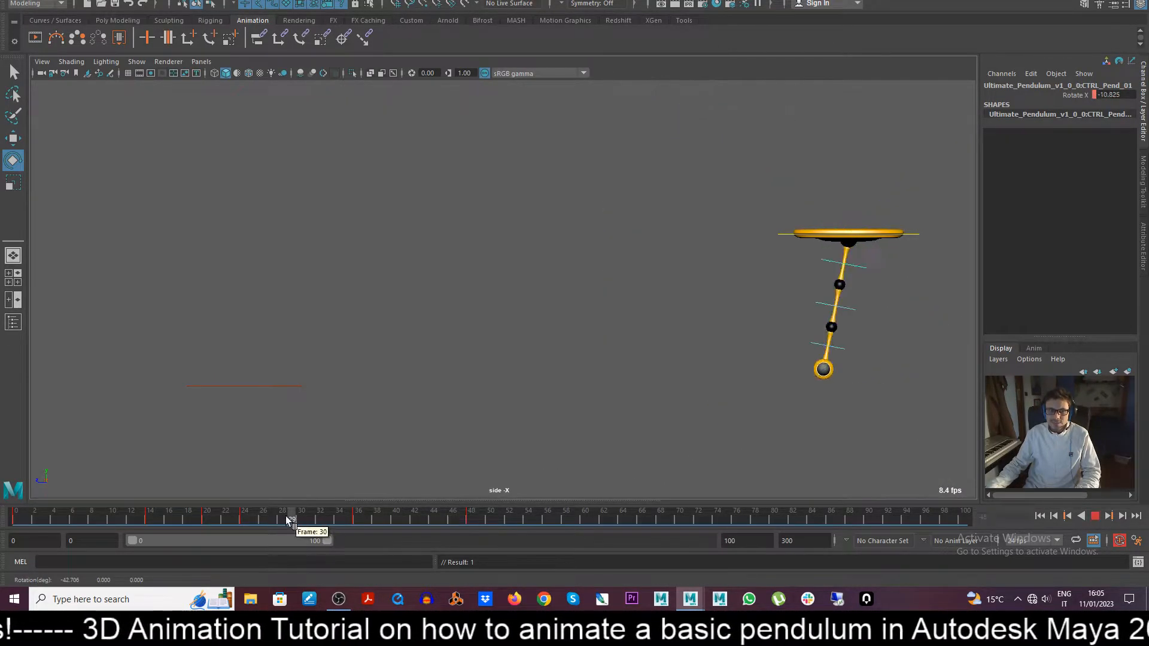
Step: Scrub frames 34–60 to review the swing passing vertical to a rightward tilt
click(1093, 515)
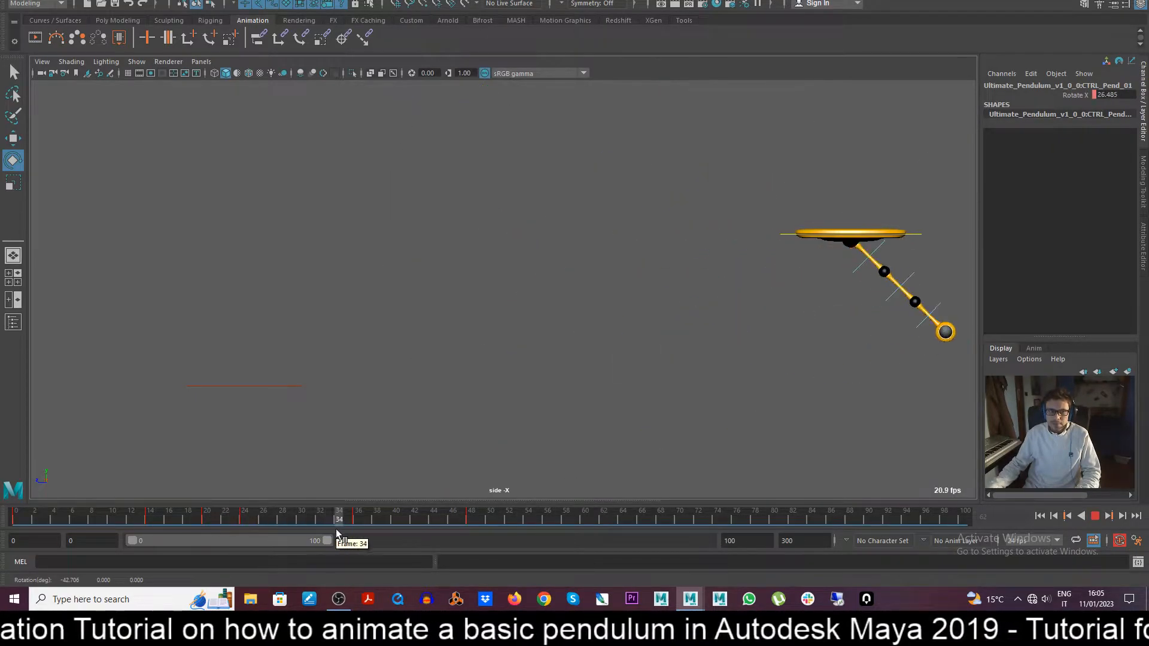
drag(339, 518, 462, 518)
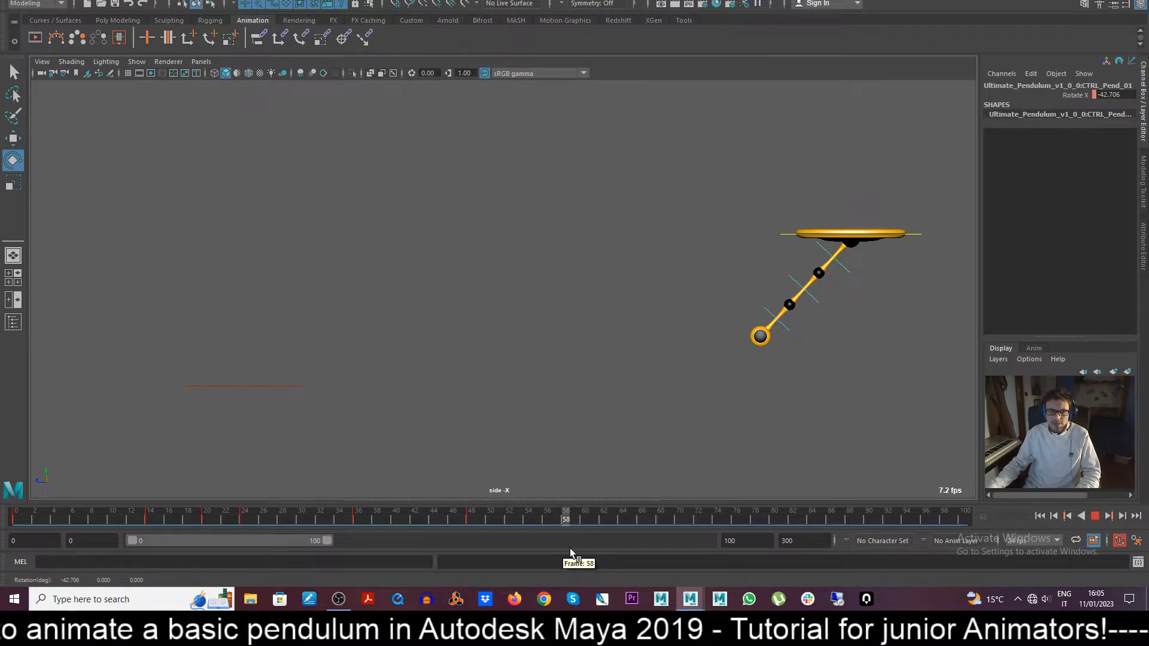
drag(565, 516, 584, 515)
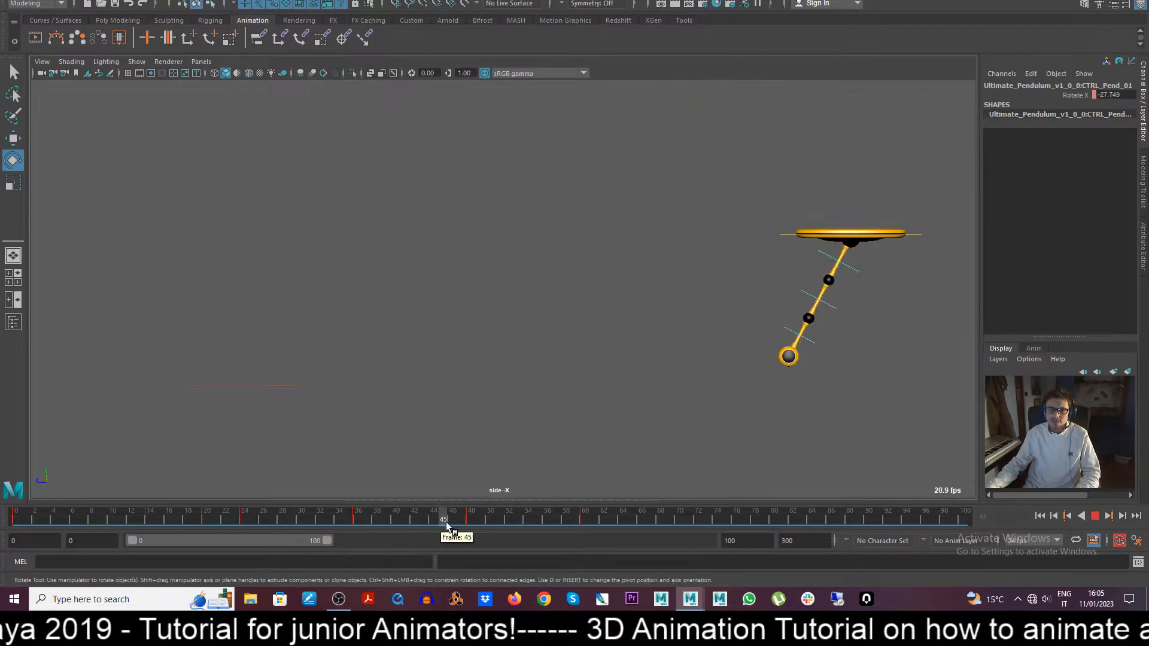
drag(443, 519, 623, 519)
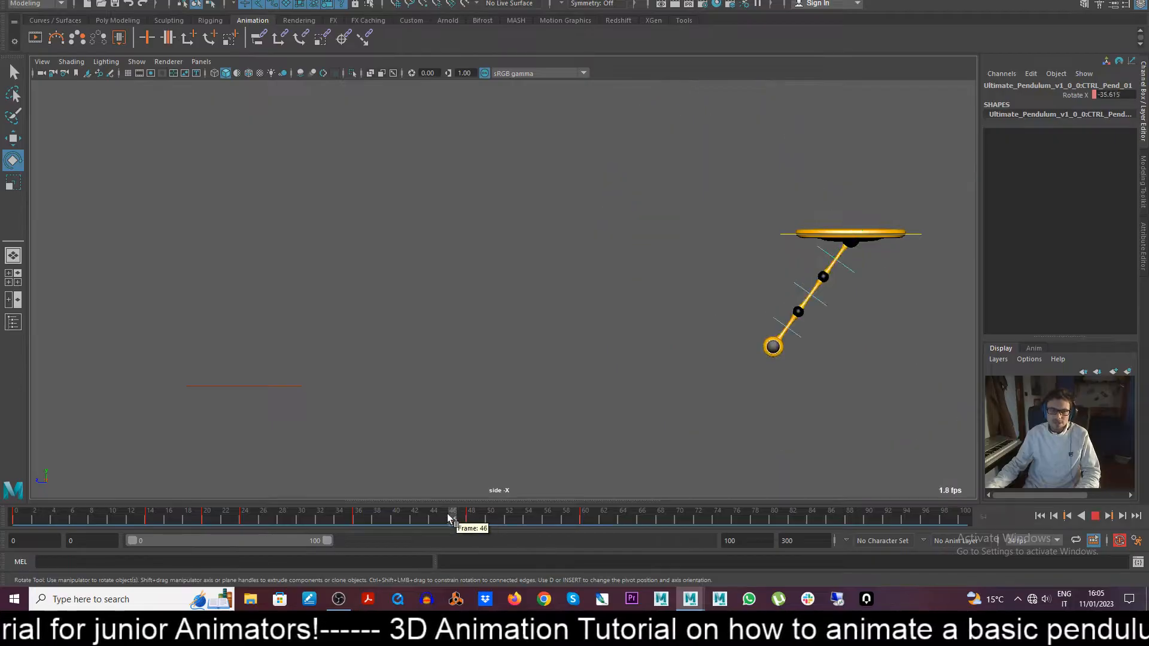
drag(451, 510, 586, 511)
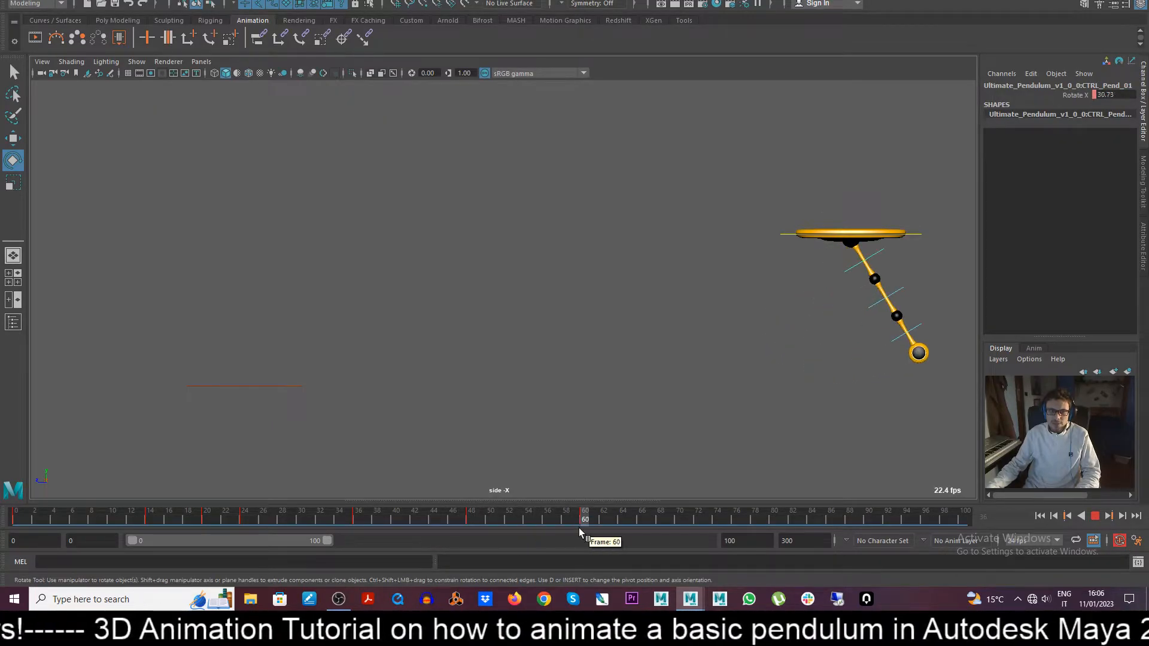
drag(584, 519, 366, 519)
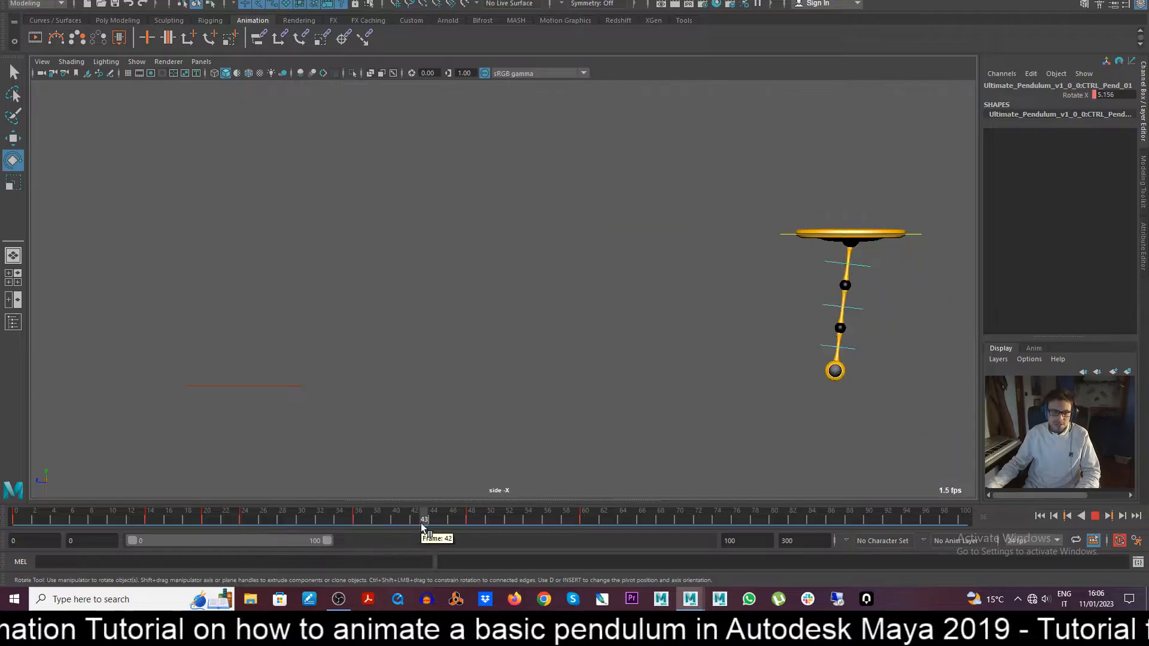
drag(423, 519, 358, 519)
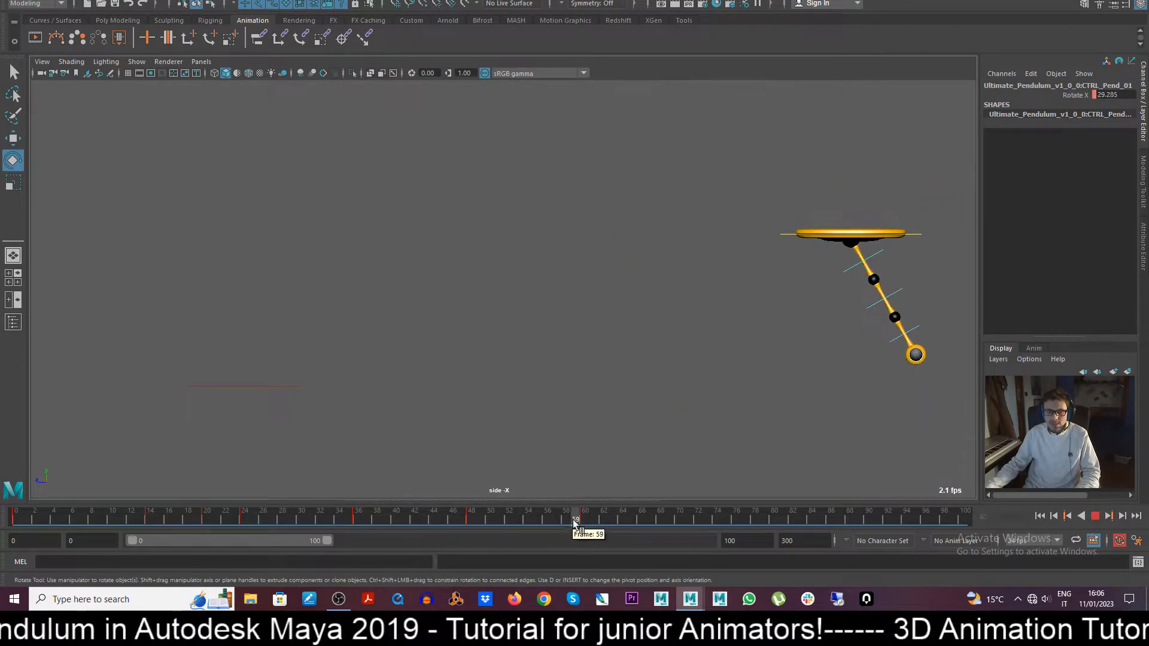
drag(574, 518, 461, 518)
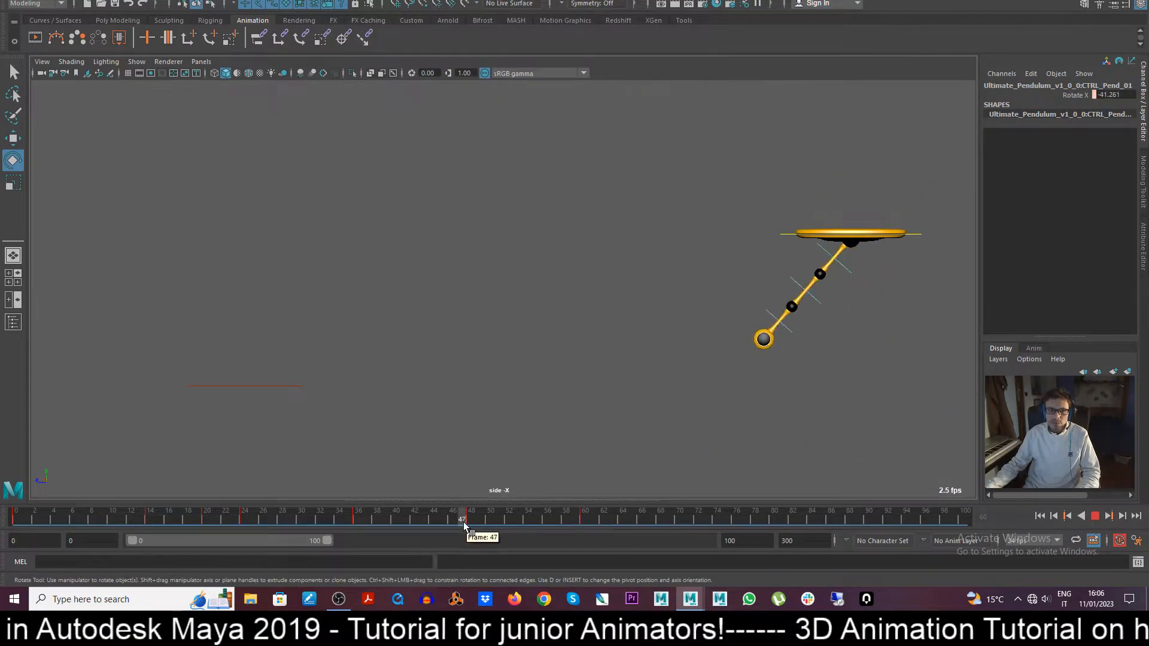
drag(461, 518, 577, 518)
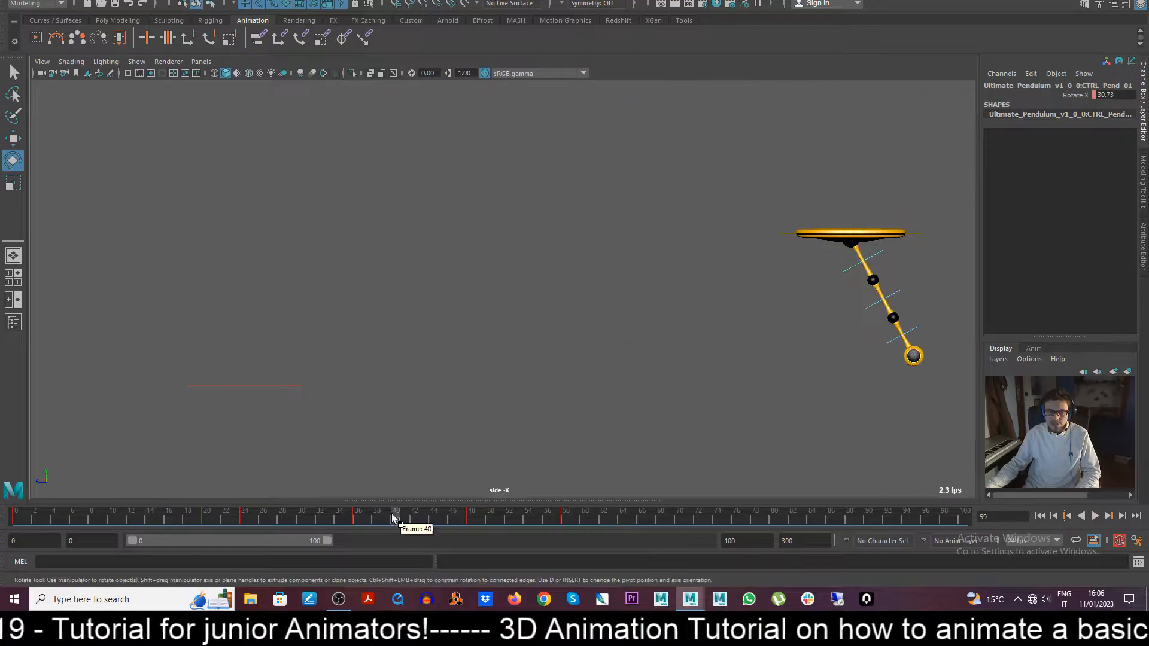
click(1093, 515)
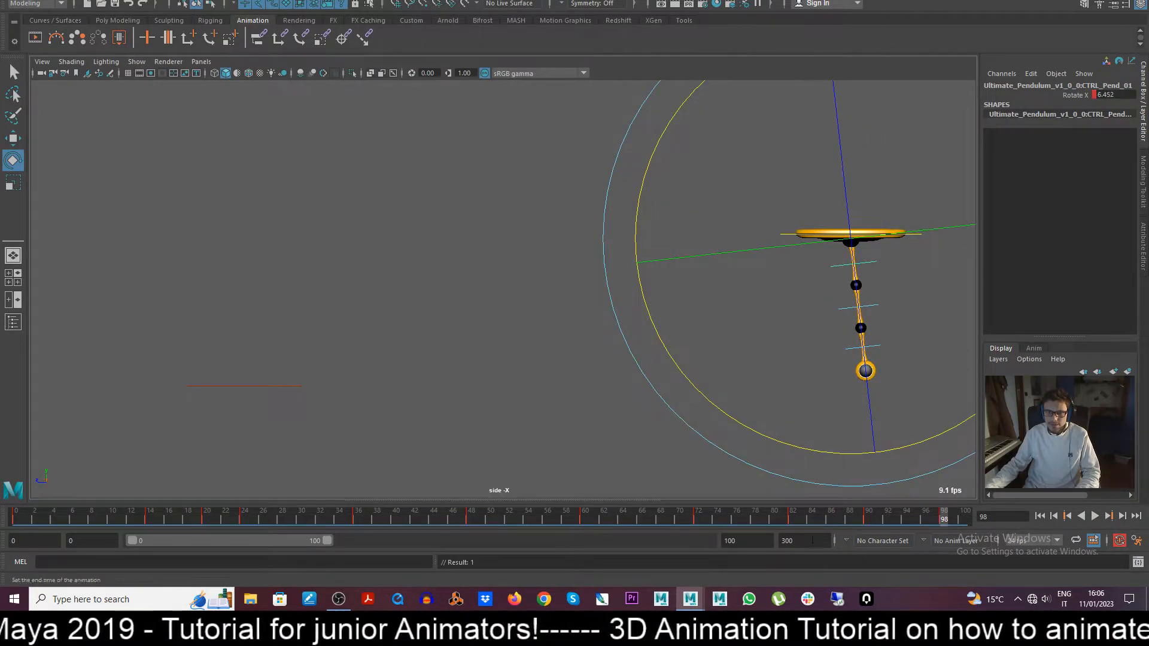
Step: Extend the end time to 120 and key a slight near-vertical tilt around frame 108
click(746, 541)
text(120)
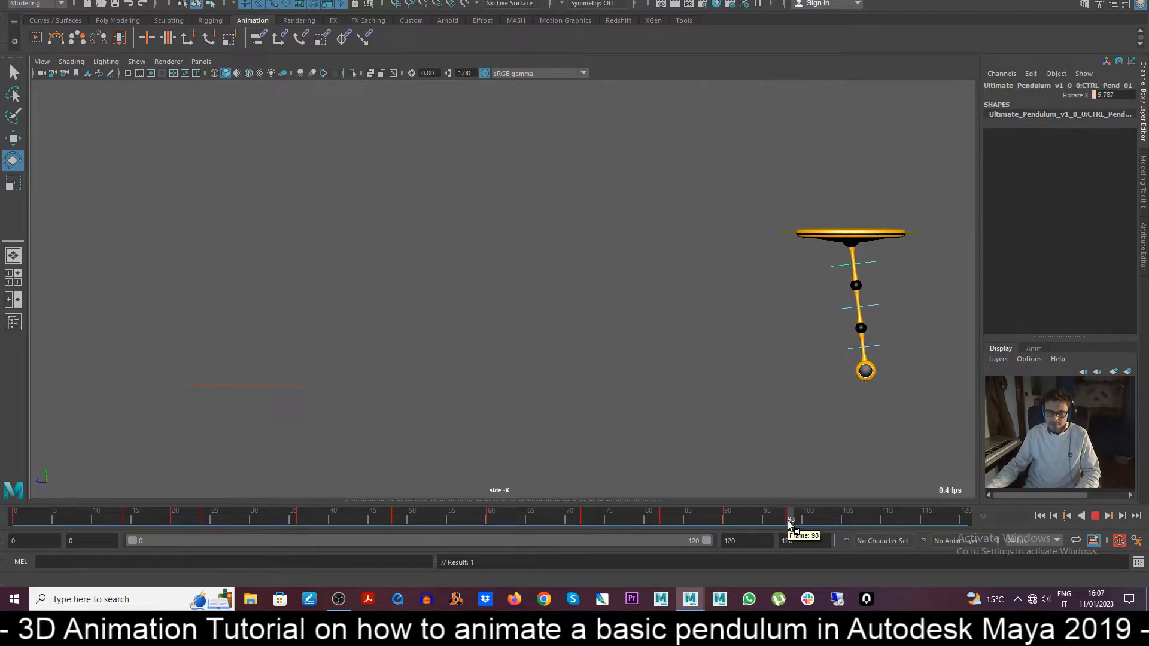
drag(790, 518, 832, 518)
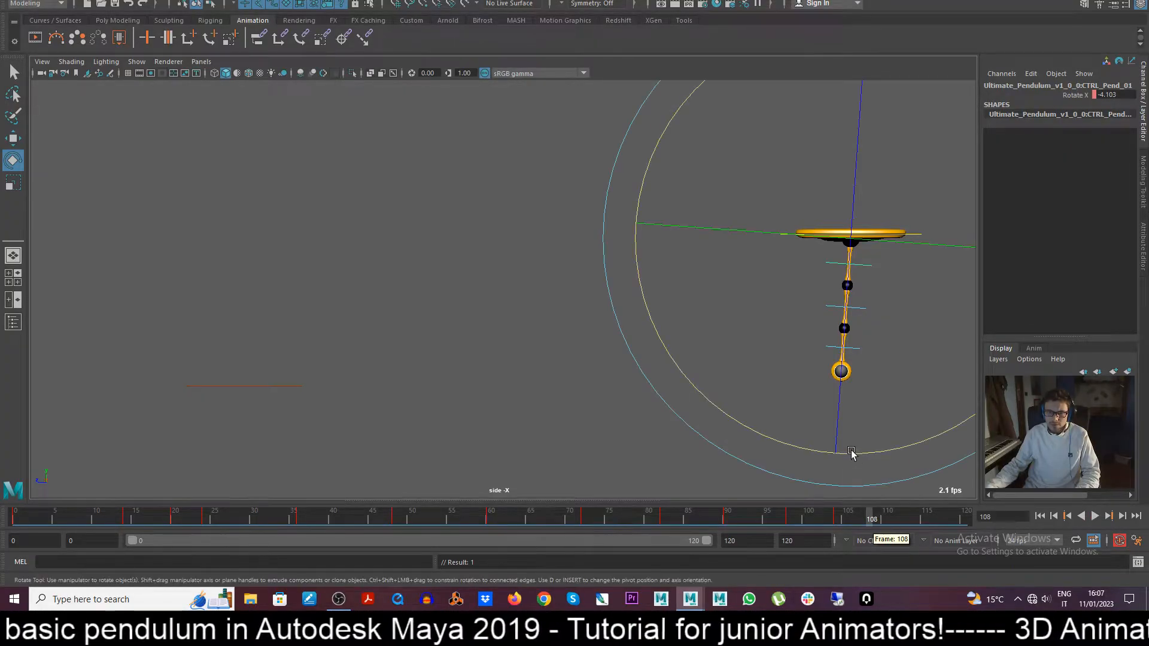
drag(850, 452, 873, 463)
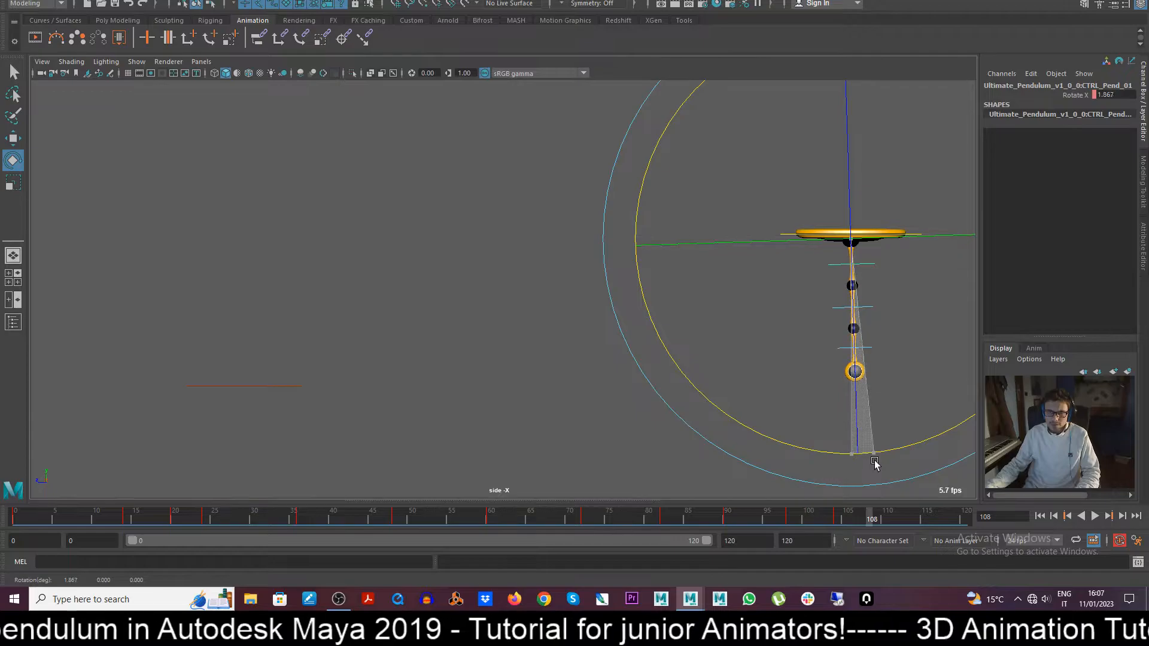
click(1094, 515)
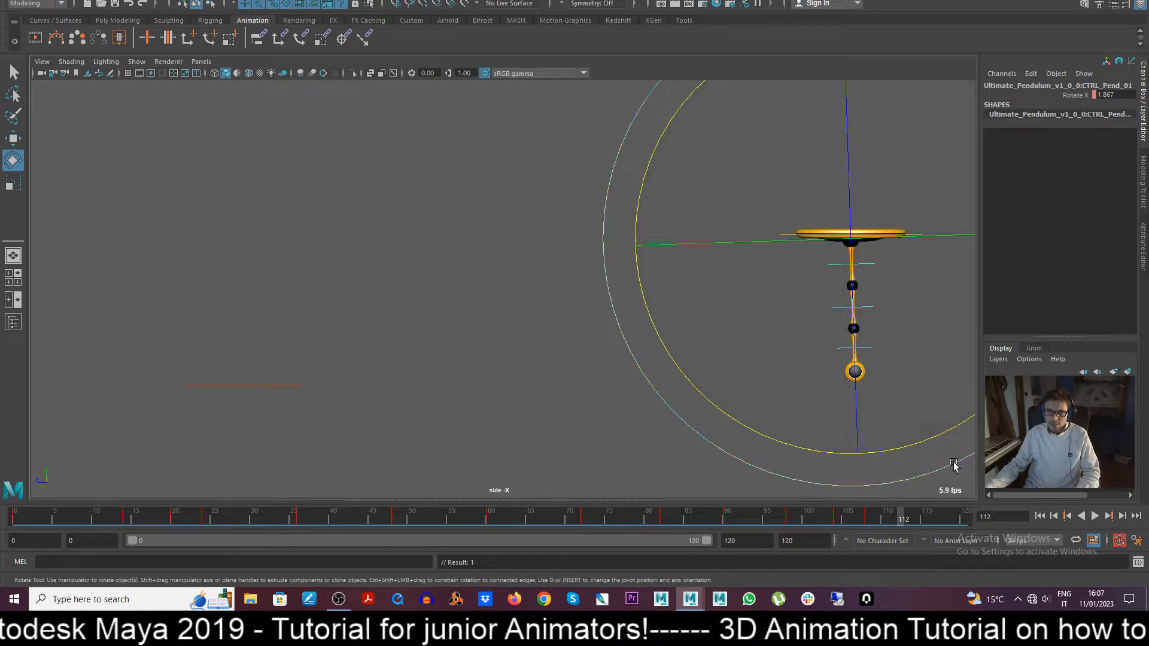
drag(953, 464, 888, 450)
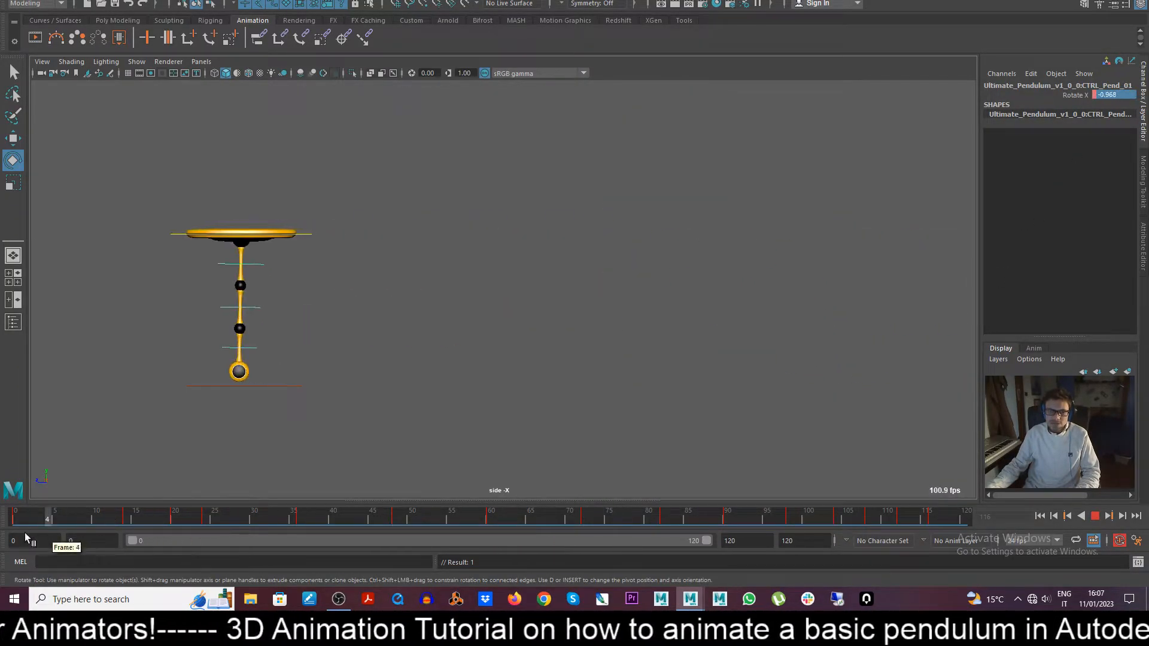
Step: Shift the final keys from frame 91 onward later and review the retimed swing
click(1093, 515)
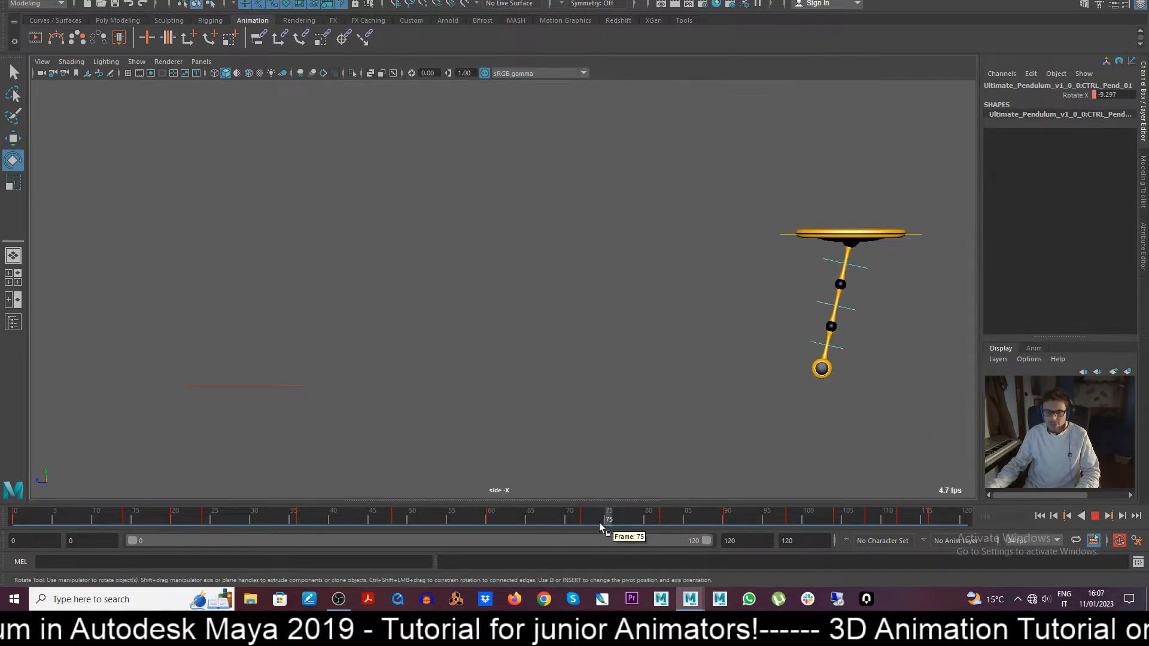
drag(608, 519, 734, 518)
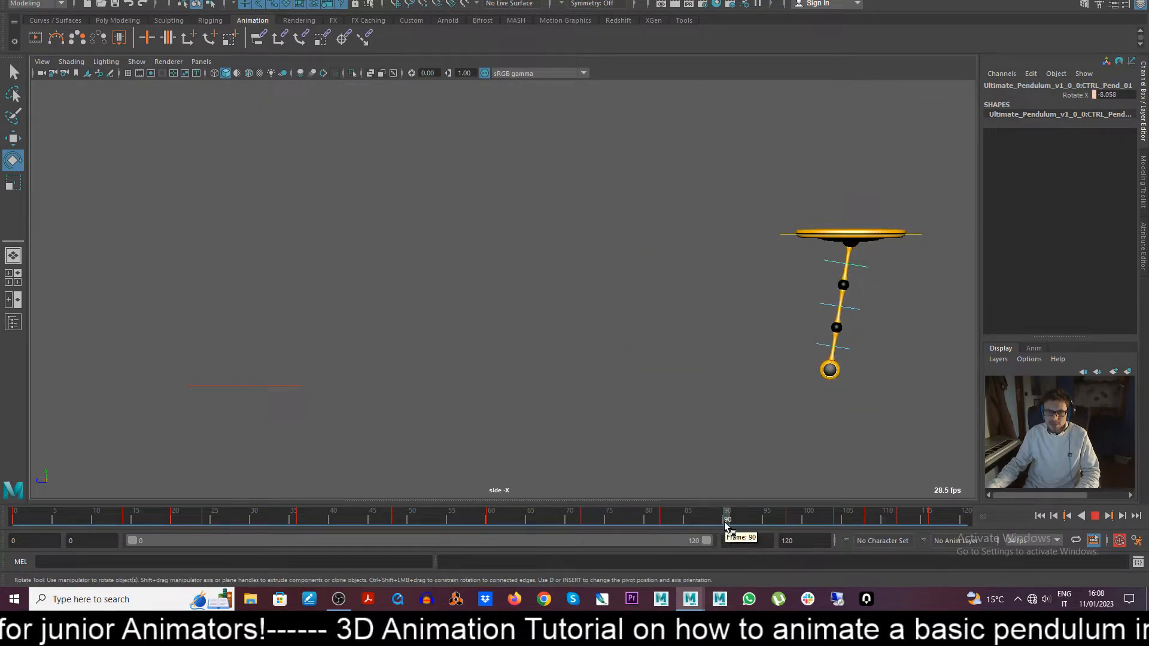
drag(727, 518, 941, 518)
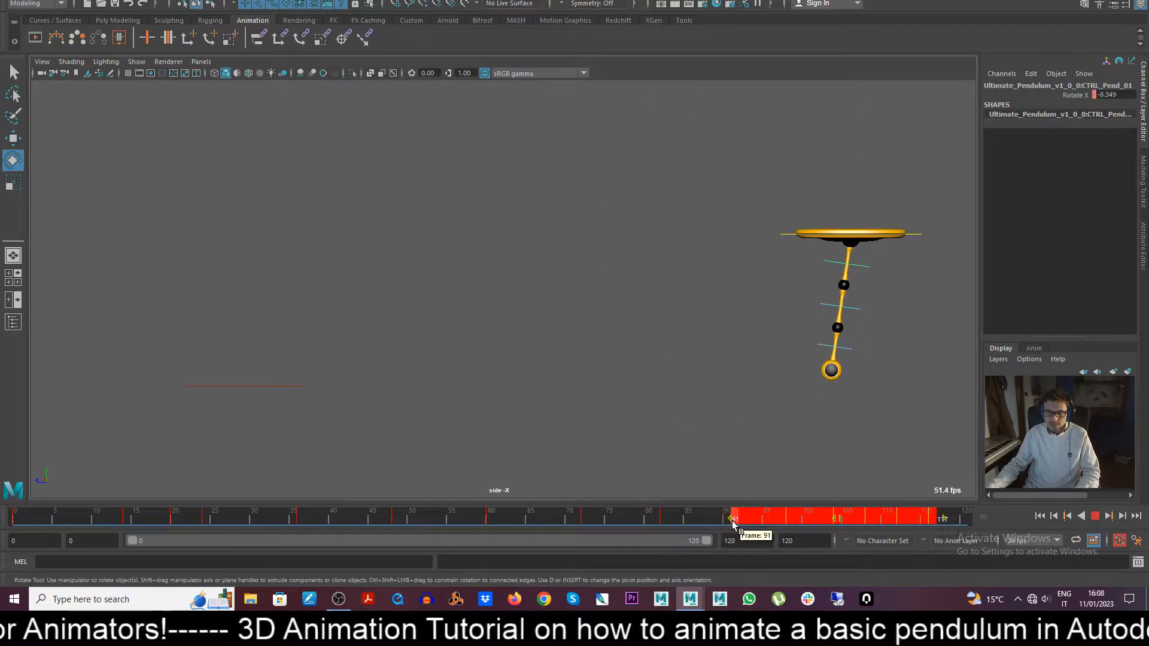
drag(734, 518, 845, 518)
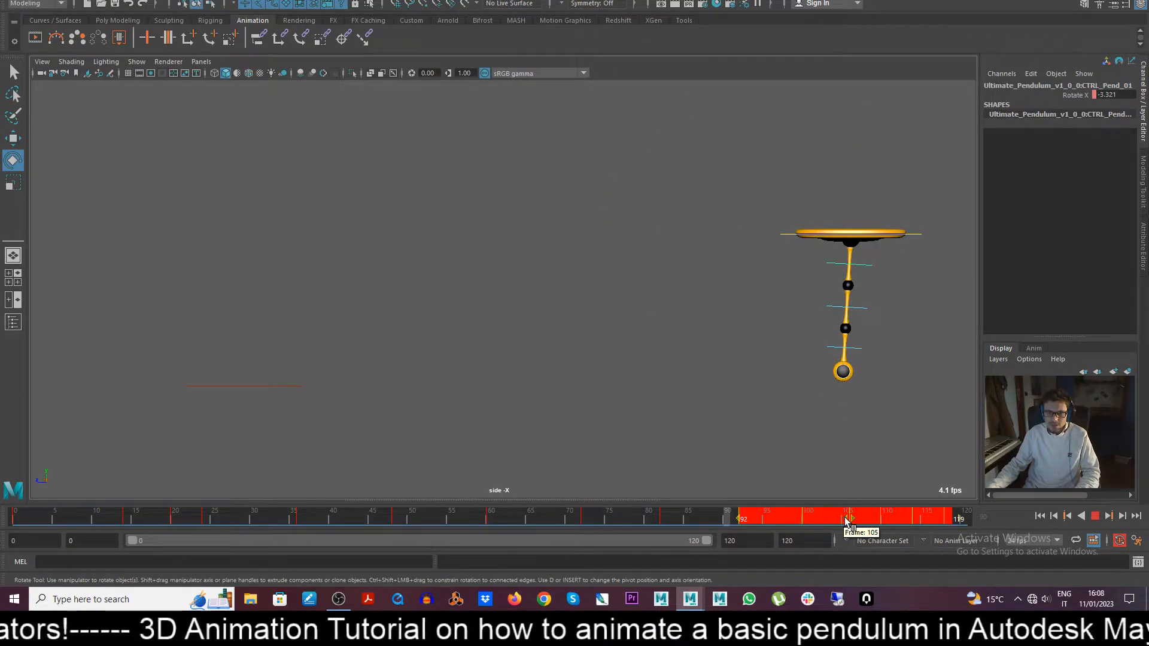
drag(845, 518, 861, 518)
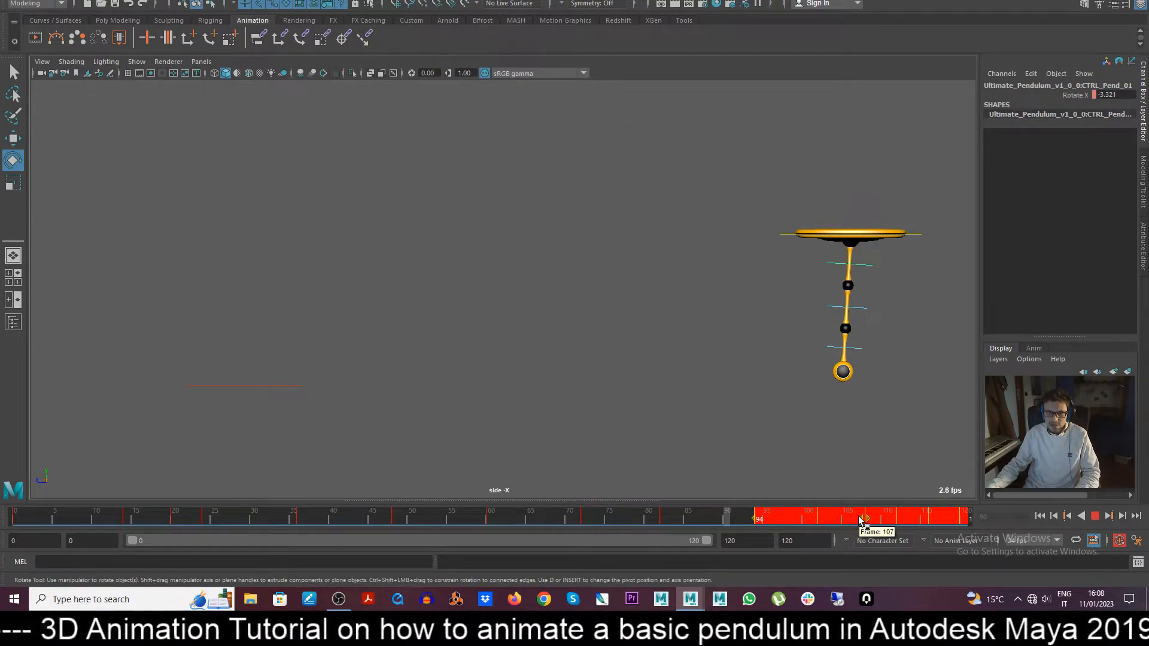
drag(863, 519, 499, 518)
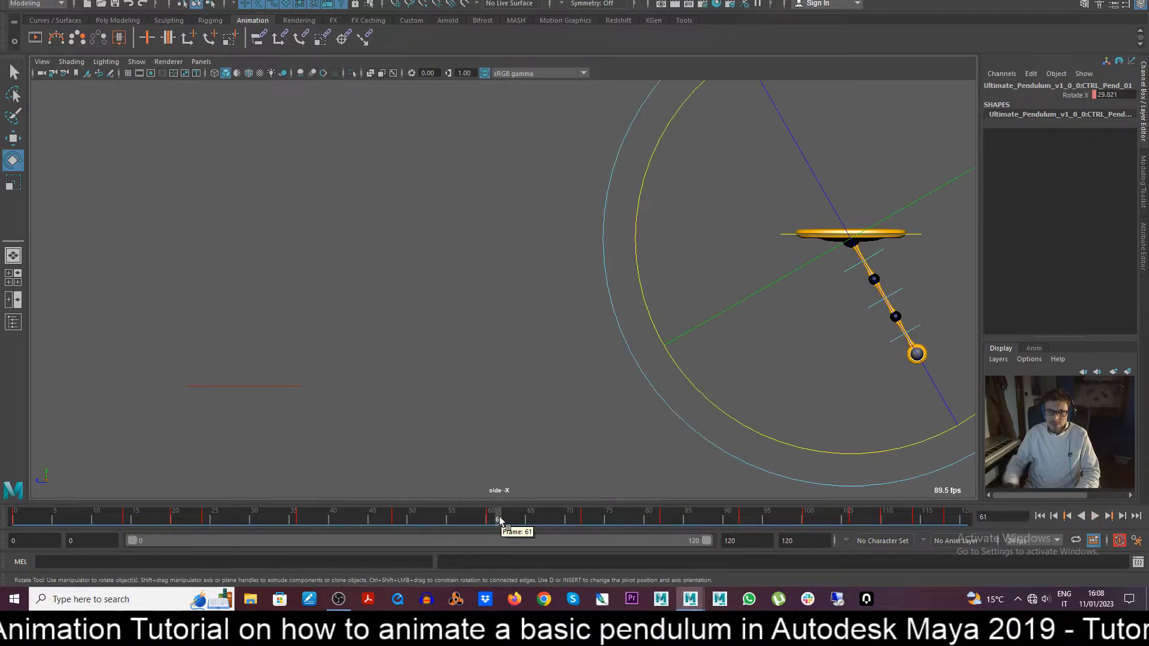
click(1094, 516)
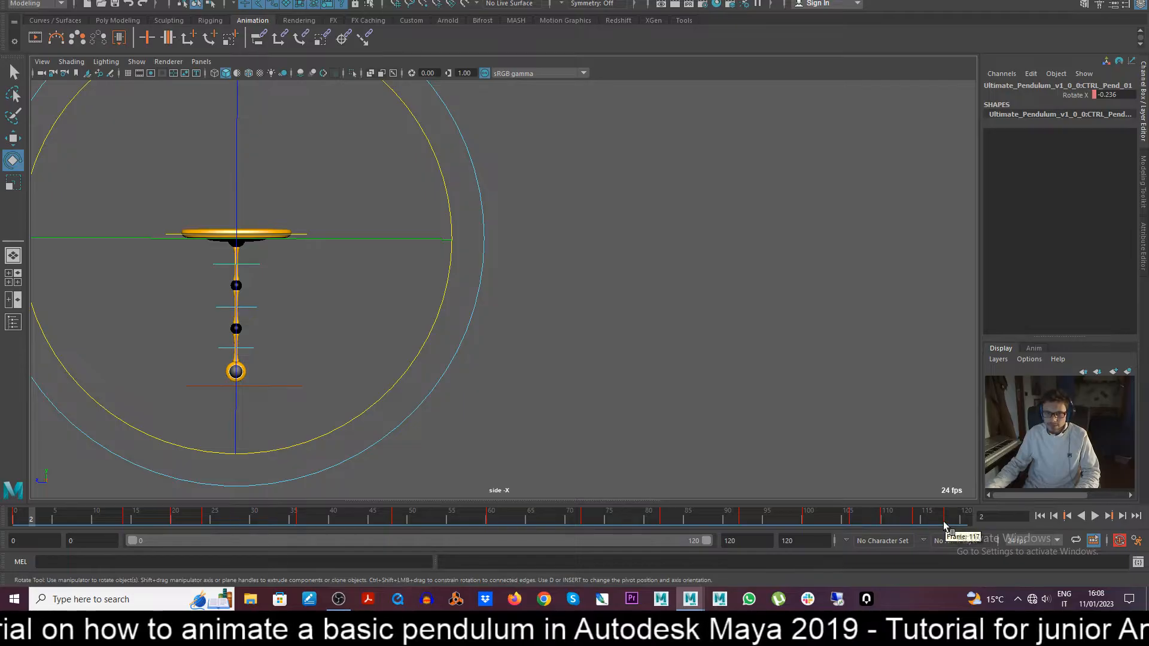
drag(937, 518, 904, 518)
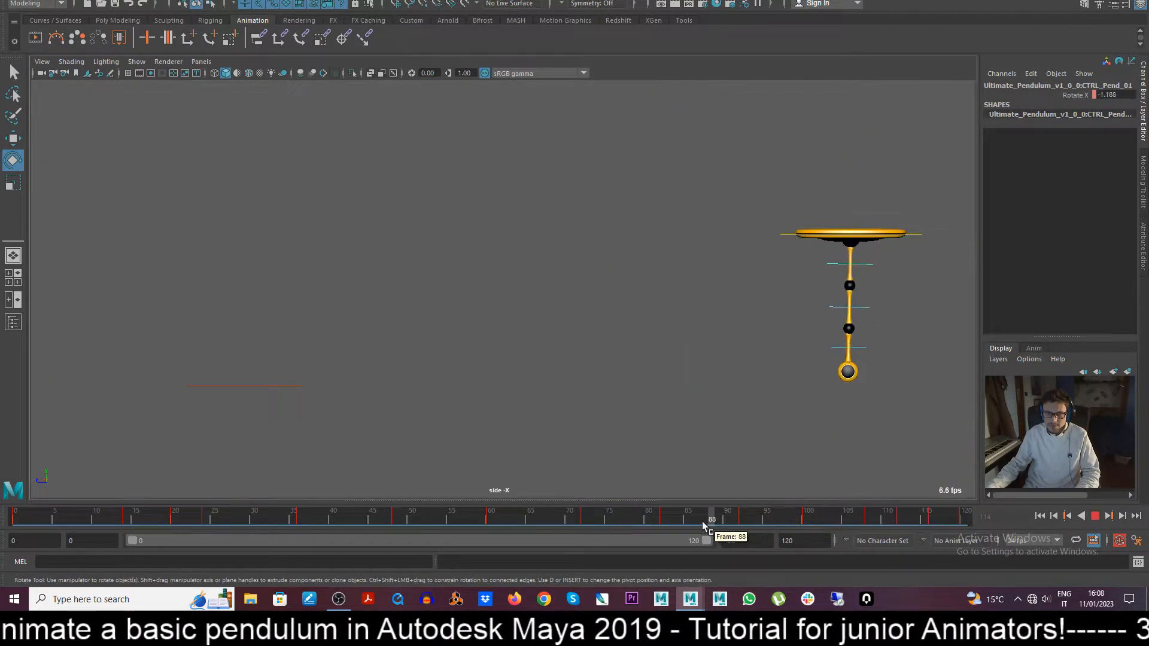
click(1108, 515)
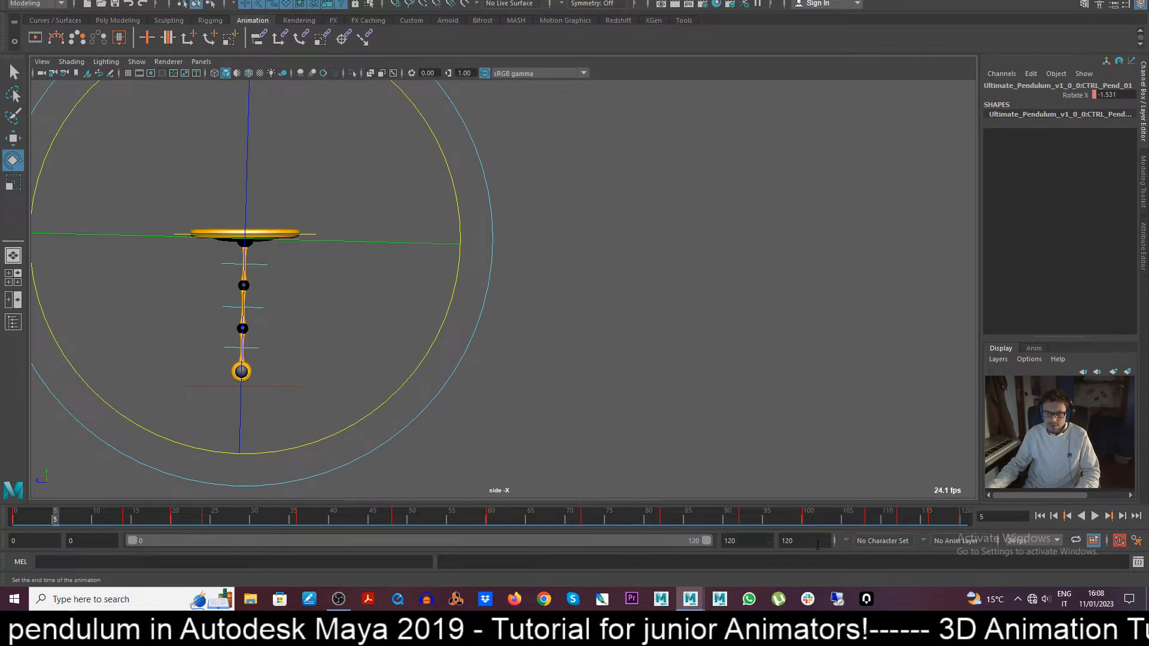
Step: Extend the animation to 130 frames and nudge the last few keys later
click(802, 540)
text(130)
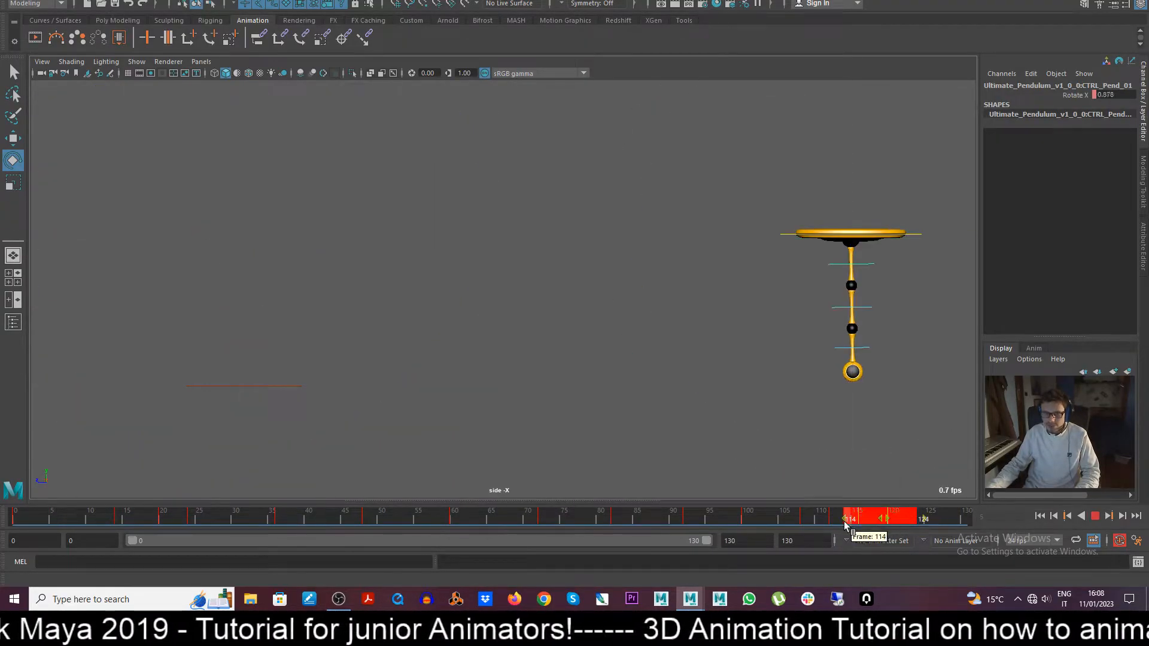
drag(846, 518, 883, 518)
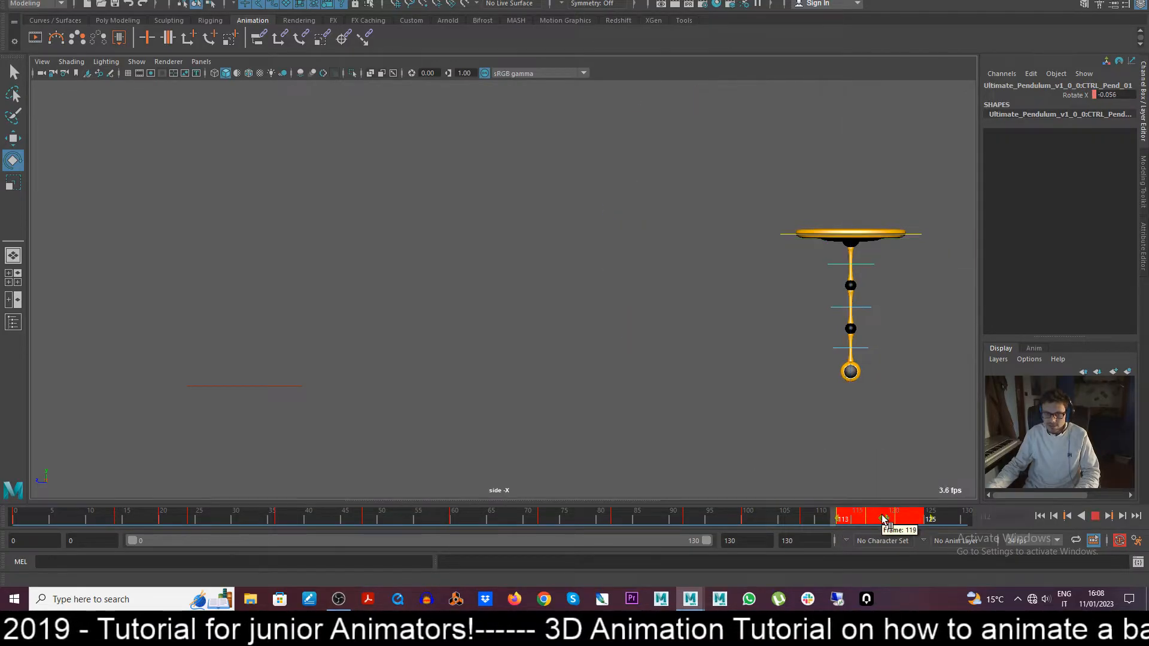
drag(883, 519, 920, 518)
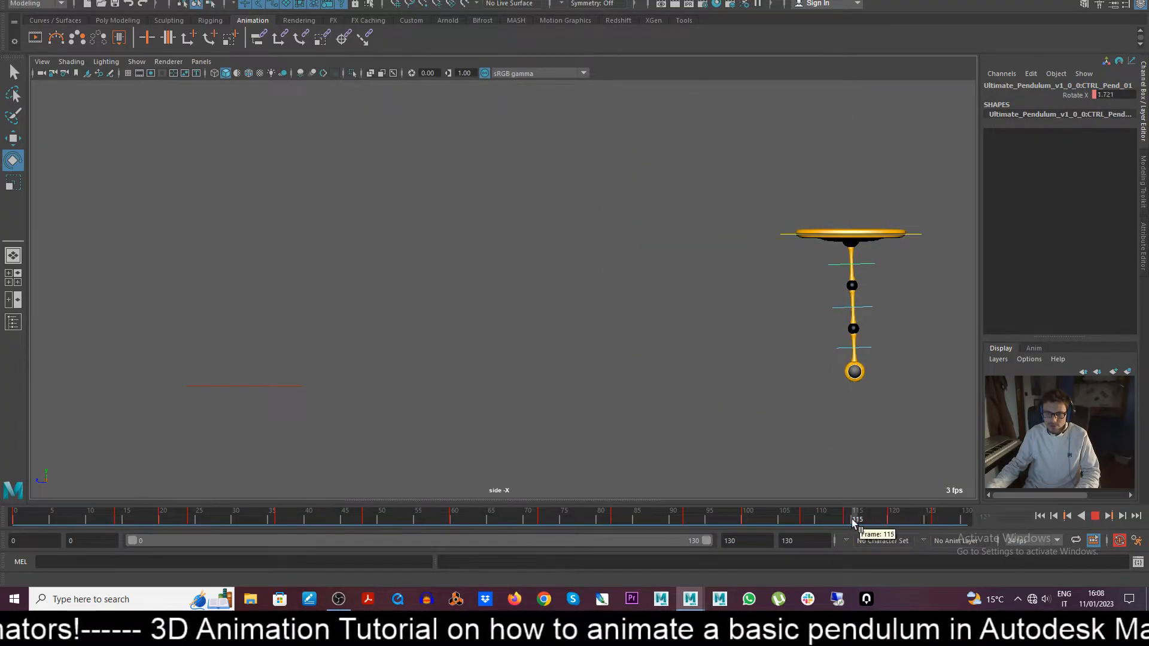
click(1108, 515)
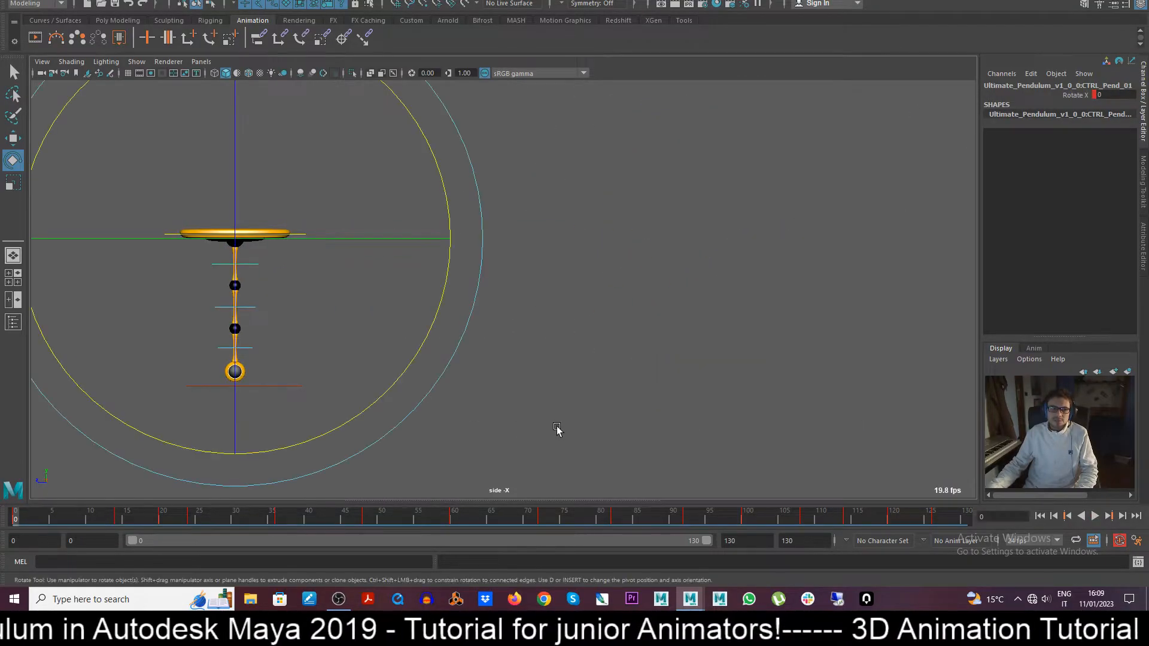
Step: Paste CTRL_Pend_01's swing keys onto CTRL_Pend_02 and scrub to frame 24 to see it bend
click(549, 417)
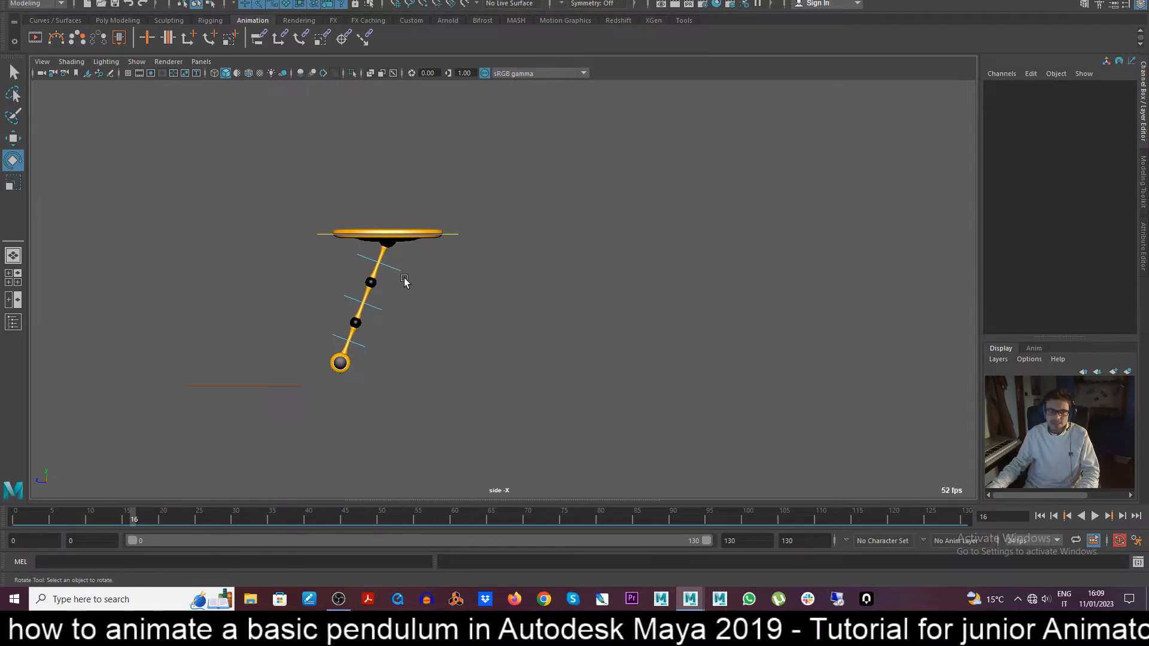
click(387, 242)
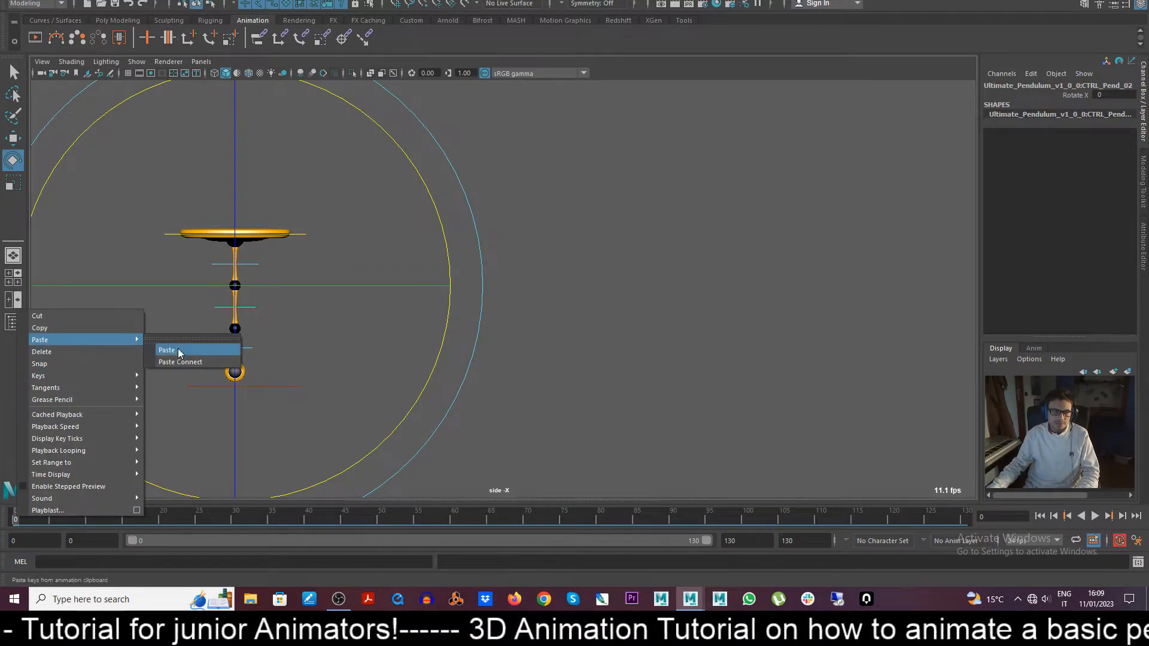
click(167, 350)
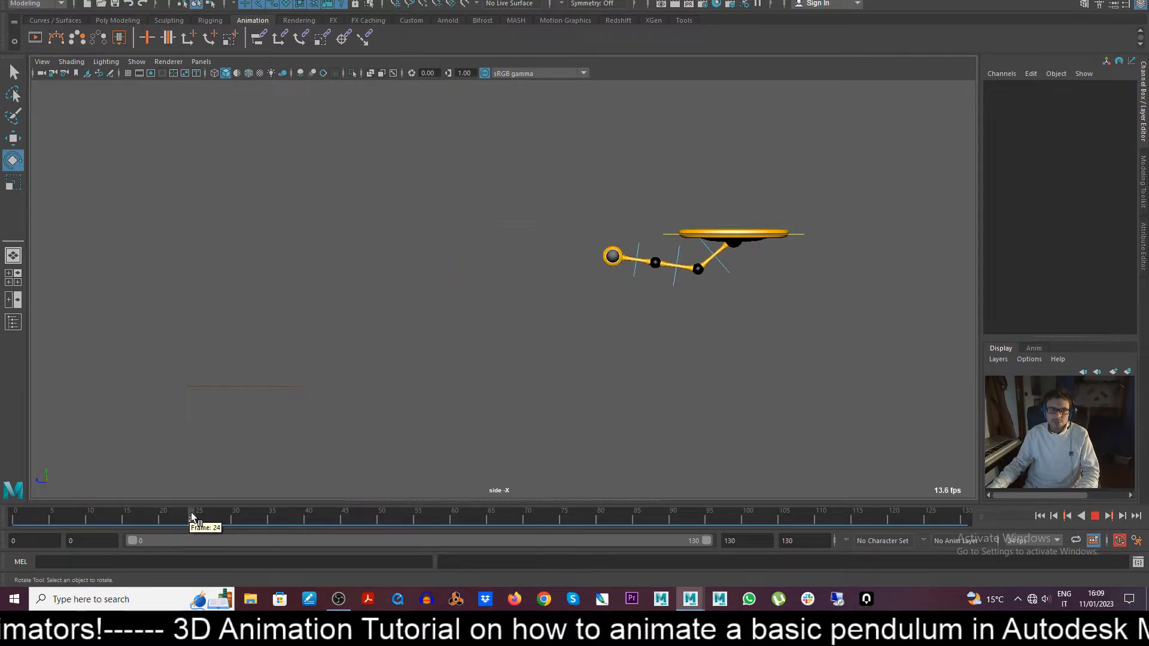
drag(198, 516, 47, 516)
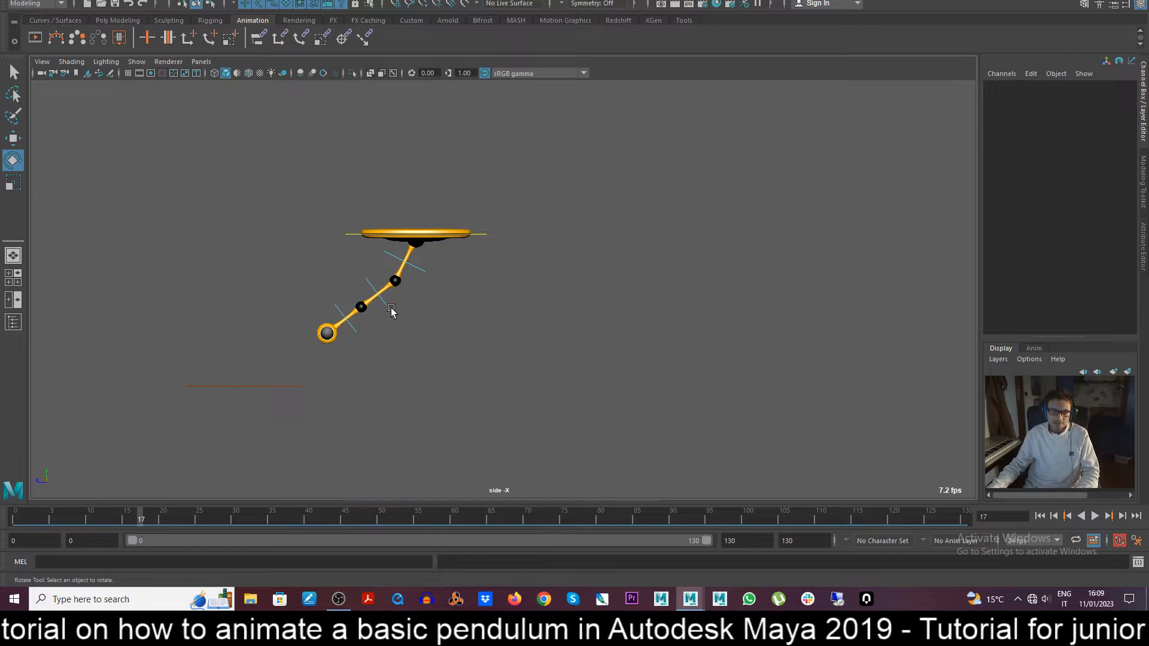
click(395, 280)
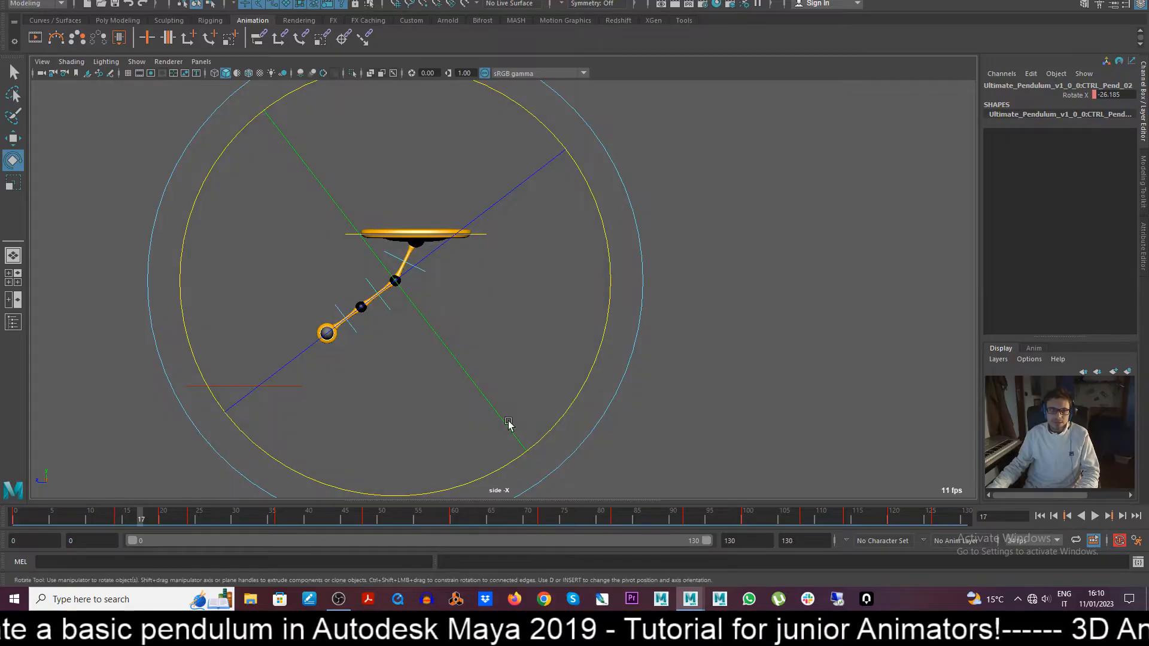
mouse_move(366, 460)
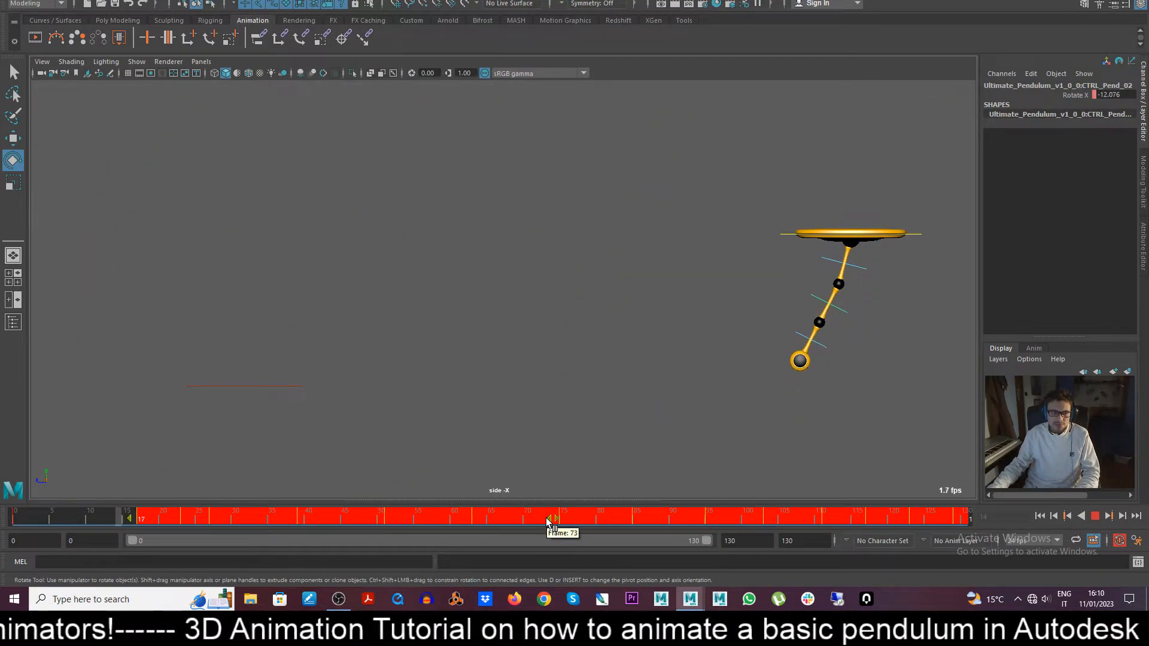
Step: Shift CTRL_Pend_02's keys later on the Time Slider so its swing trails
drag(553, 518, 177, 518)
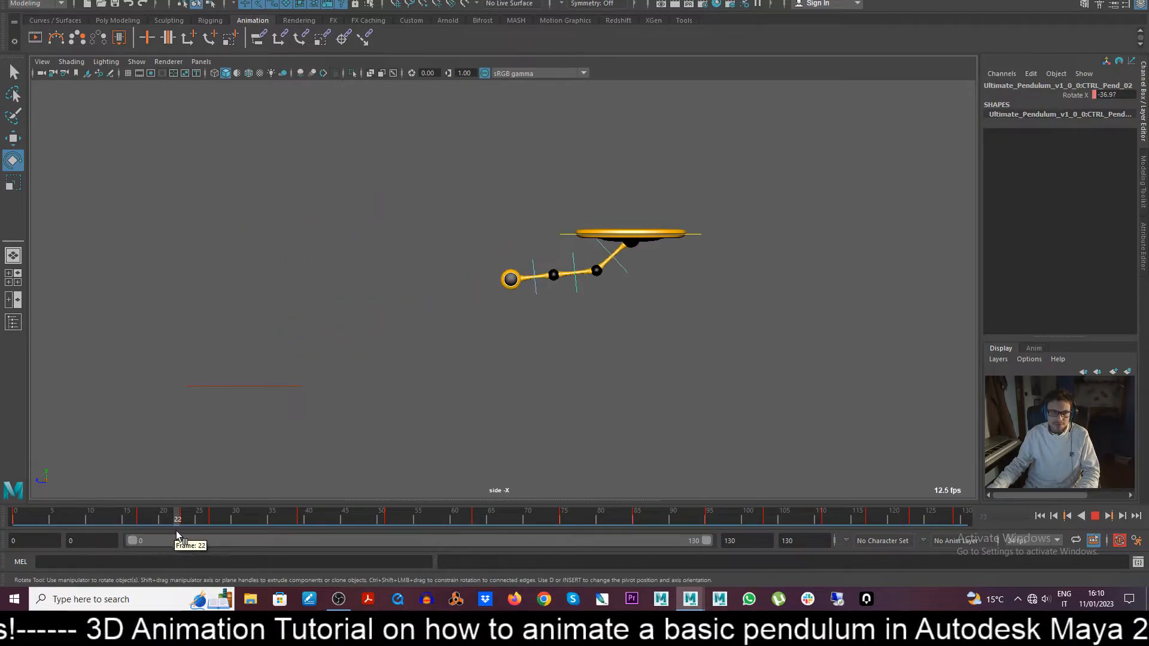
drag(177, 518, 300, 518)
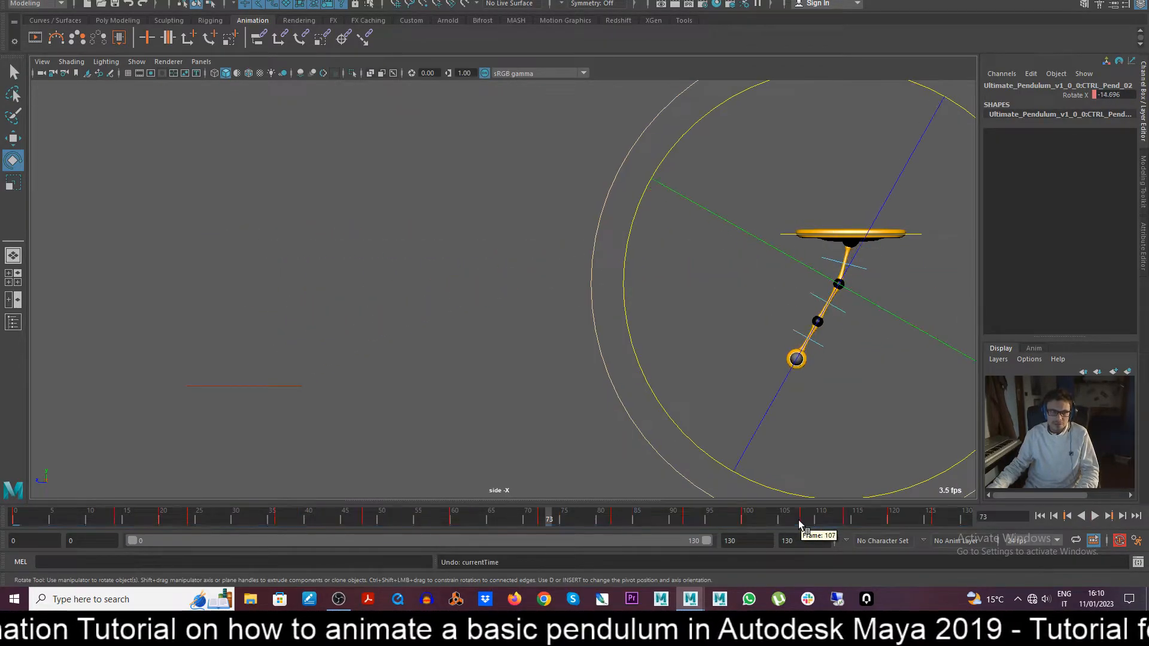
drag(799, 519, 128, 518)
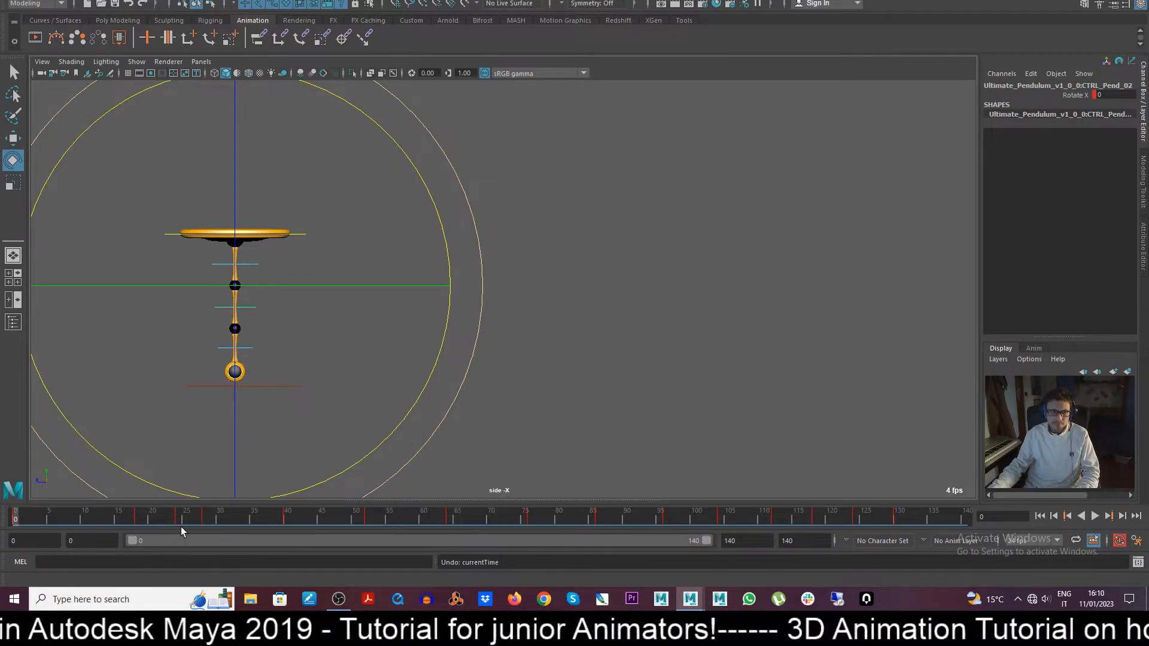
Step: Scrub through the middle control's swing, then select CTRL_Pend_03 at frame 0
click(1093, 515)
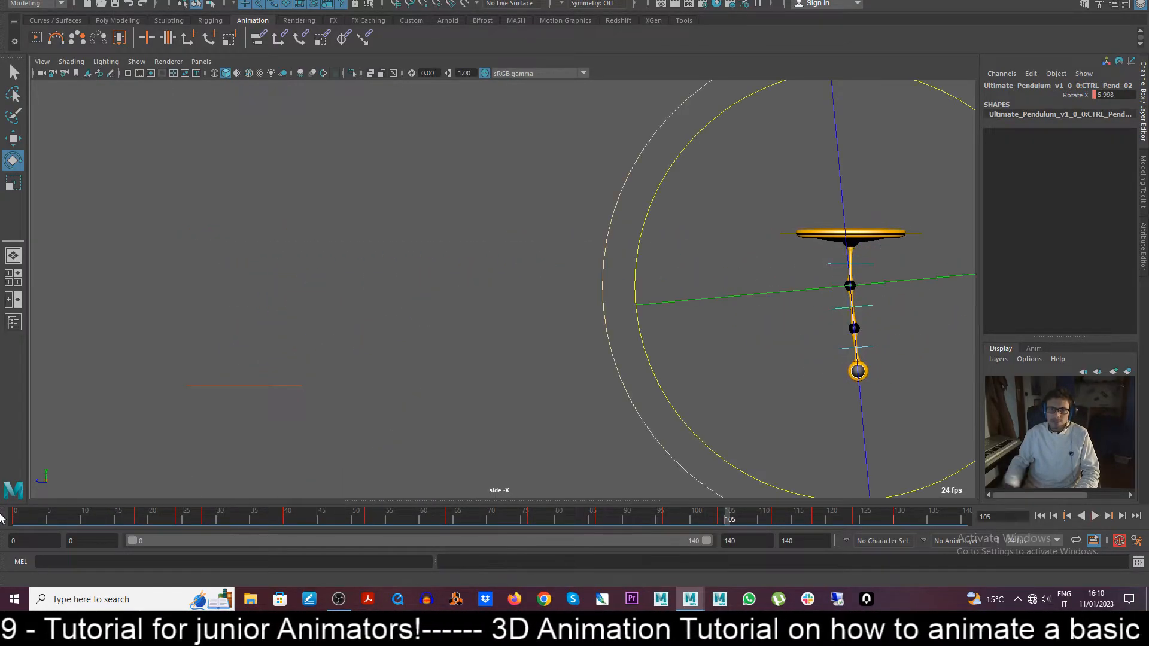
click(1094, 516)
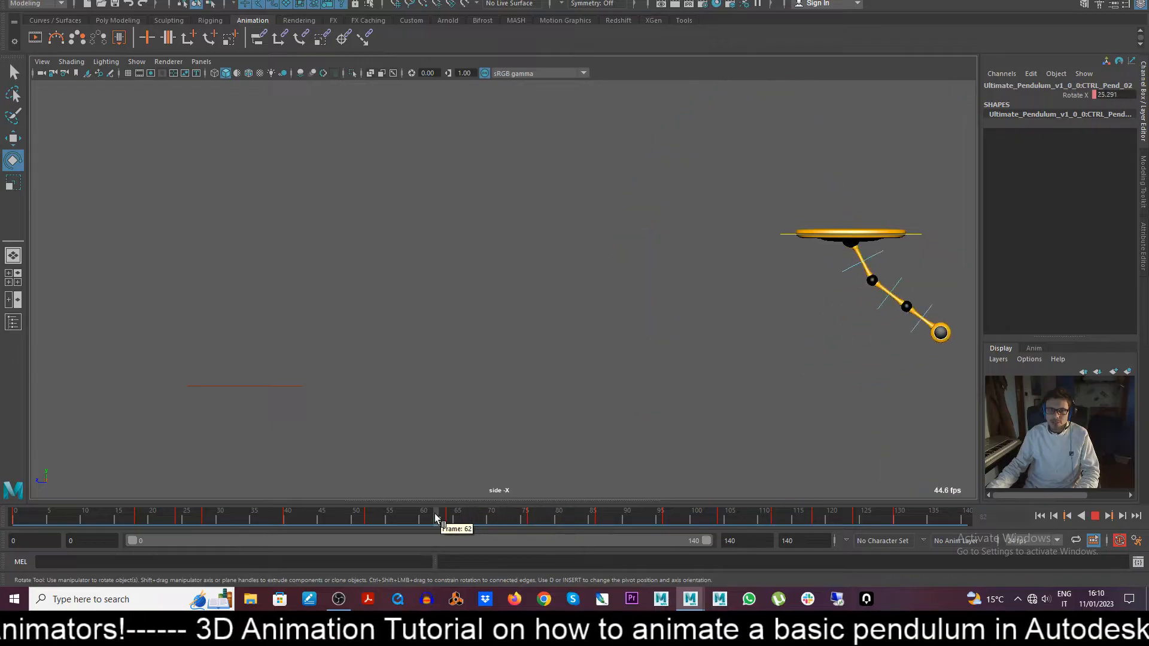
drag(439, 516, 531, 516)
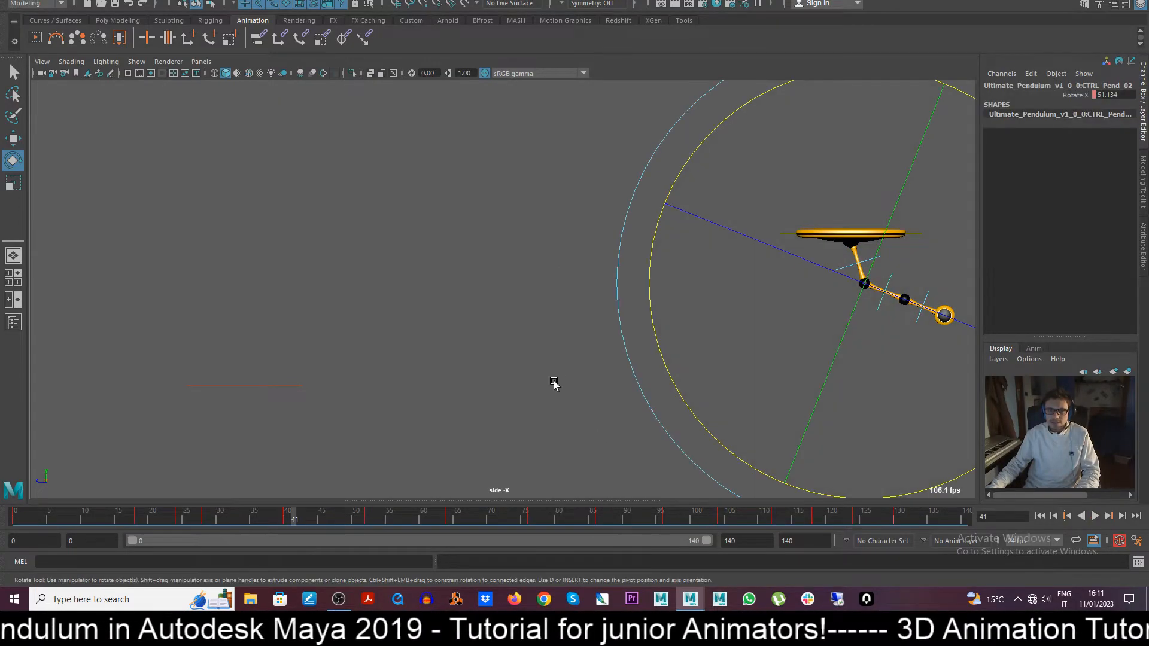
click(555, 385)
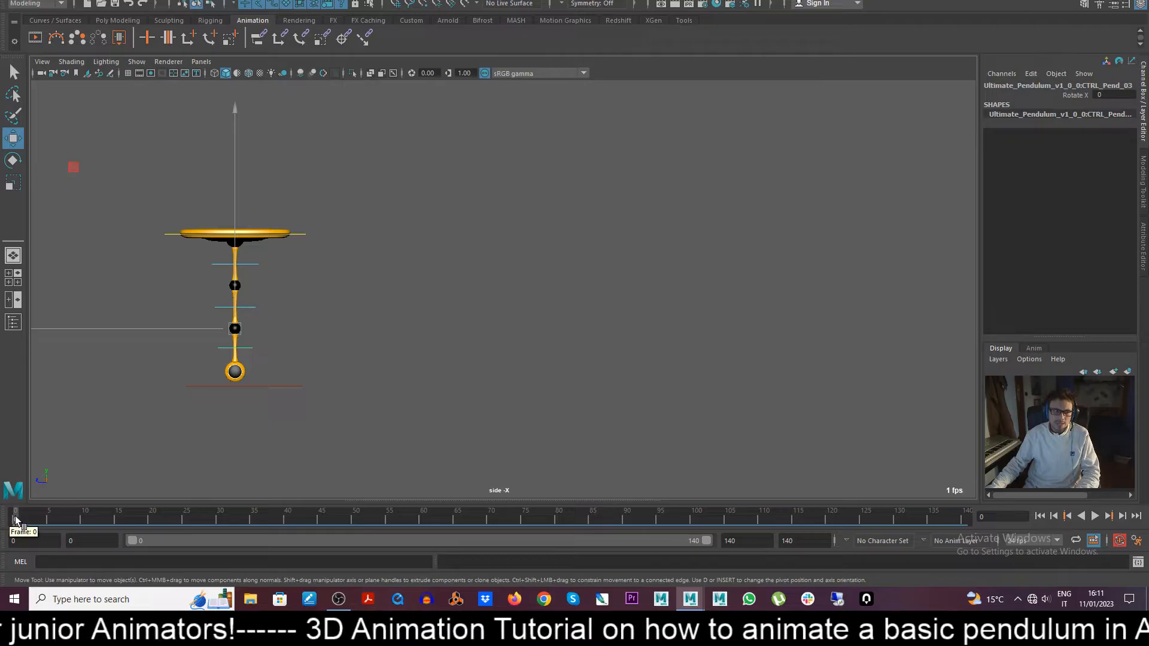
Step: Paste the copied swing keys onto CTRL_Pend_03 via the Time Slider's Paste menu
right_click(14, 513)
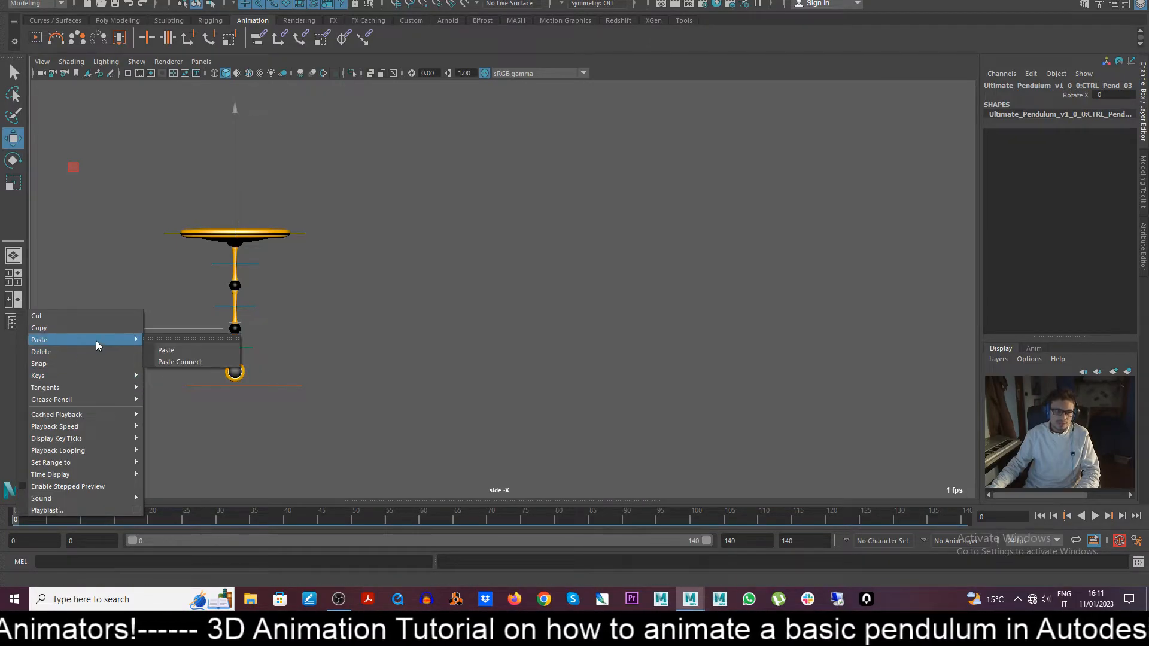
click(166, 349)
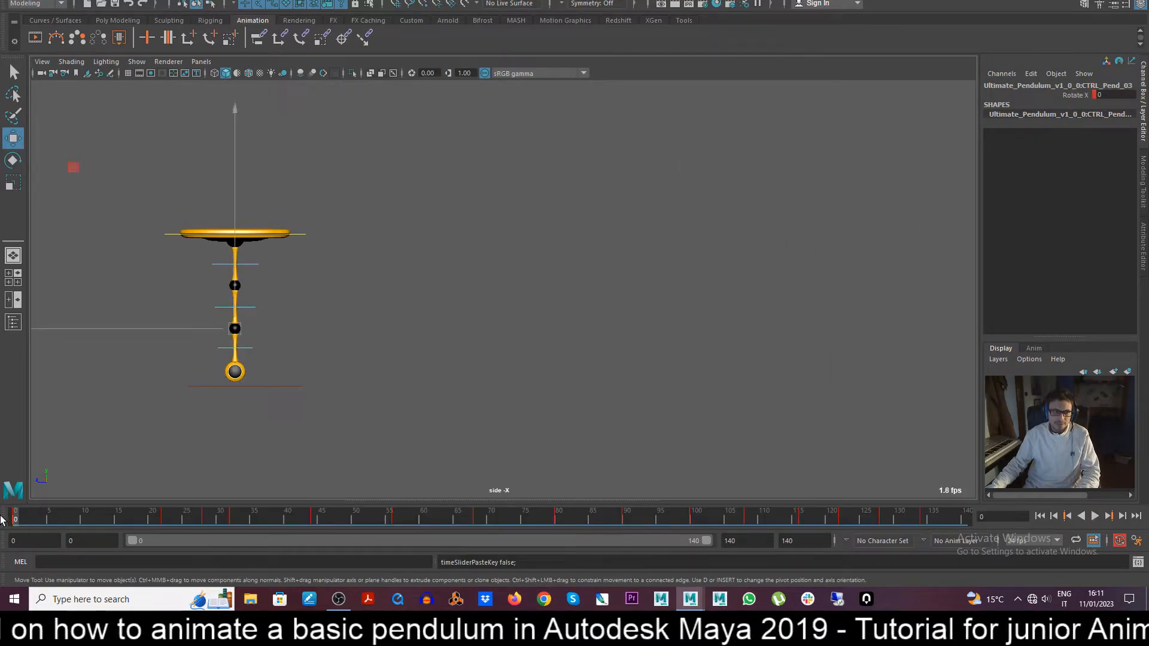
click(1094, 516)
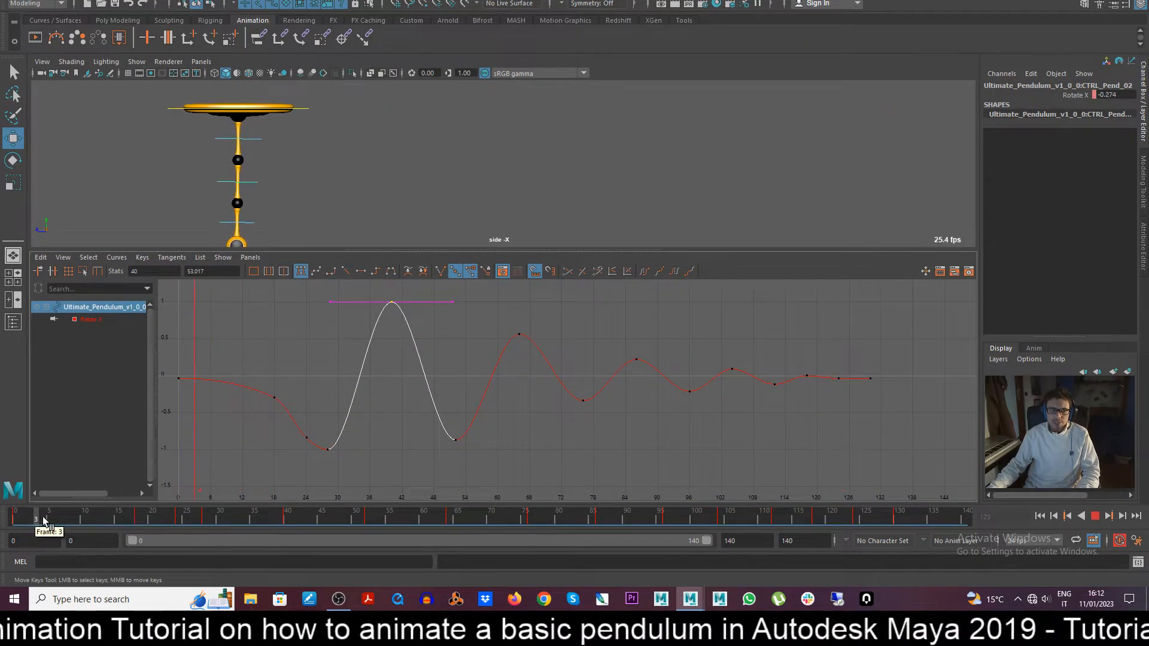
Step: Nudge the low key on CTRL_Pend_02's Rotate X curve, scrubbing frames 35 to 64 to check
drag(35, 519, 199, 519)
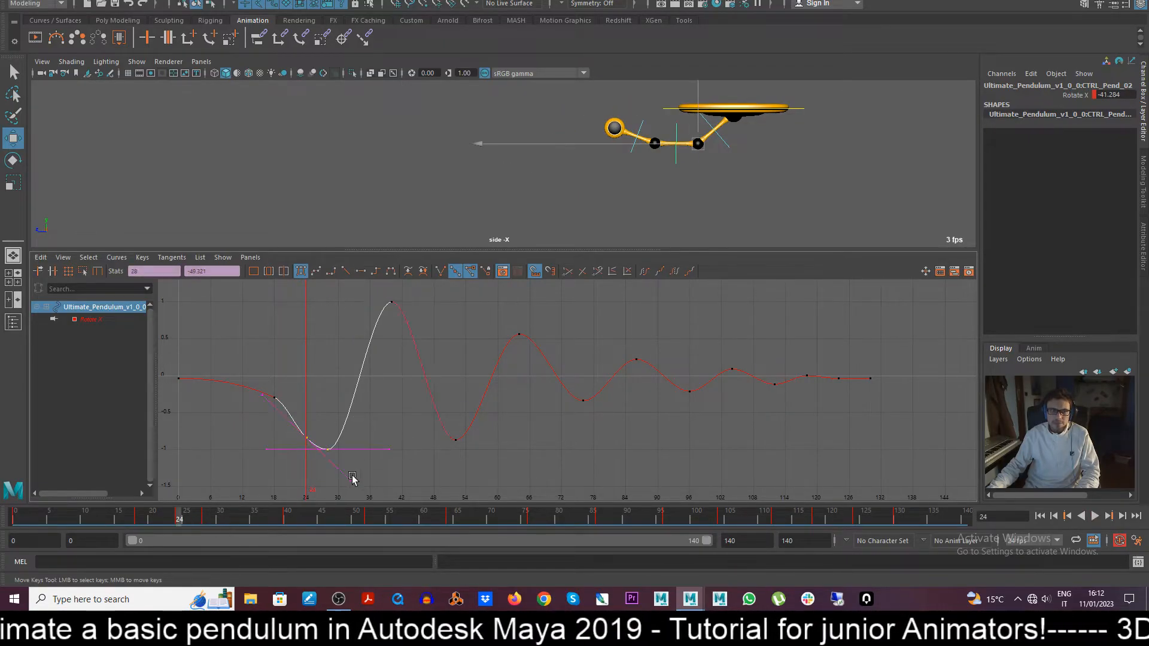
drag(352, 476, 408, 469)
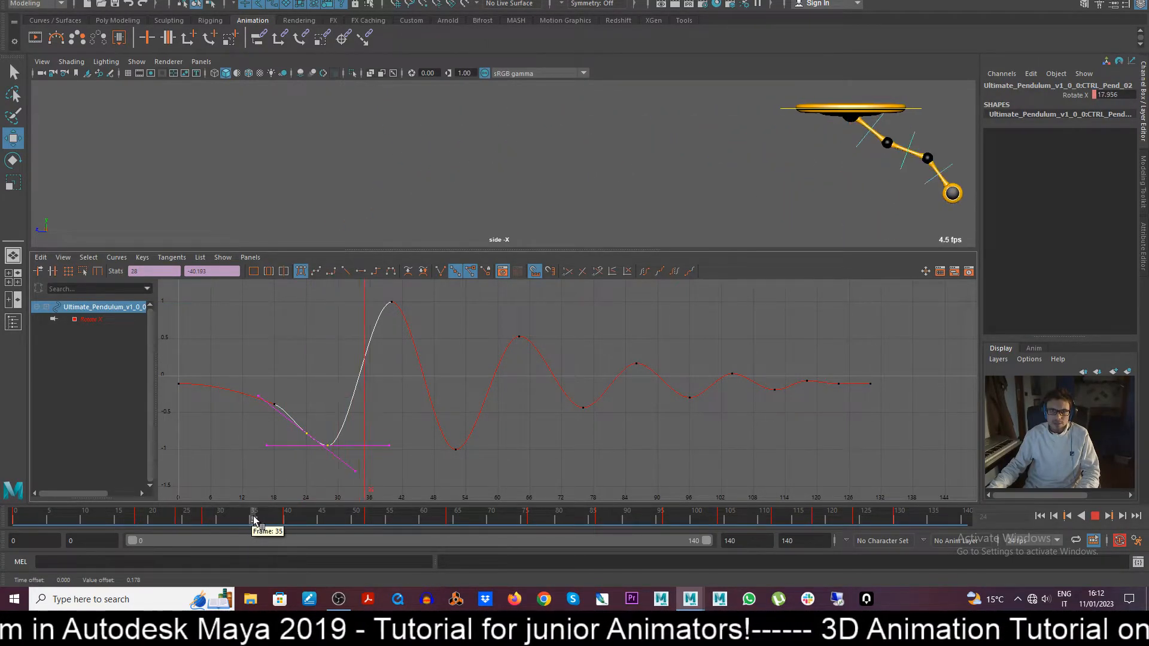
drag(254, 518, 288, 518)
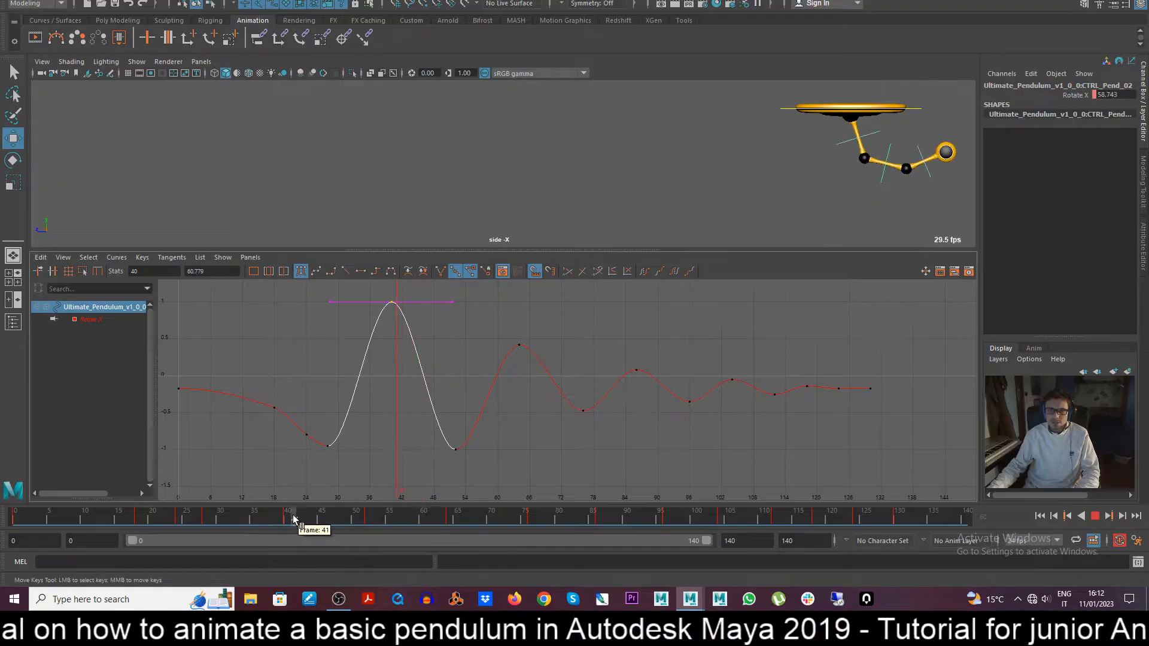
drag(288, 516, 456, 516)
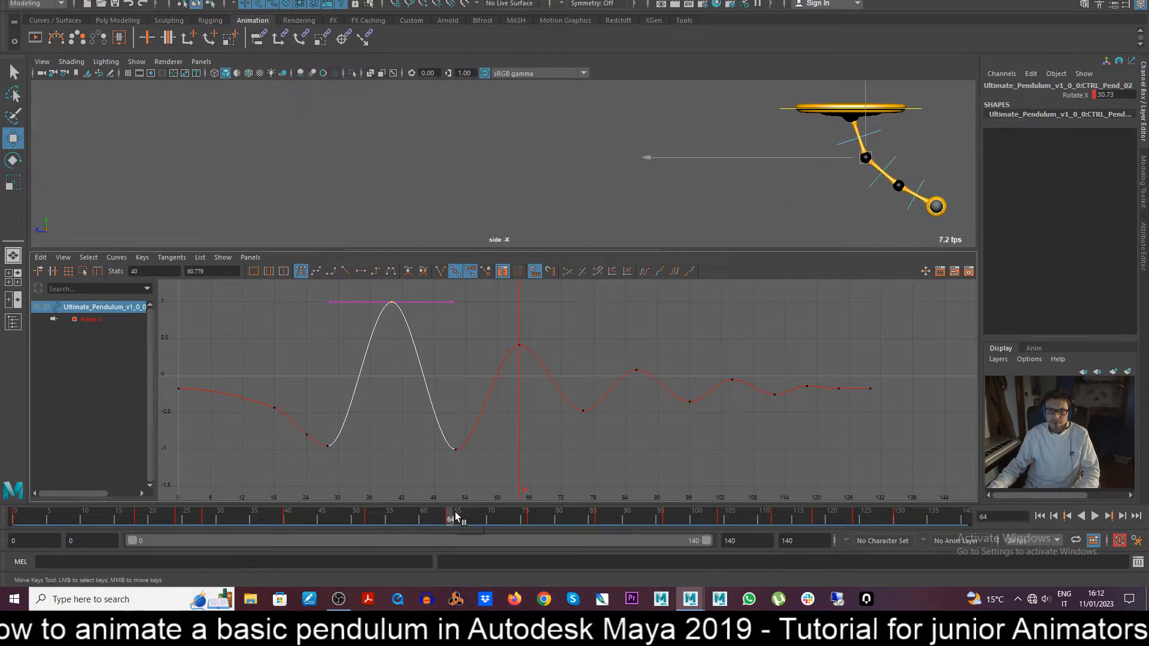
click(1094, 515)
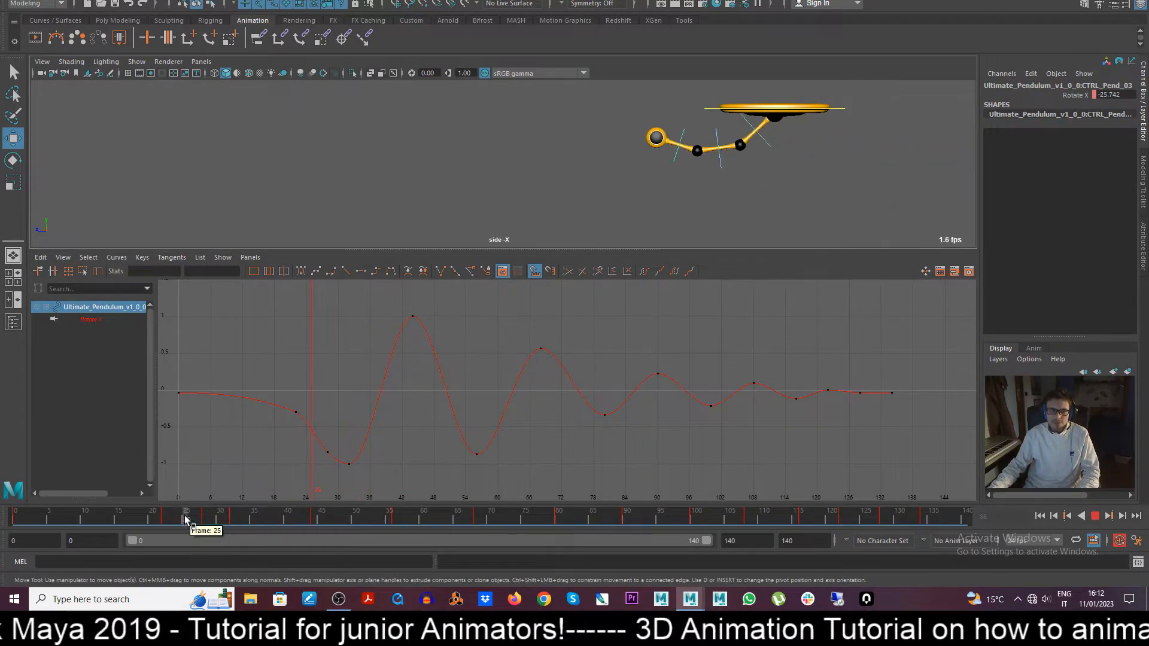
Step: Review CTRL_Pend_03's swing around frames 24-25 and return to the first frame
drag(186, 518, 437, 518)
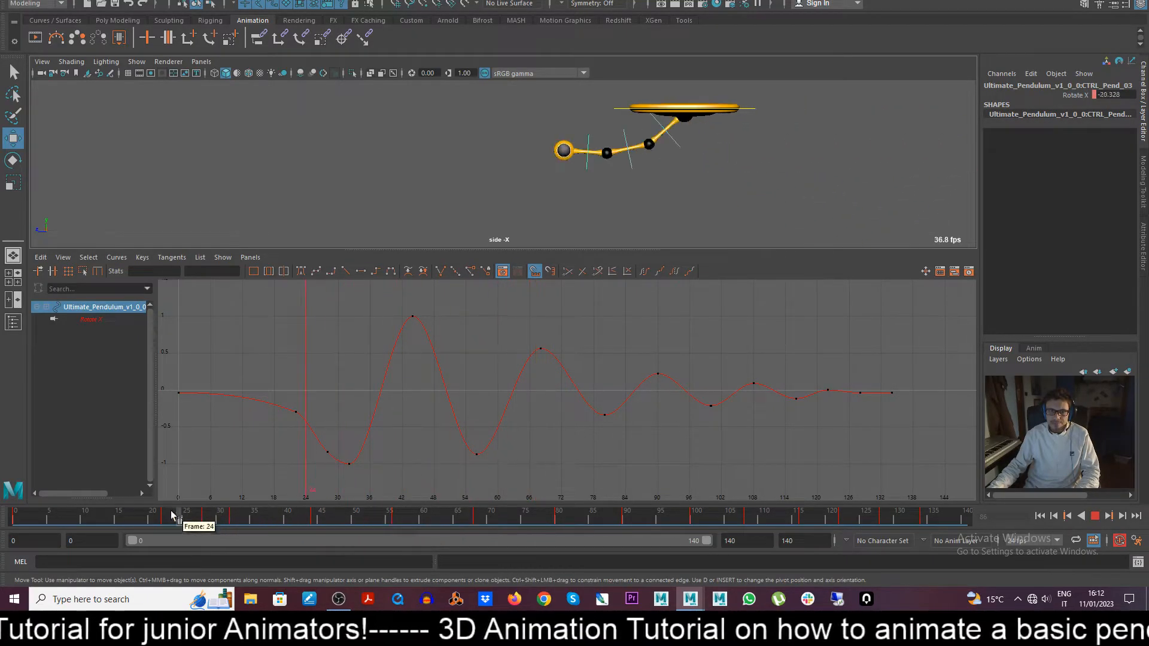
drag(176, 520, 316, 520)
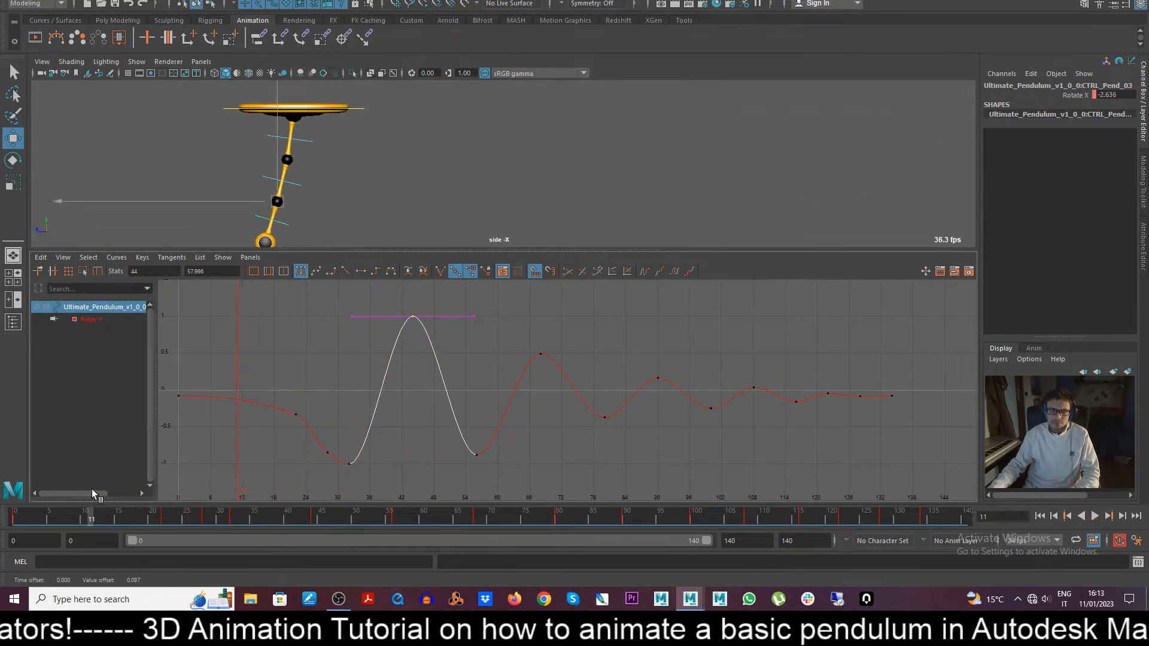
click(1094, 515)
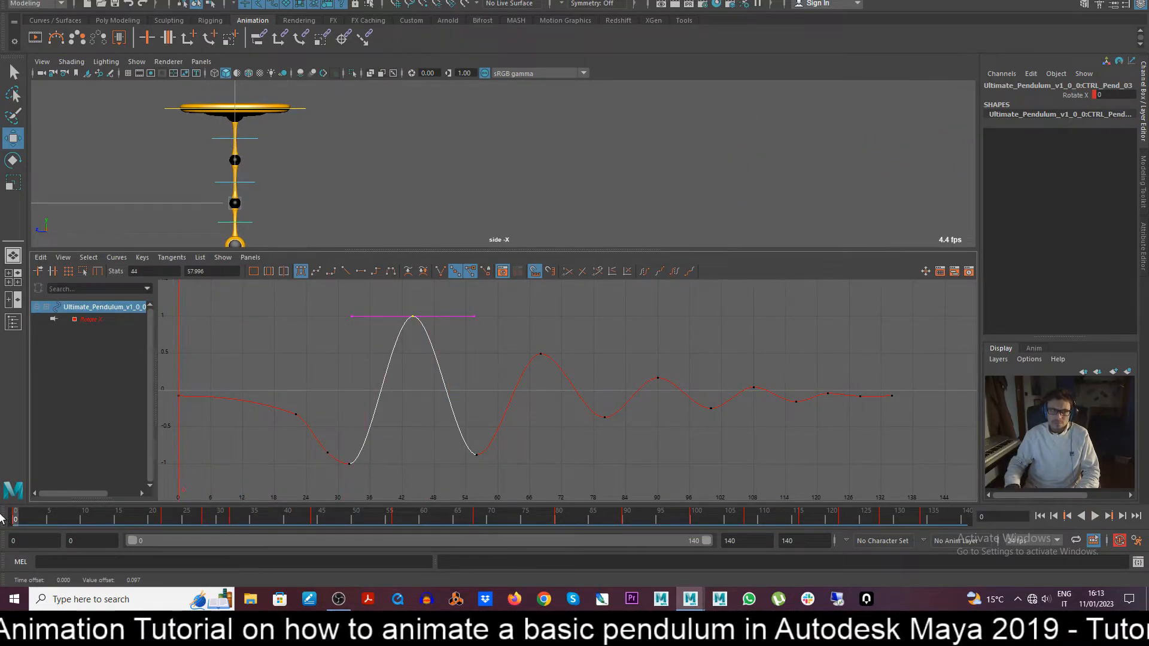
click(1093, 515)
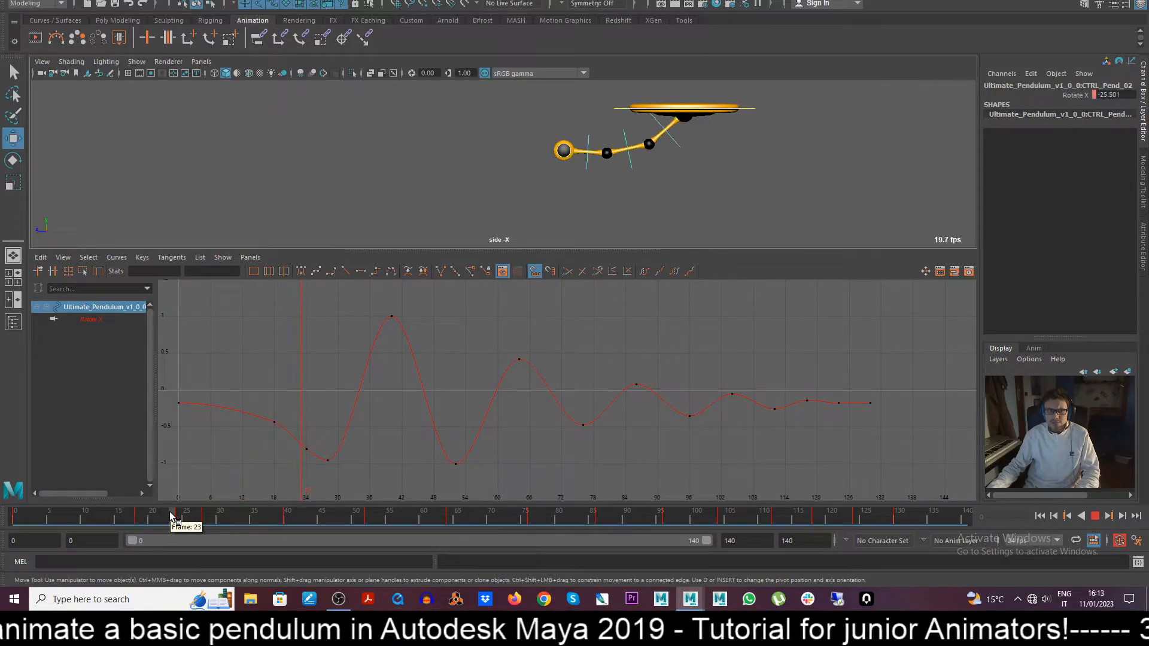
Step: Check the middle control's early swing around frame 29, then close the Graph Editor
drag(175, 515, 187, 515)
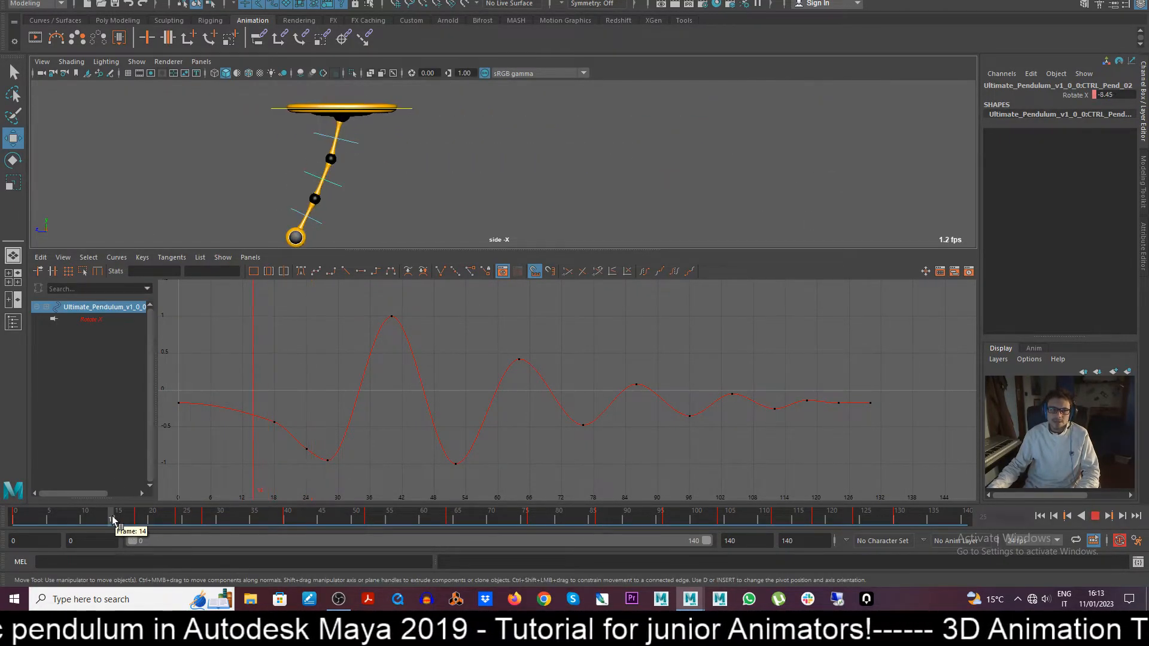
drag(118, 519, 212, 519)
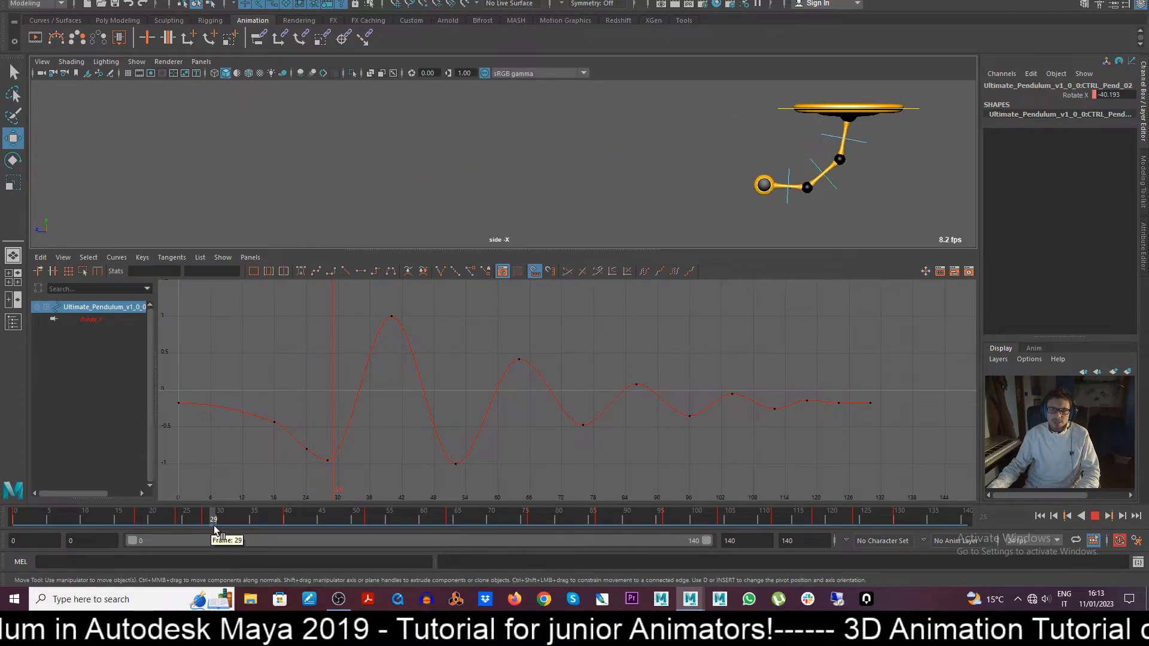
drag(215, 519, 130, 519)
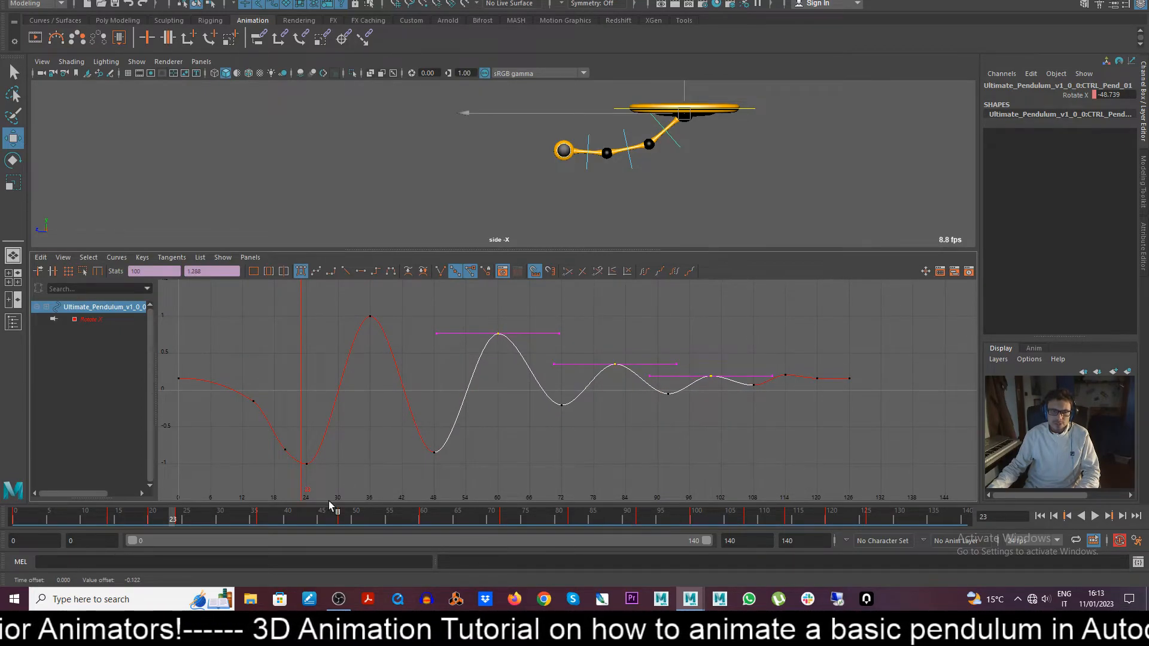
click(1108, 515)
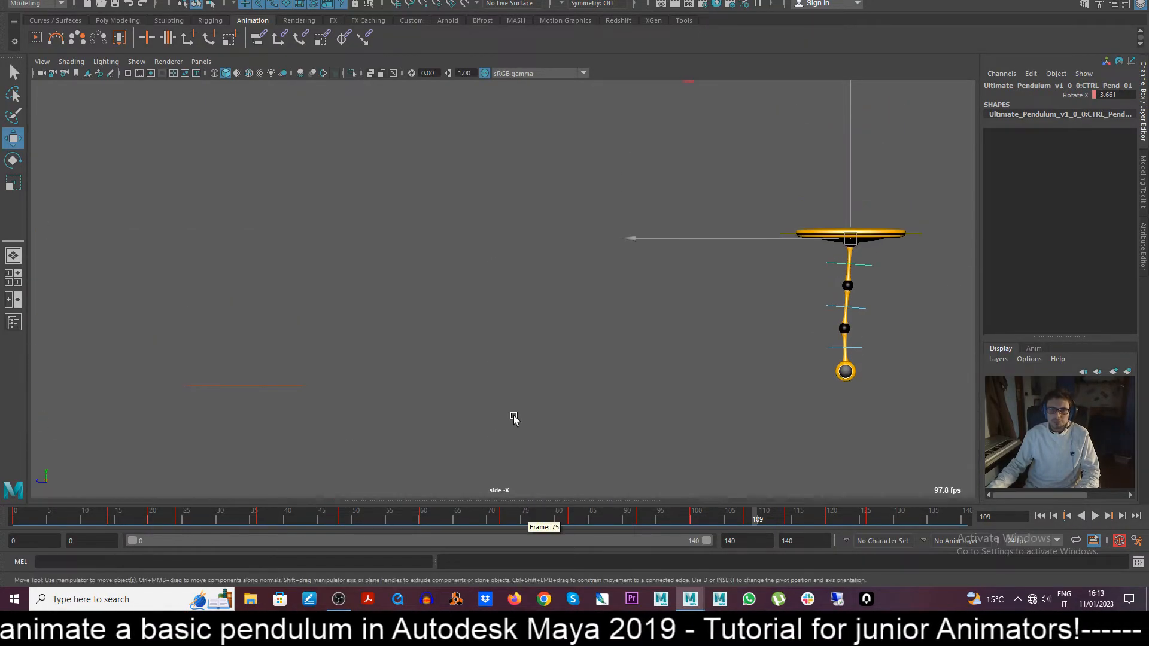
click(137, 61)
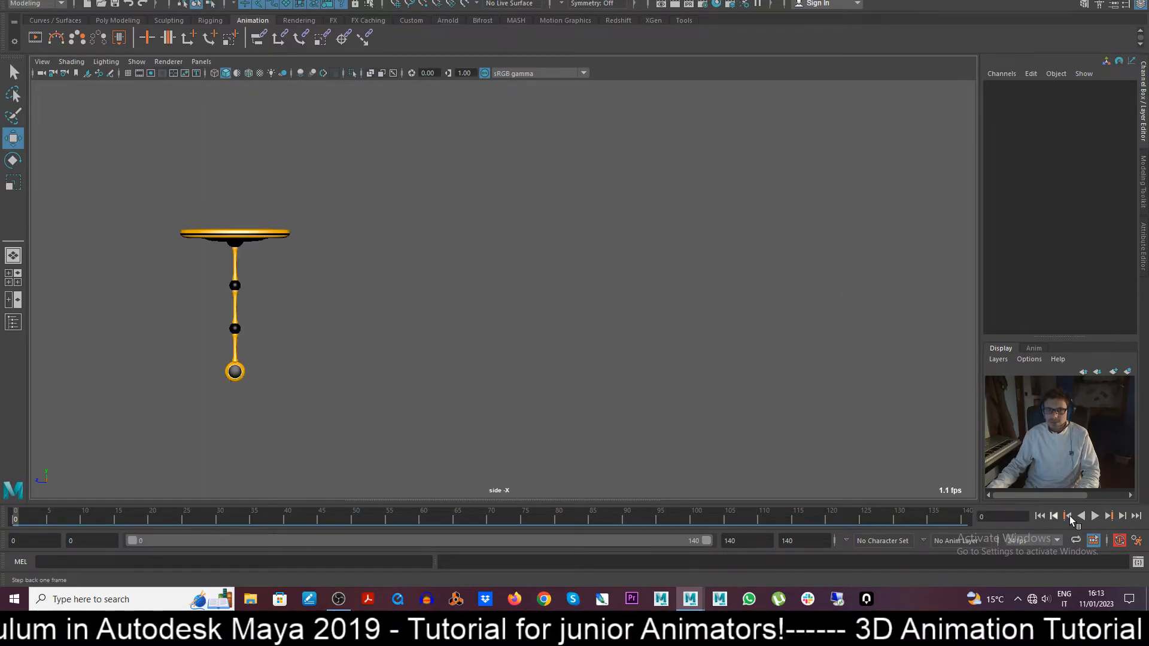
click(1094, 516)
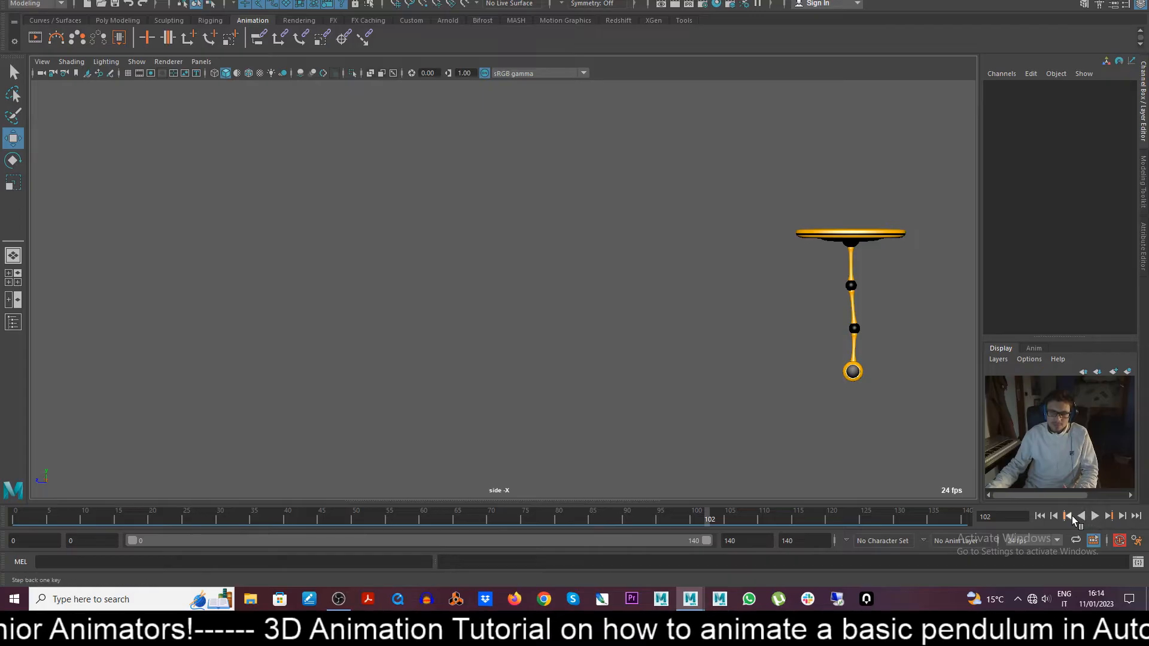
click(136, 61)
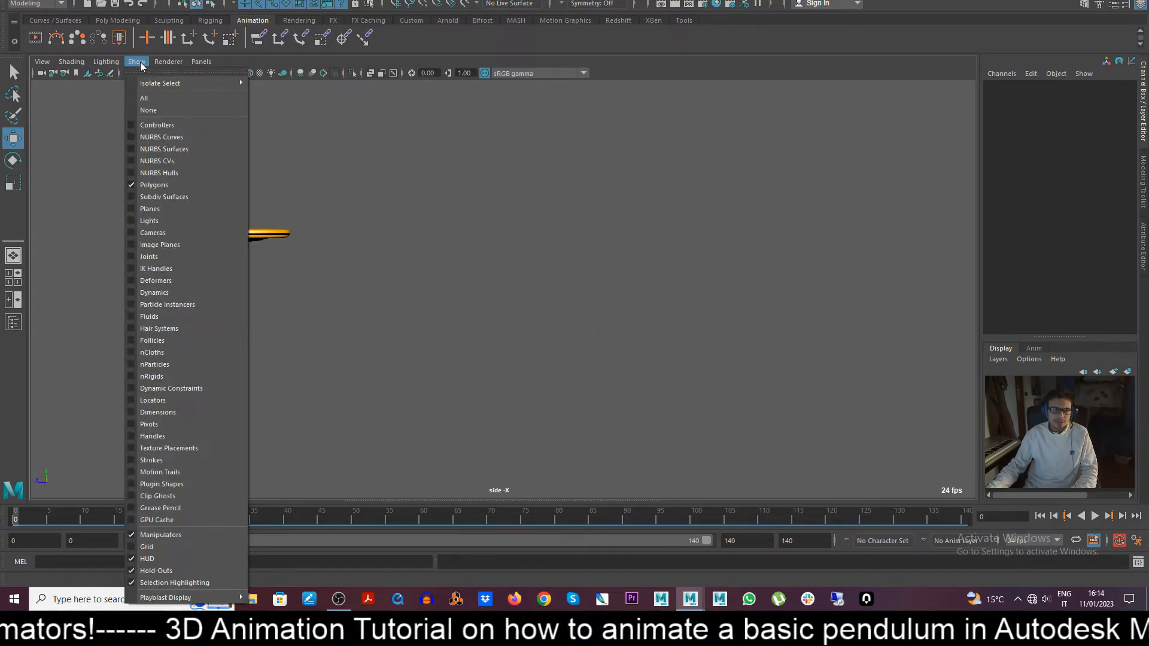
mouse_move(155, 125)
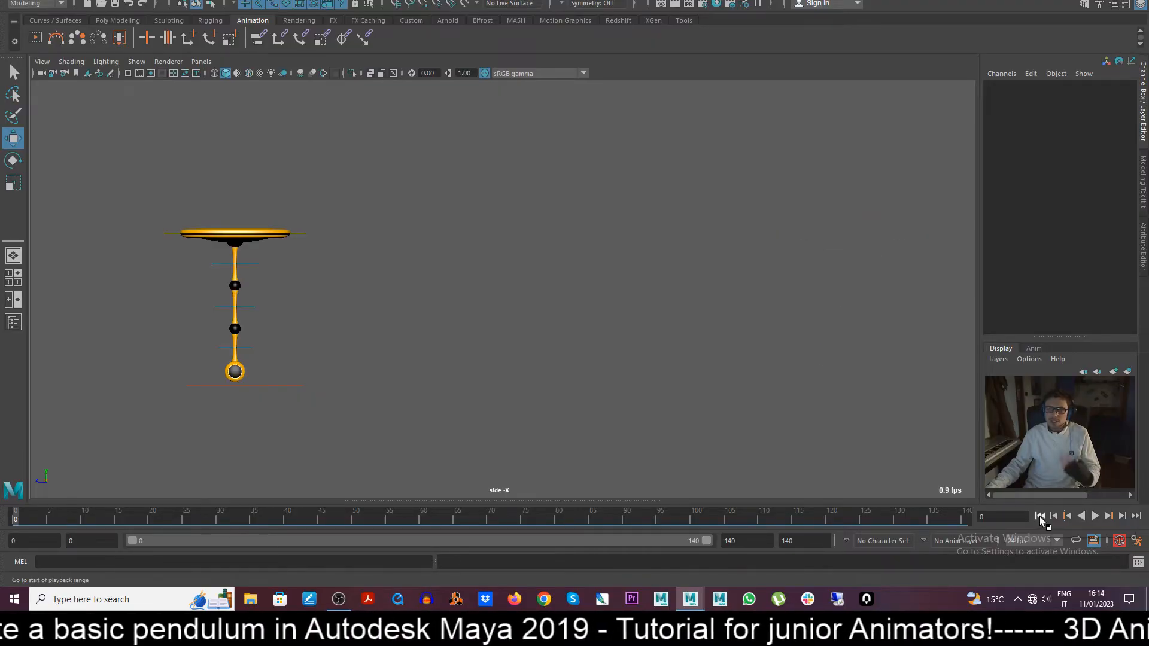
mouse_move(1040, 516)
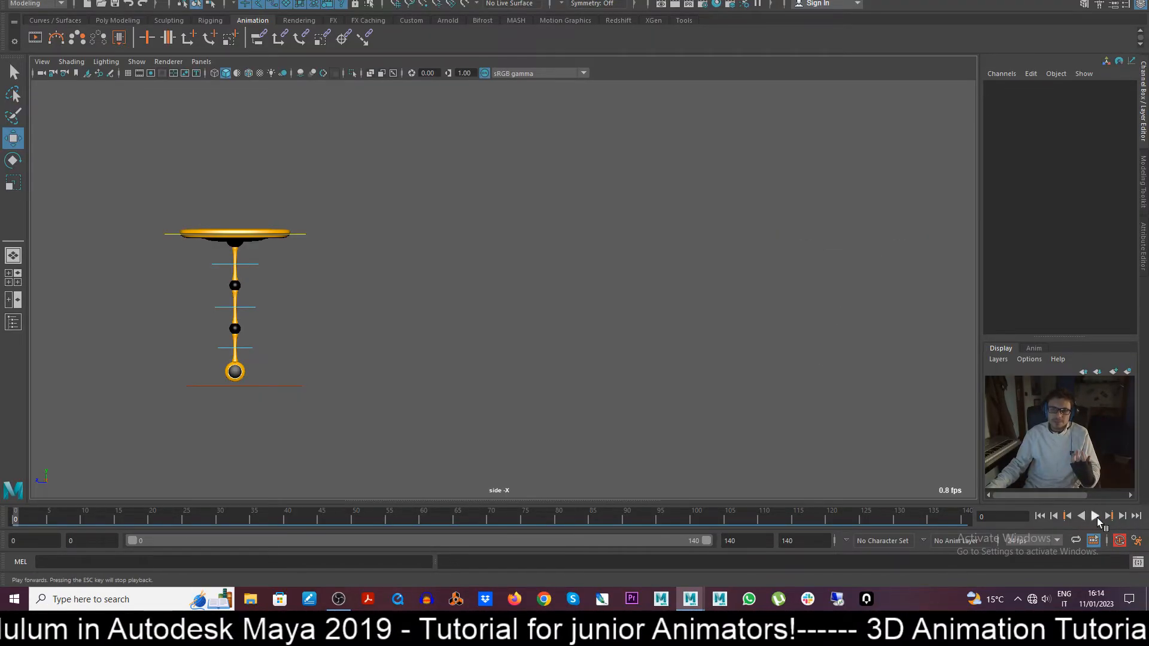
click(1094, 516)
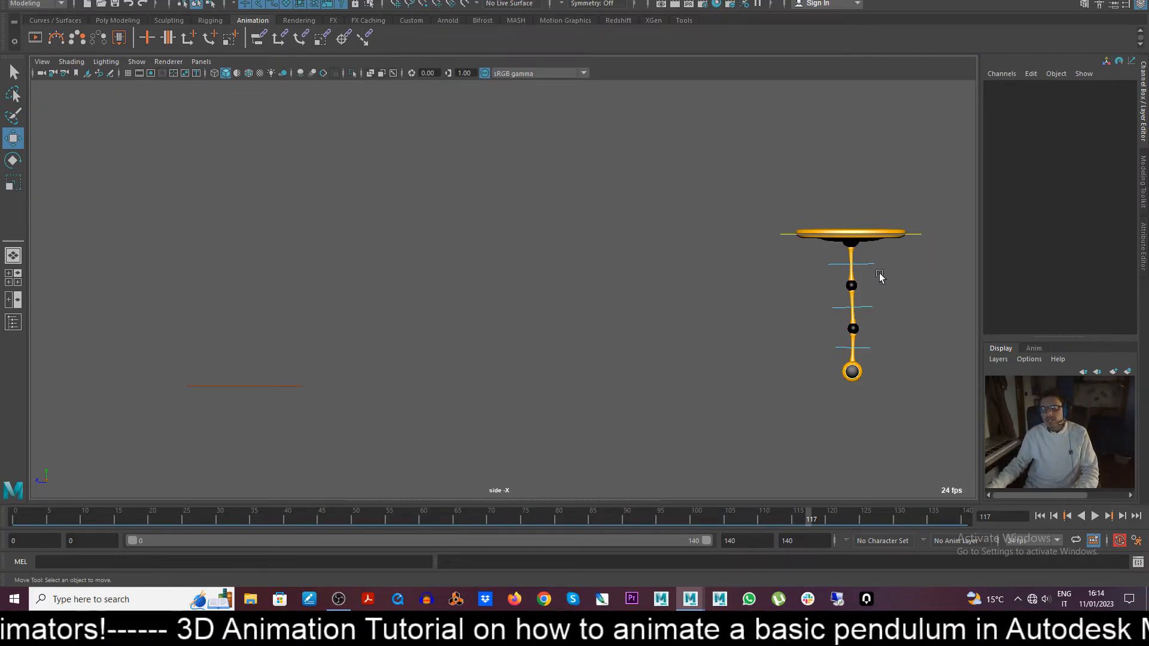
mouse_move(866, 304)
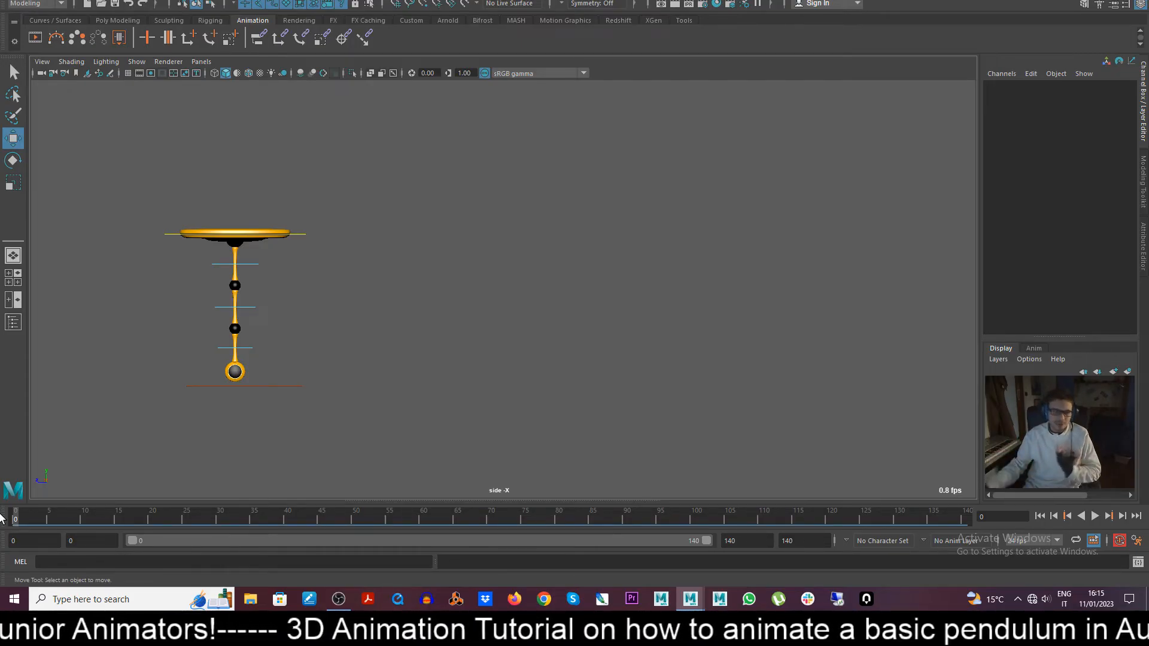
click(1094, 515)
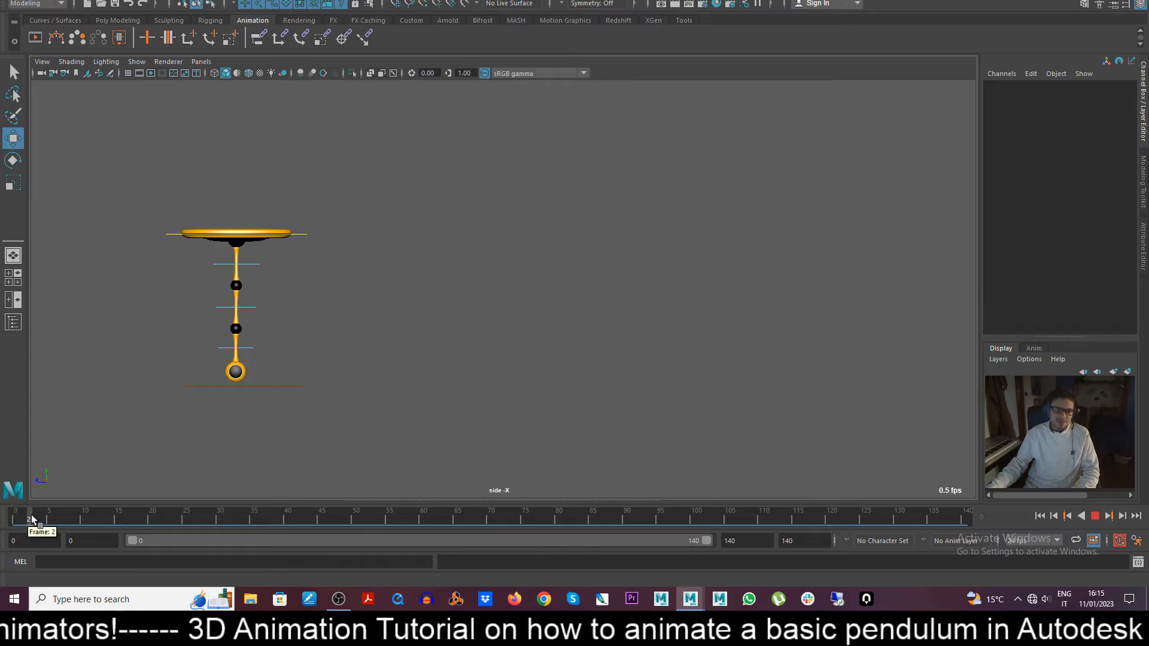
drag(30, 520, 65, 520)
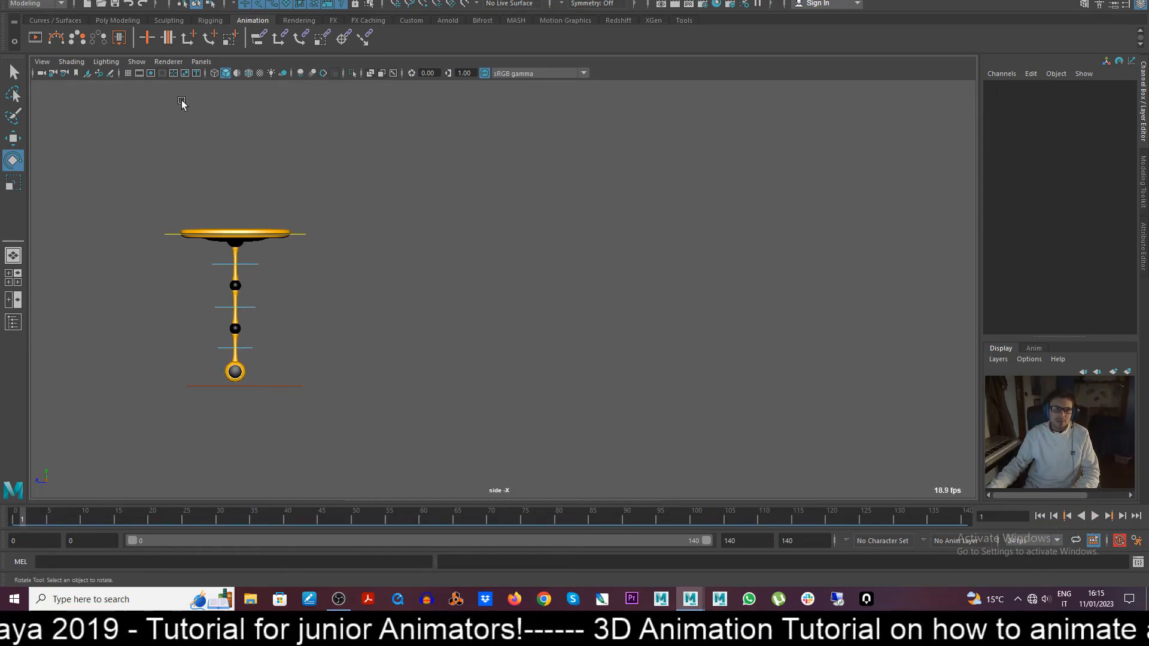
click(135, 62)
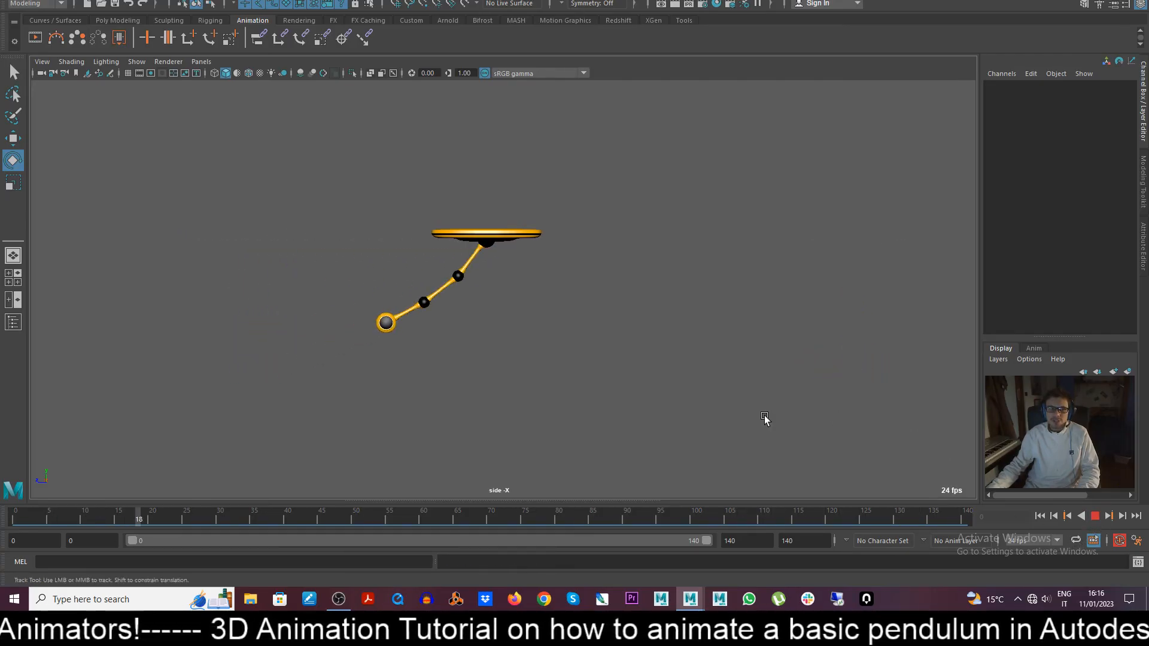
click(1094, 515)
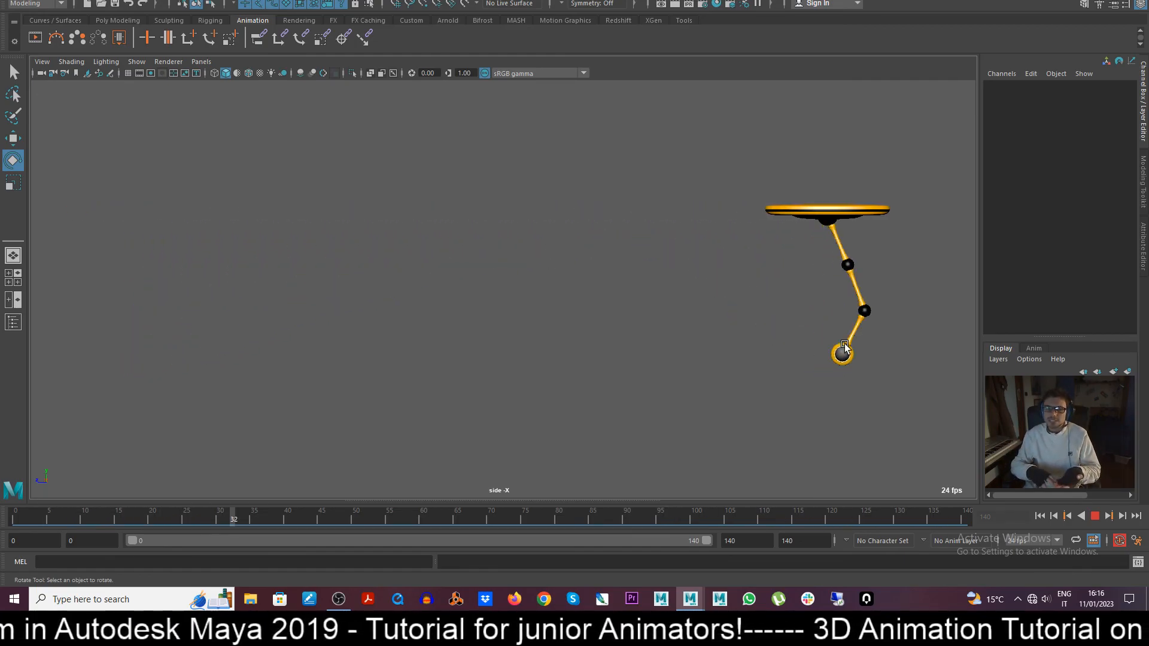
click(558, 511)
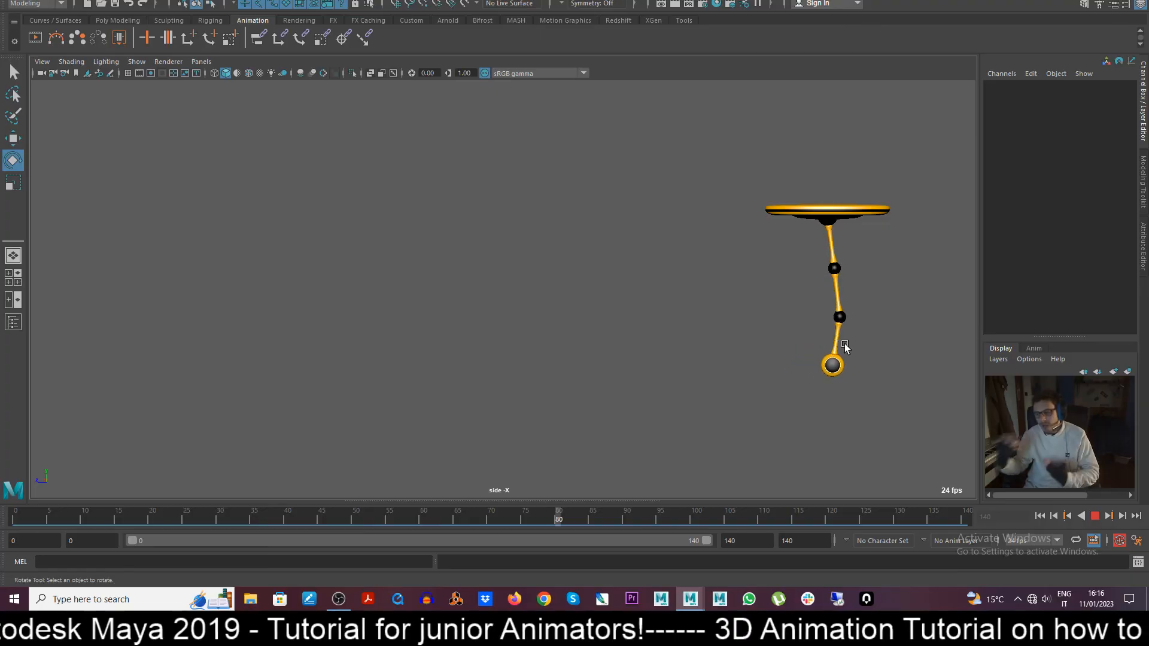